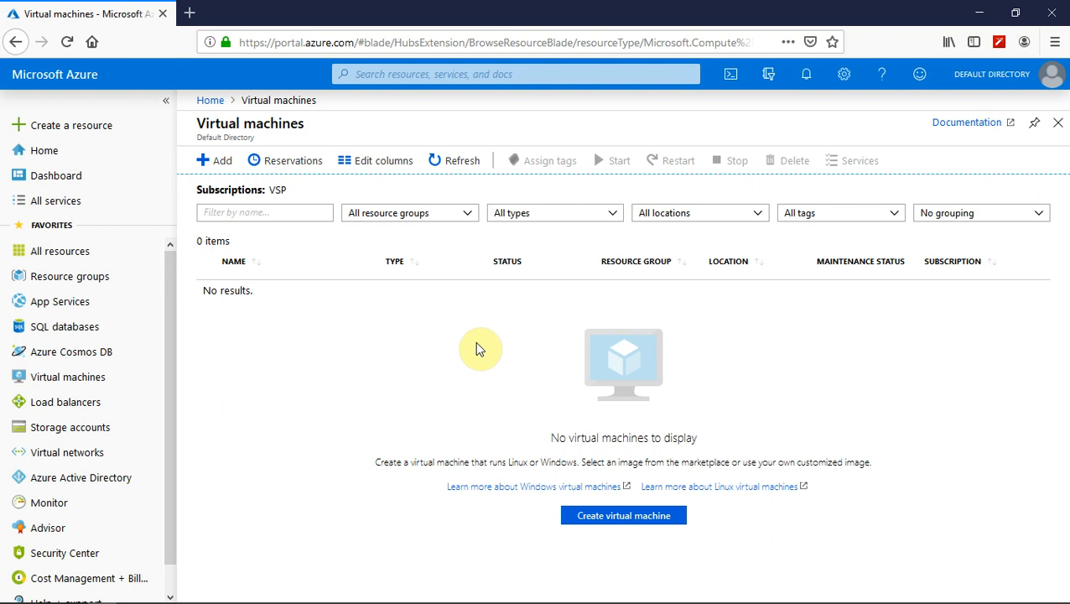
pyautogui.moveTo(479, 354)
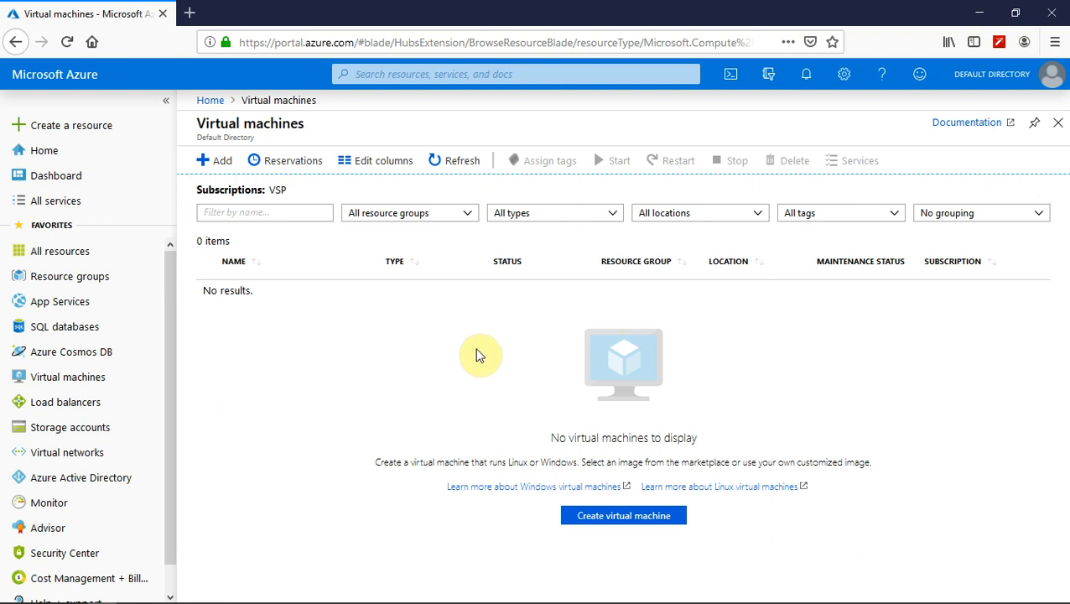
# Search the portal for 'virtual' and open the Virtual machines service.
pyautogui.click(72, 125)
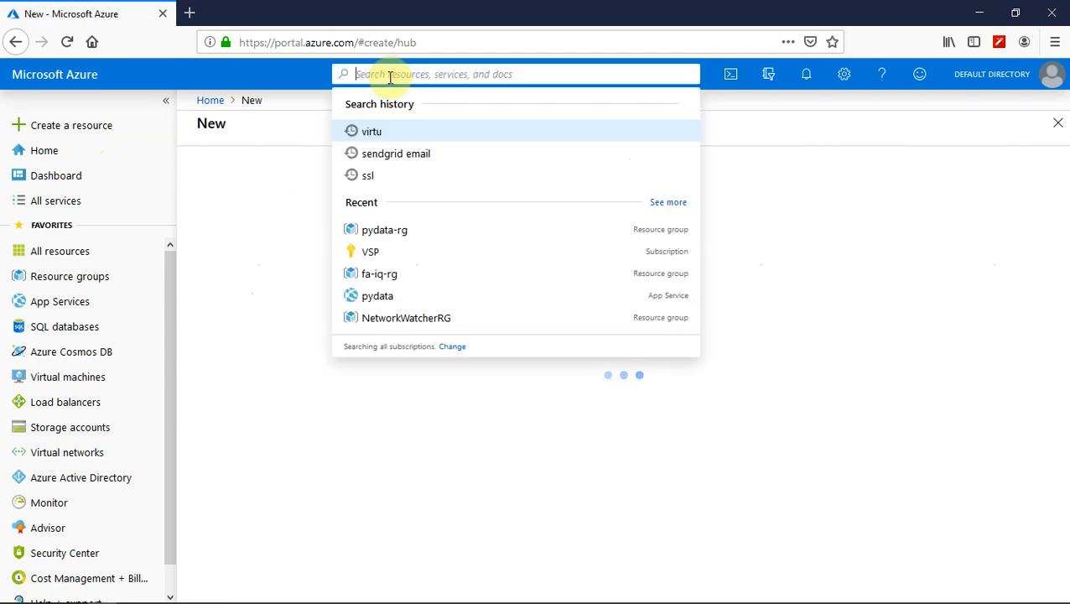
pyautogui.write('v')
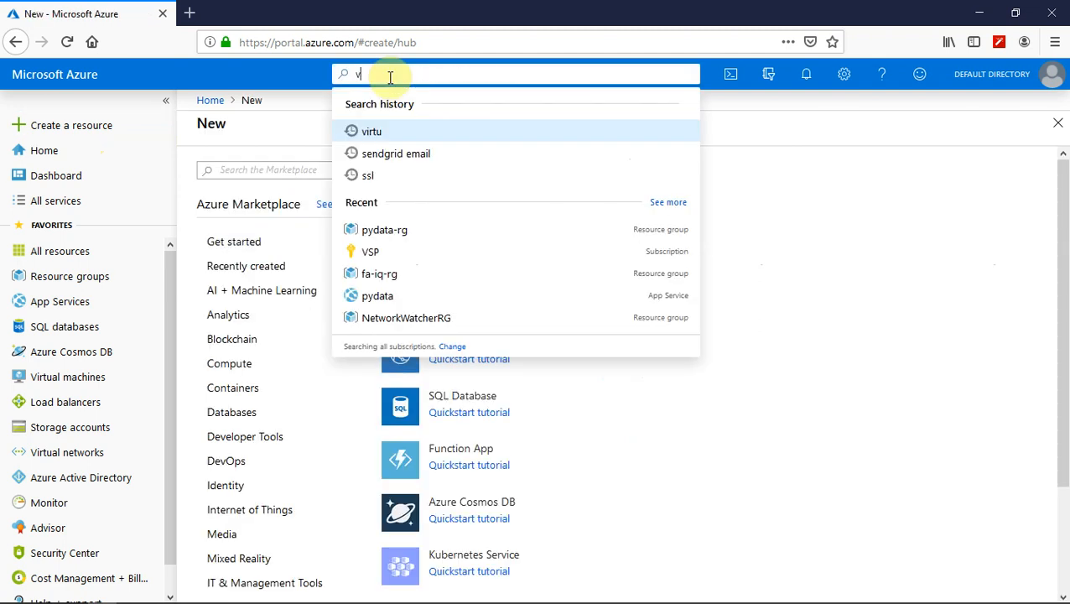
pyautogui.write('irtual')
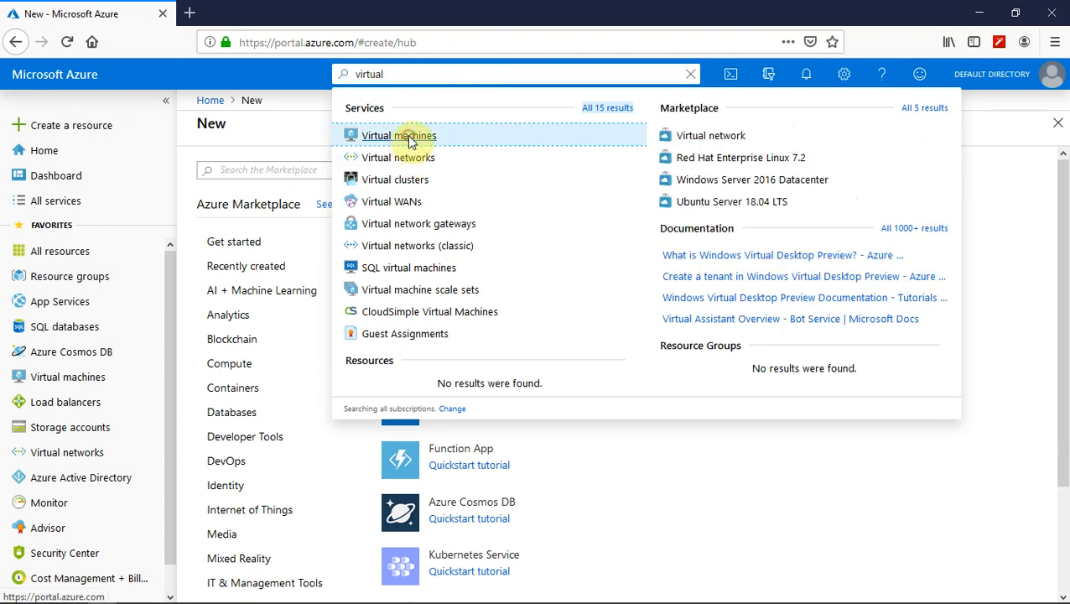
pyautogui.click(400, 135)
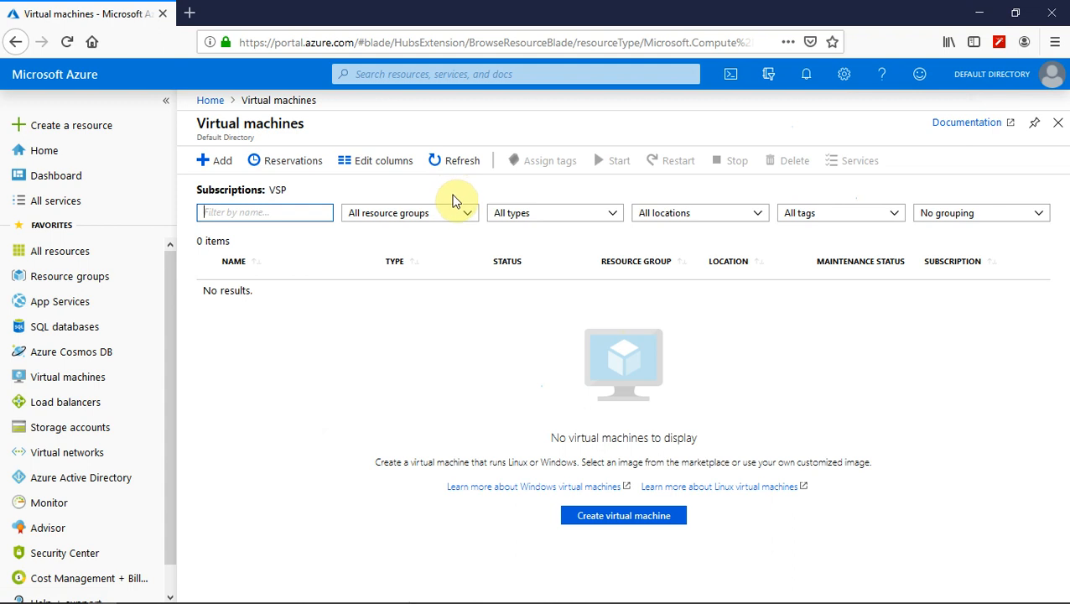
pyautogui.moveTo(218, 164)
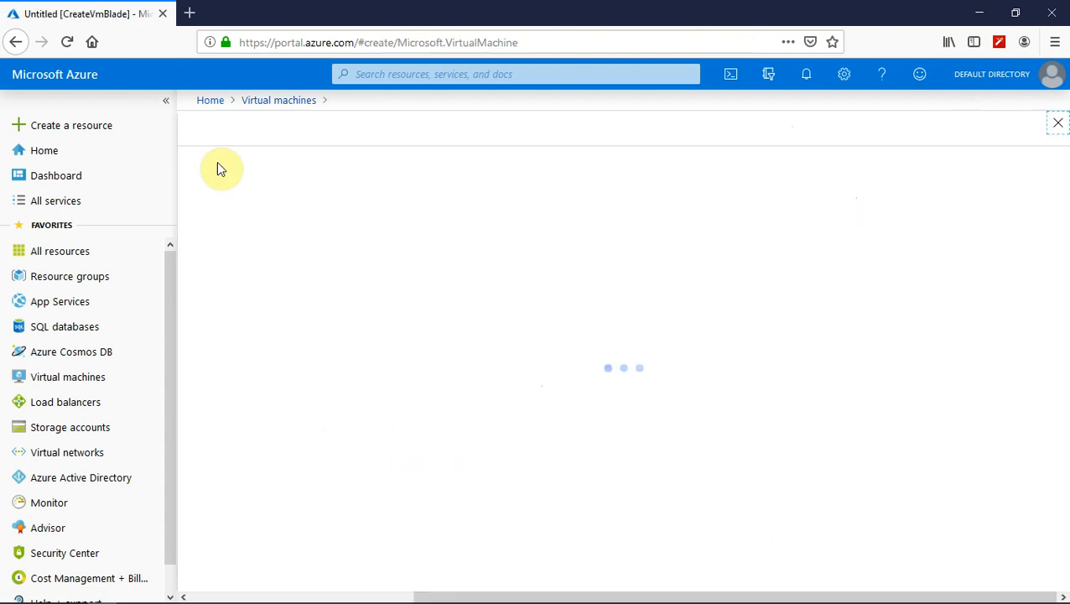
pyautogui.moveTo(424, 331)
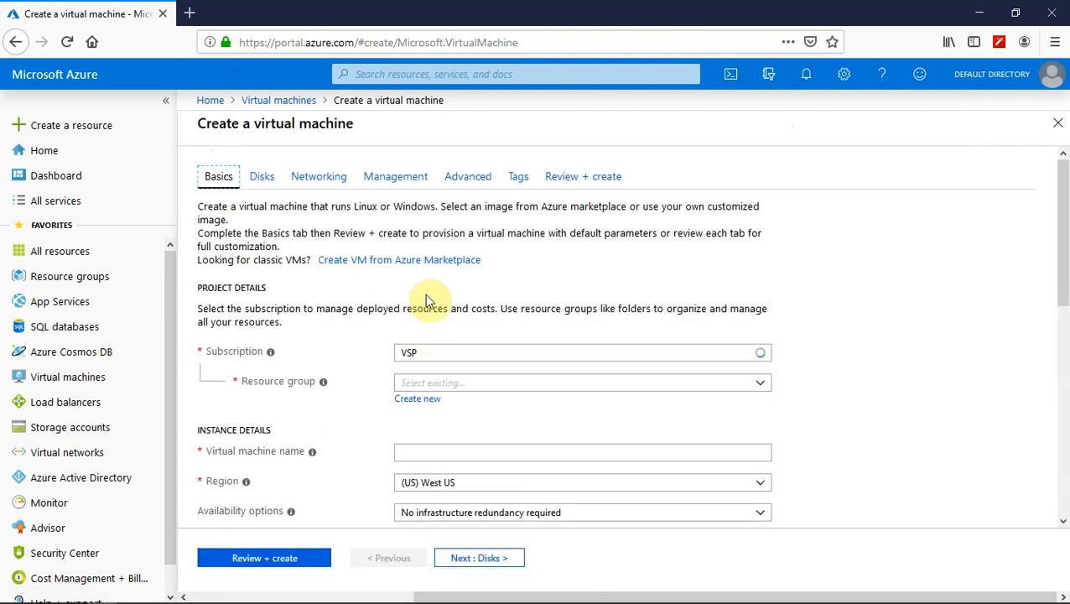
# Browse the Basics tab and check the Resource group list without choosing a group.
pyautogui.scroll(-3)
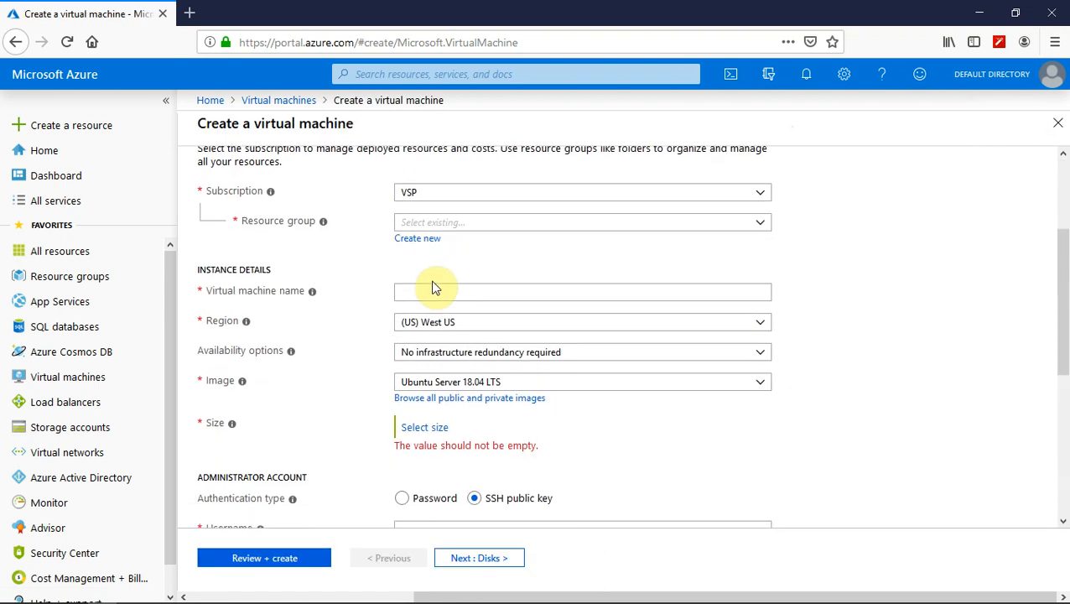
pyautogui.scroll(3)
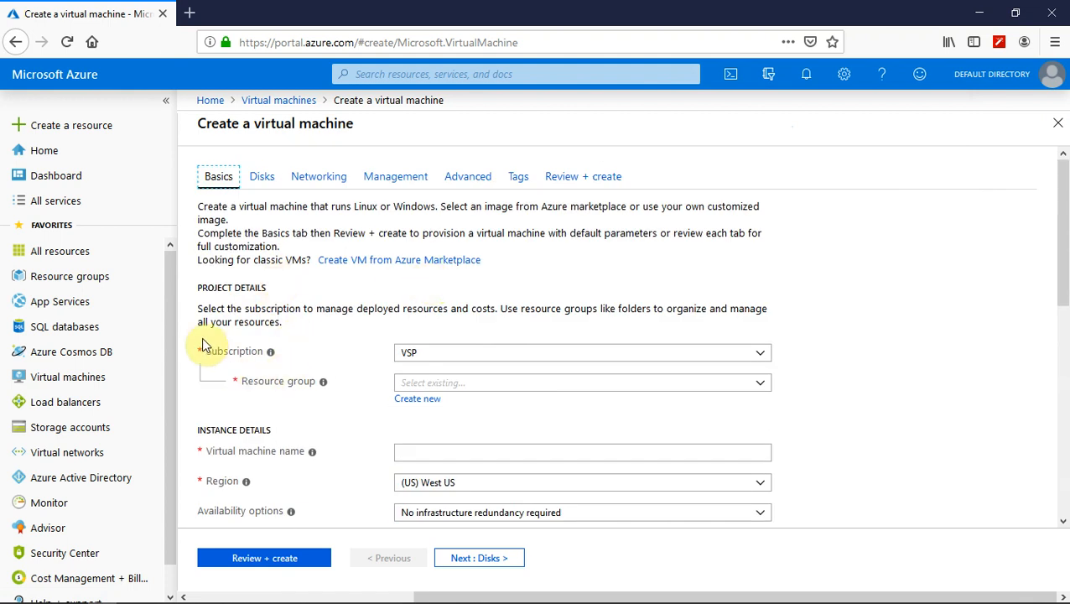
pyautogui.scroll(-3)
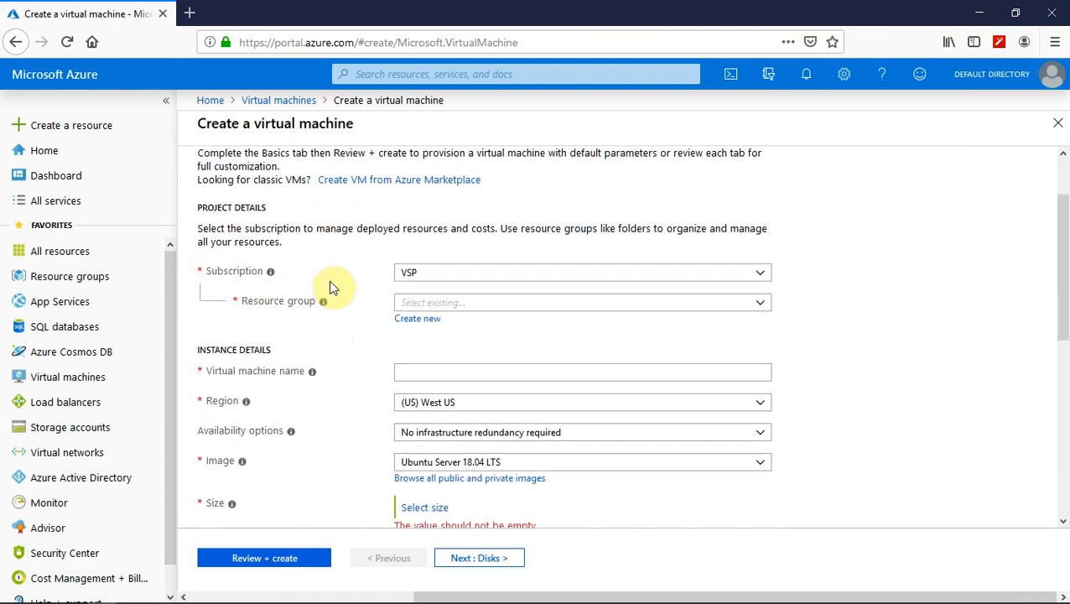
pyautogui.moveTo(445, 302)
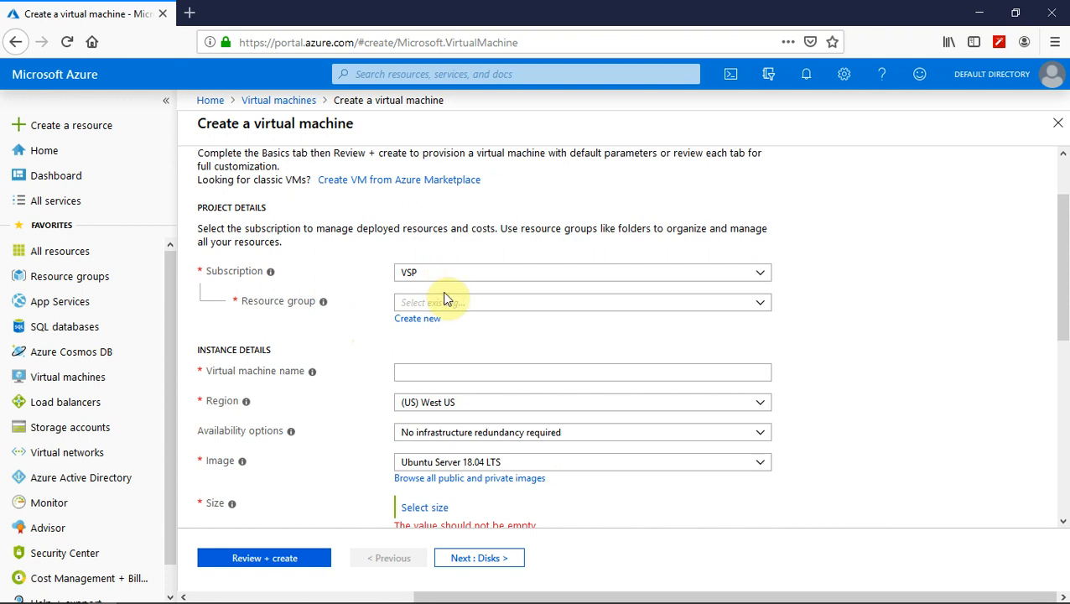
pyautogui.click(581, 302)
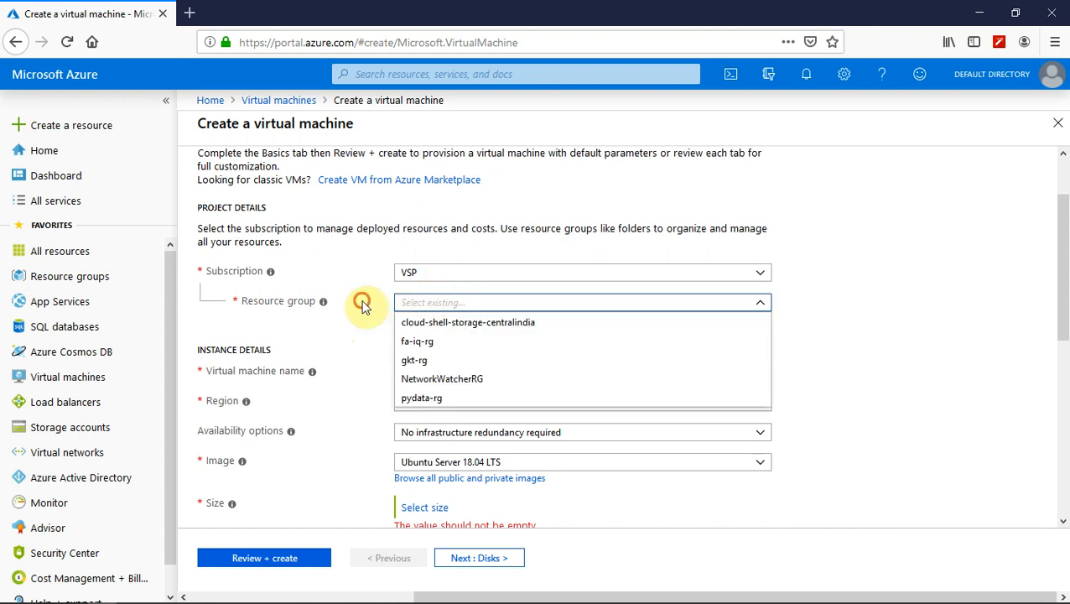
pyautogui.click(582, 302)
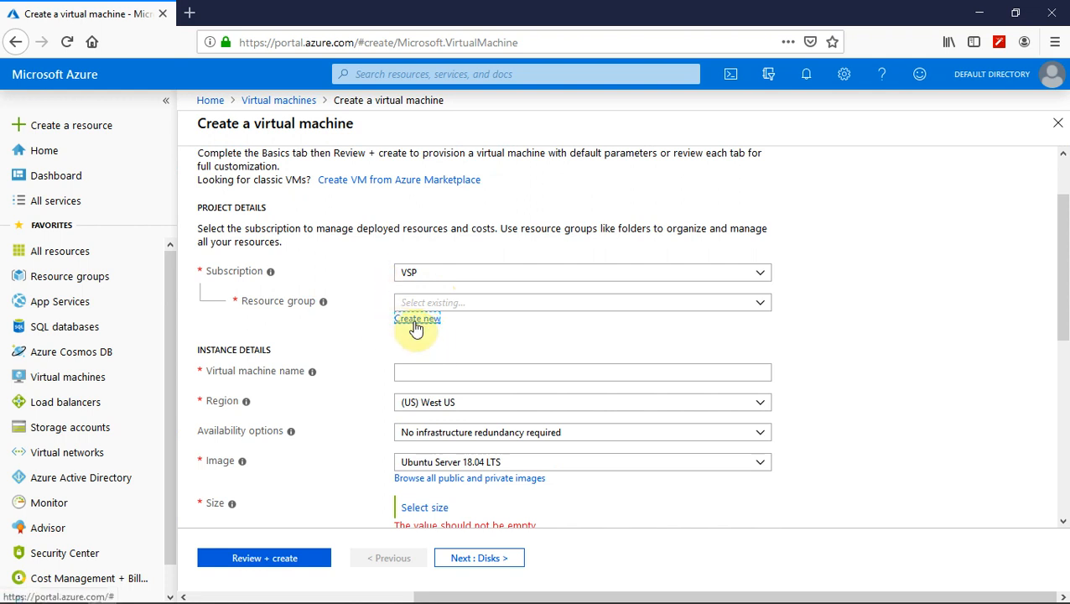
# Create a new resource group named 'demo-vm-rg' for the VM.
pyautogui.click(417, 318)
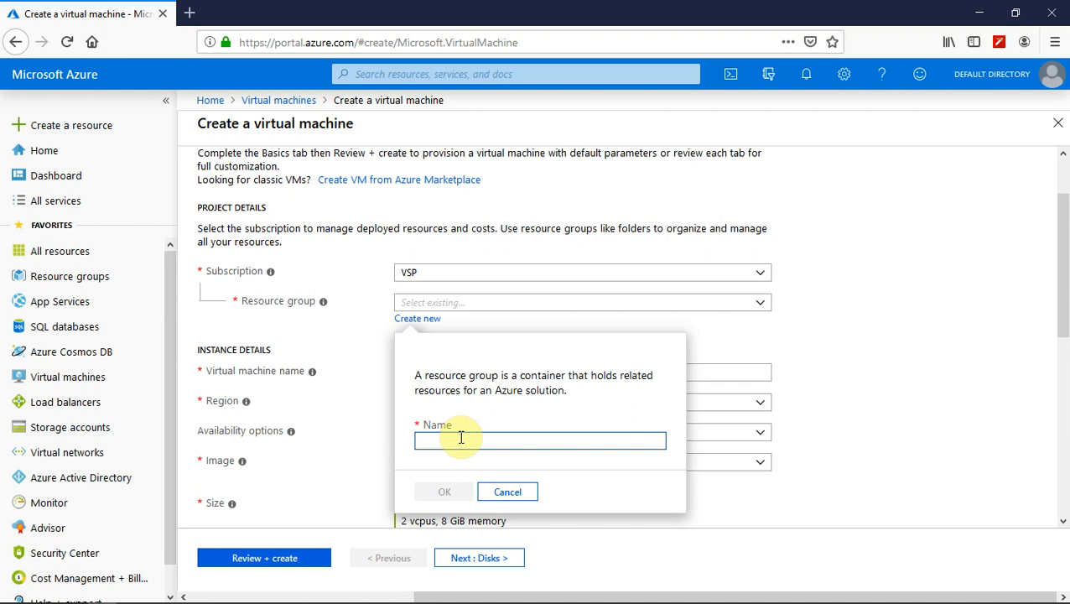
pyautogui.write('demo')
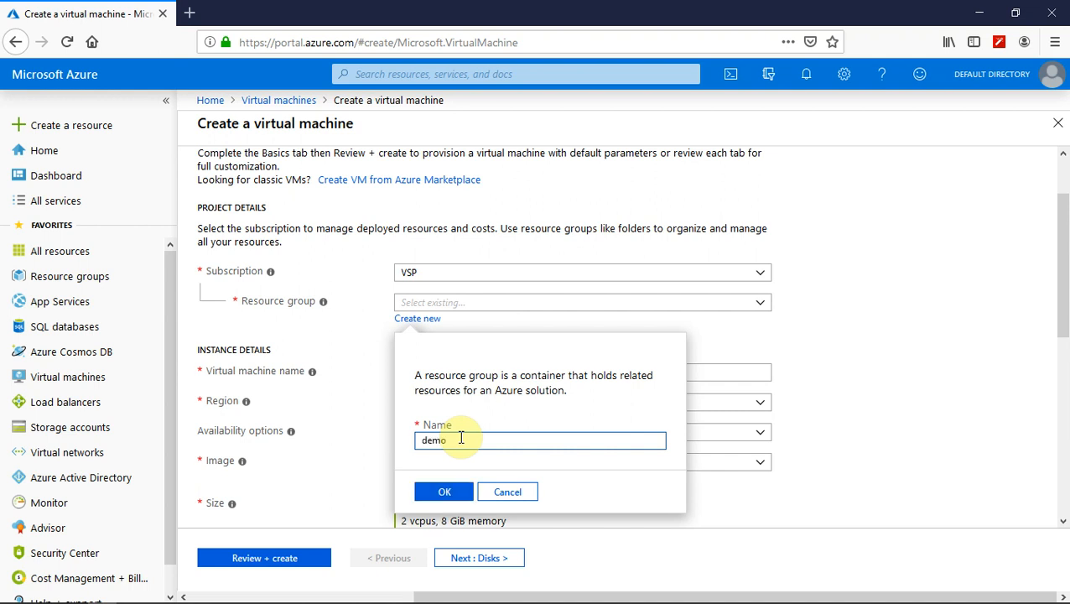
pyautogui.write('-vm')
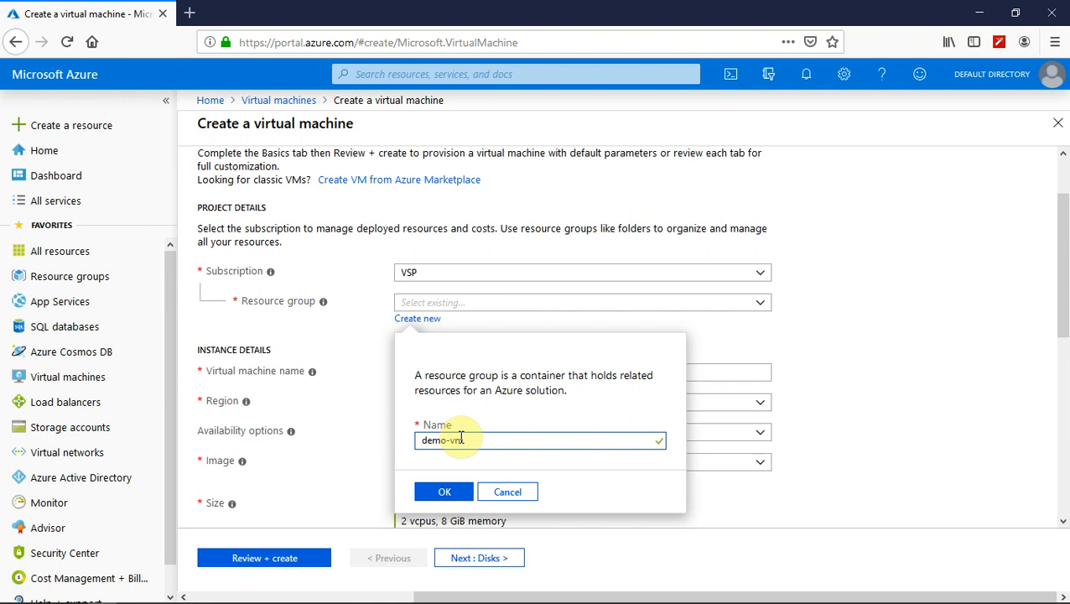
pyautogui.write('-rg')
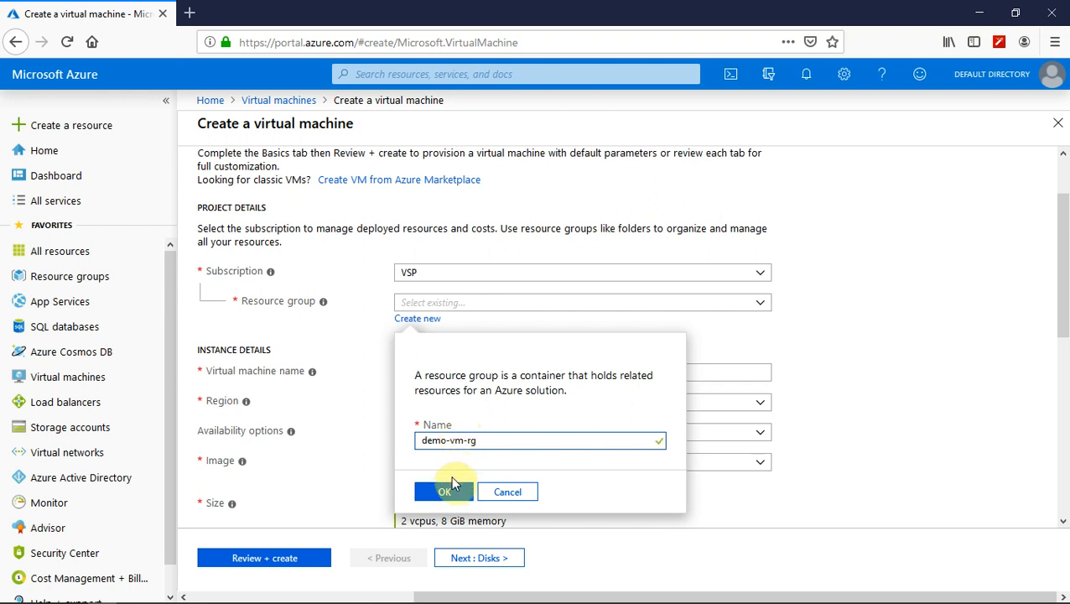
pyautogui.click(444, 492)
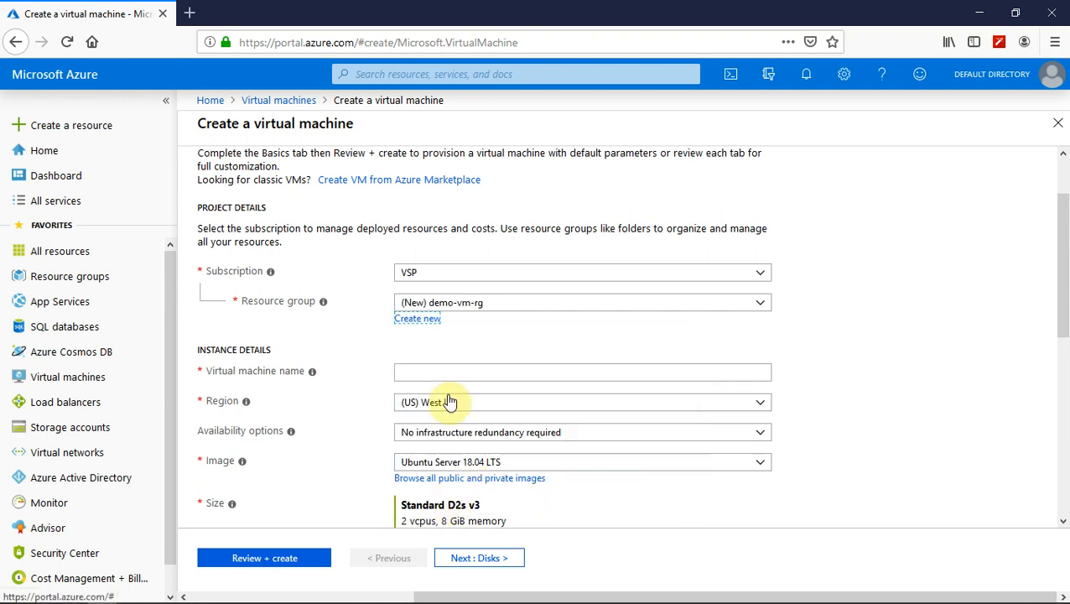
pyautogui.scroll(-3)
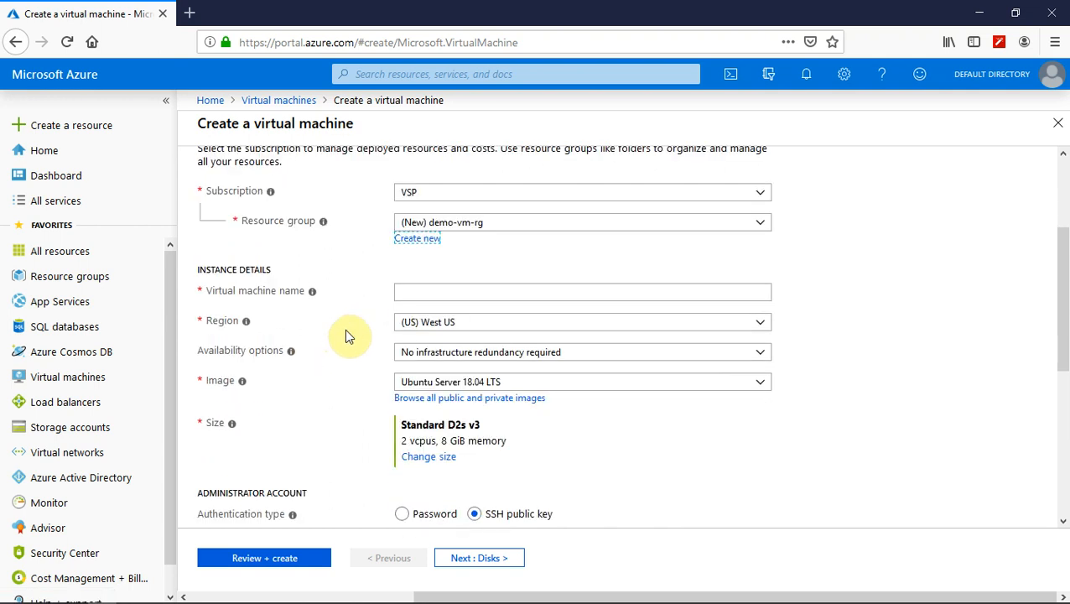
pyautogui.scroll(3)
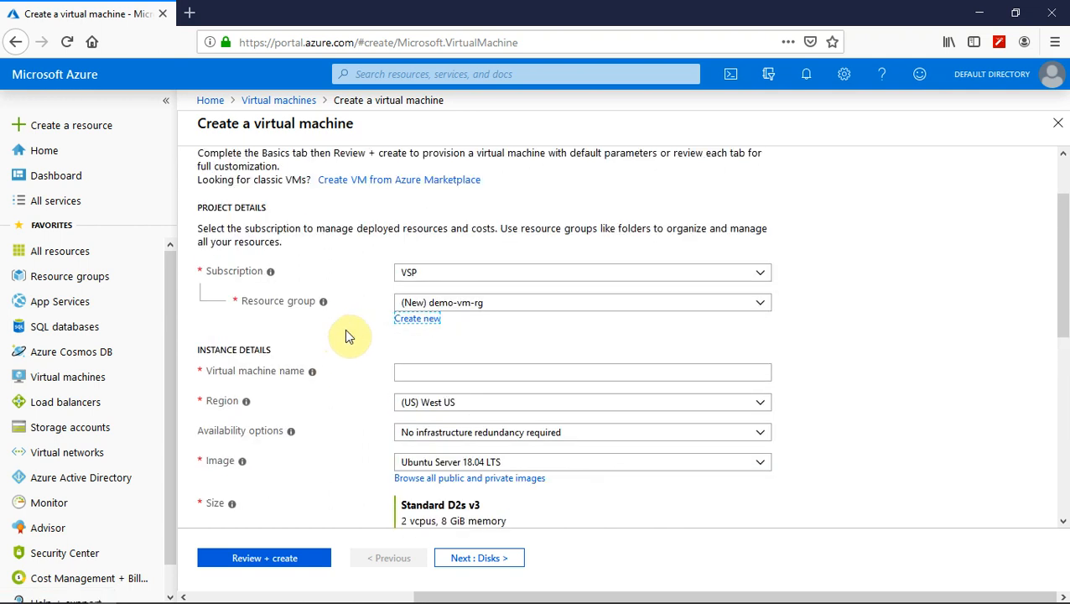
# Enter 'demo-cent-os-vm' as the virtual machine name.
pyautogui.click(582, 291)
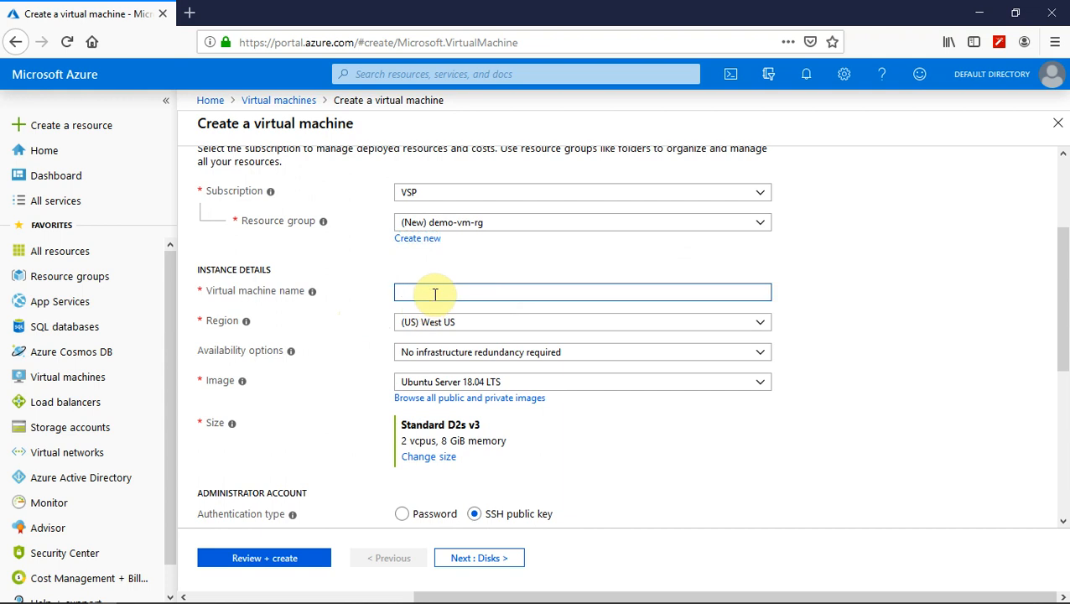
pyautogui.write('de')
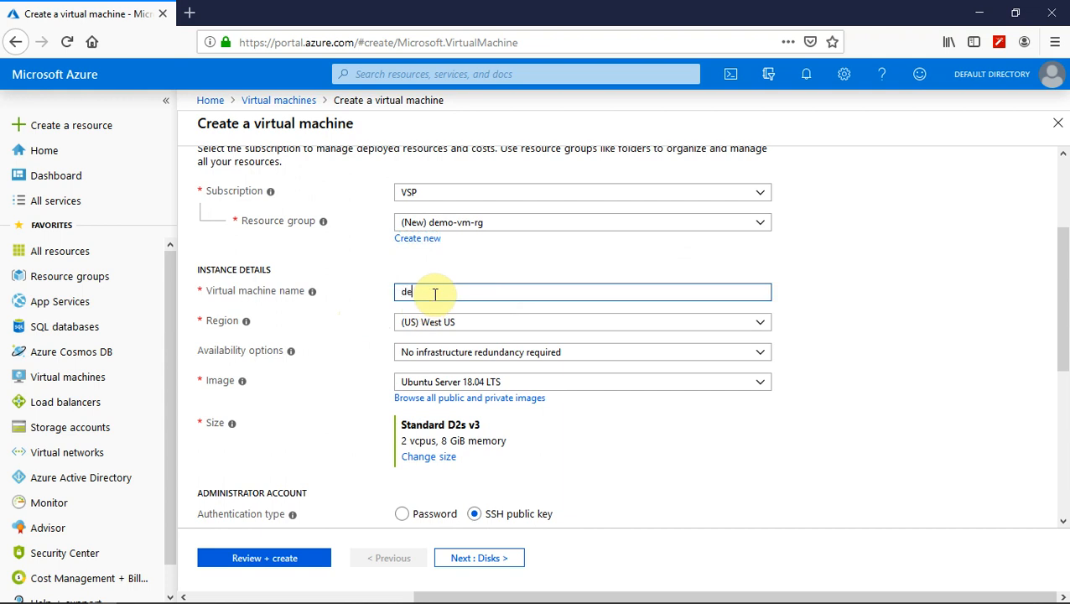
pyautogui.write('mo')
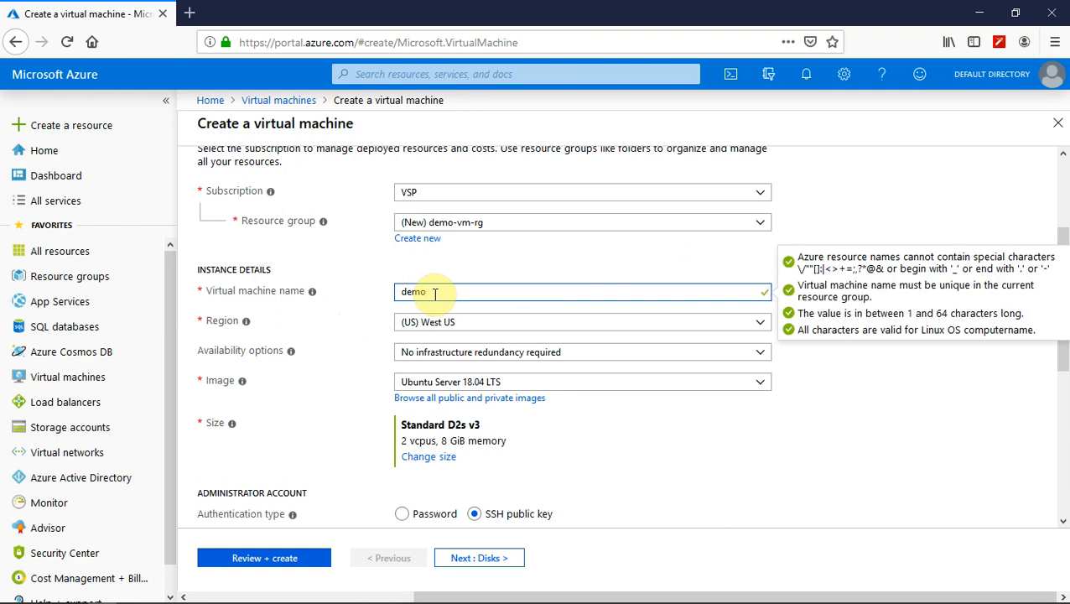
pyautogui.write('-cent')
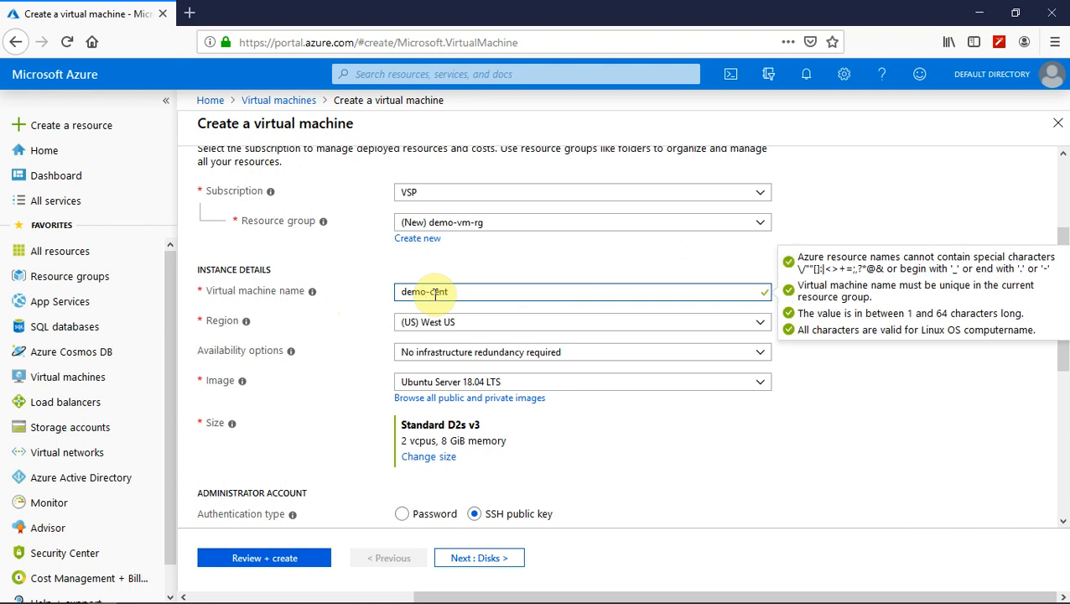
pyautogui.write('-os')
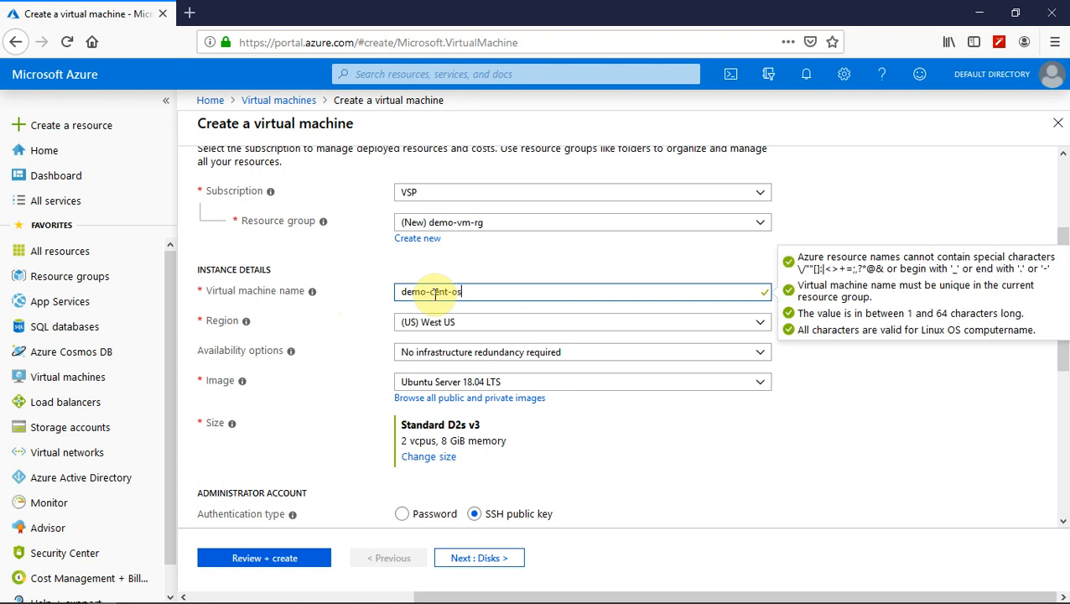
pyautogui.write('-vm')
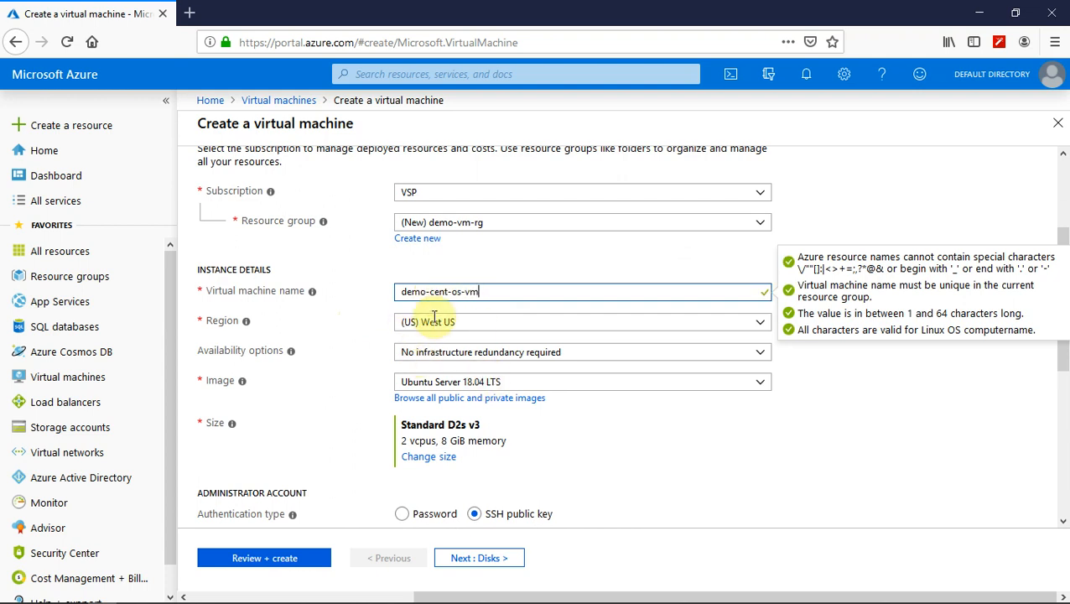
pyautogui.moveTo(331, 394)
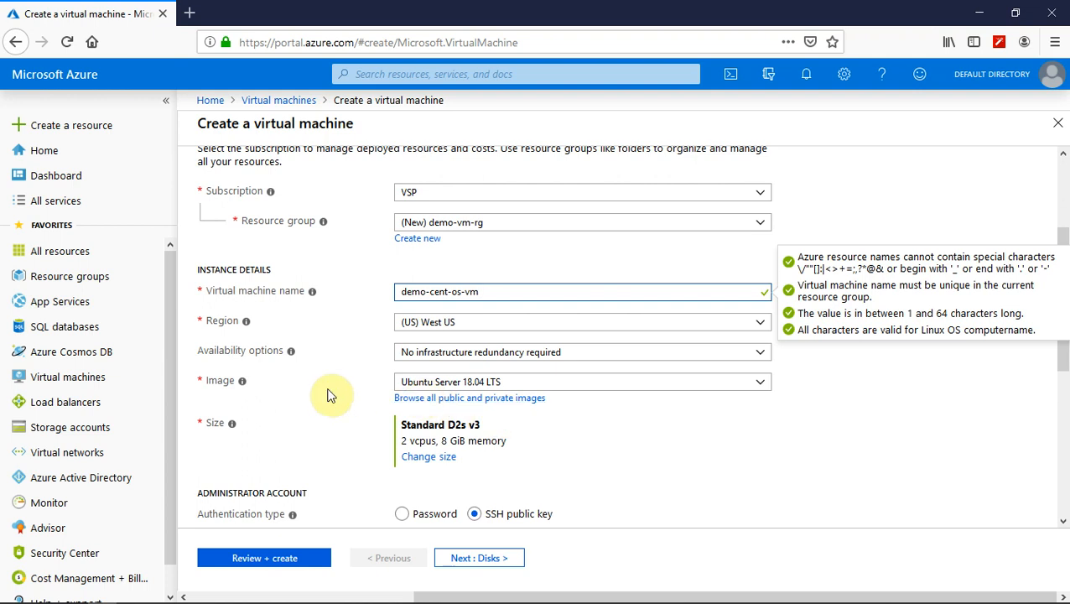
pyautogui.moveTo(480, 387)
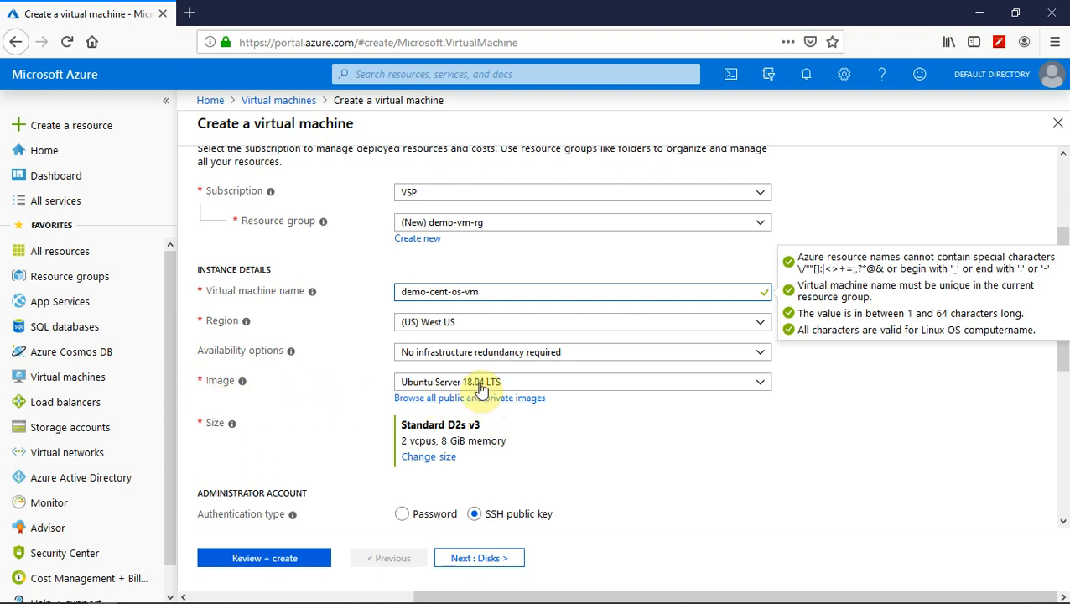
# Select CentOS-based 7.5 as the image and reopen the image list.
pyautogui.click(581, 381)
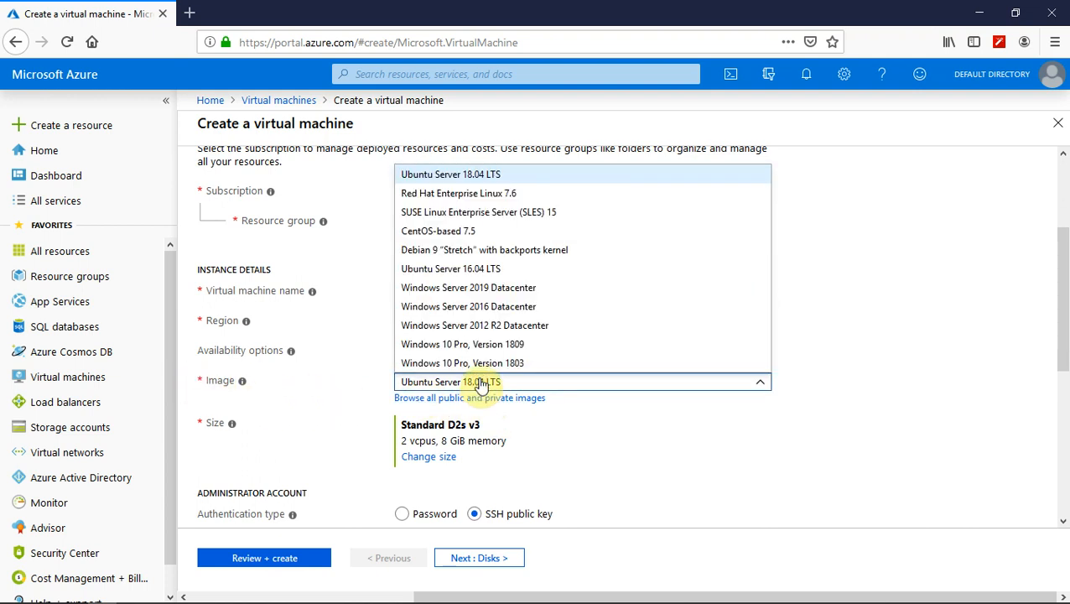
pyautogui.moveTo(457, 230)
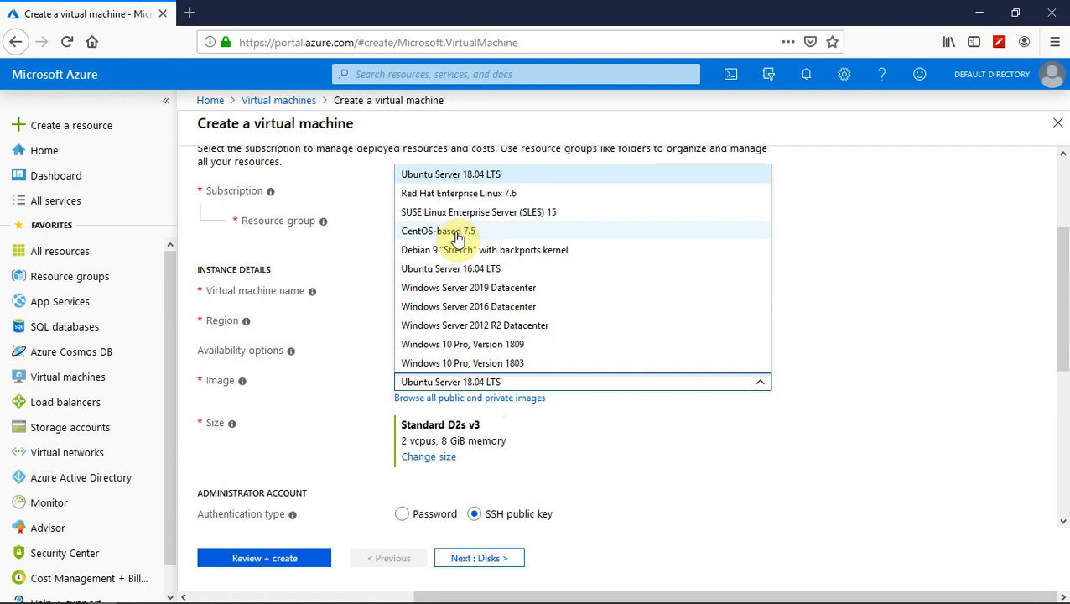
pyautogui.click(437, 231)
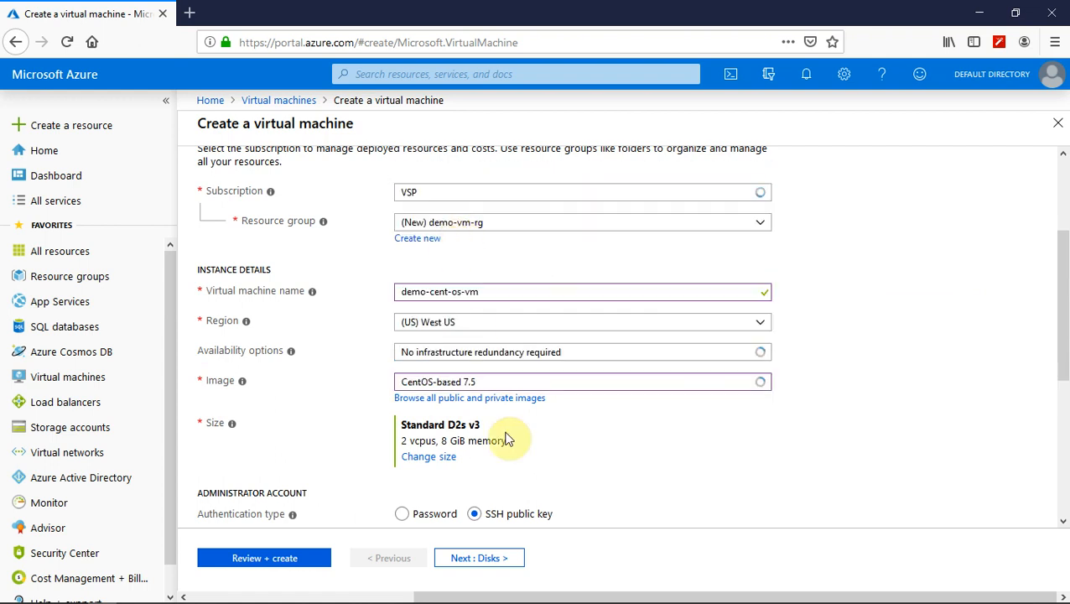
pyautogui.moveTo(505, 390)
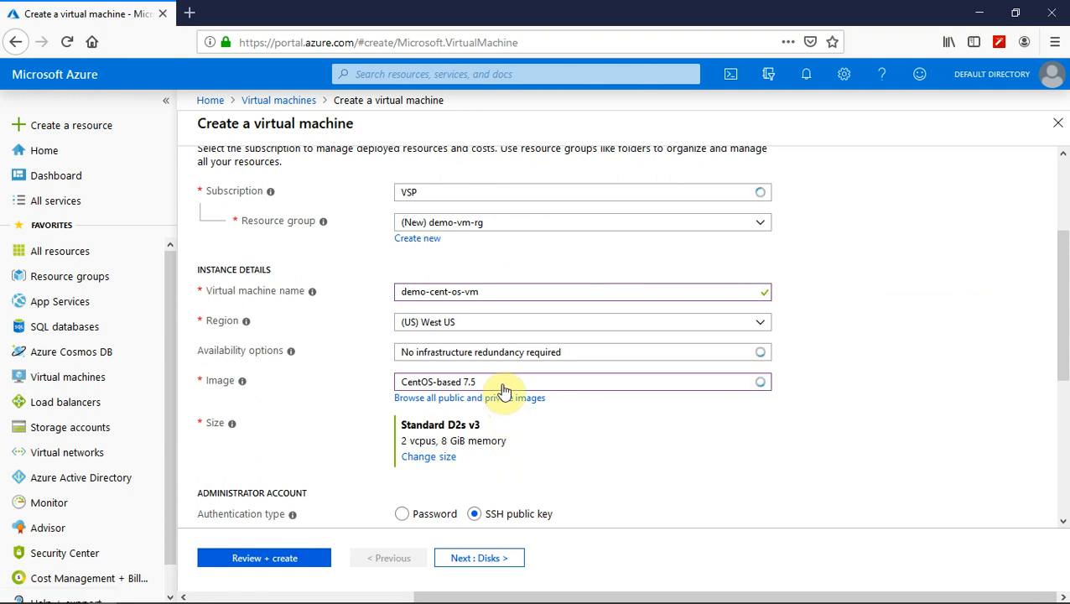
pyautogui.click(582, 381)
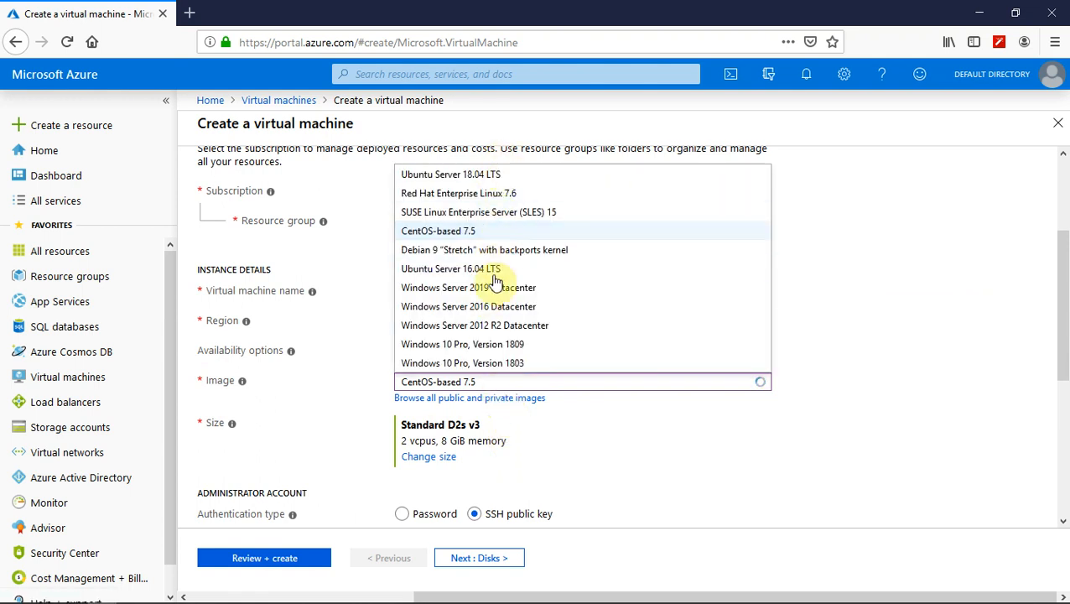
pyautogui.moveTo(482, 353)
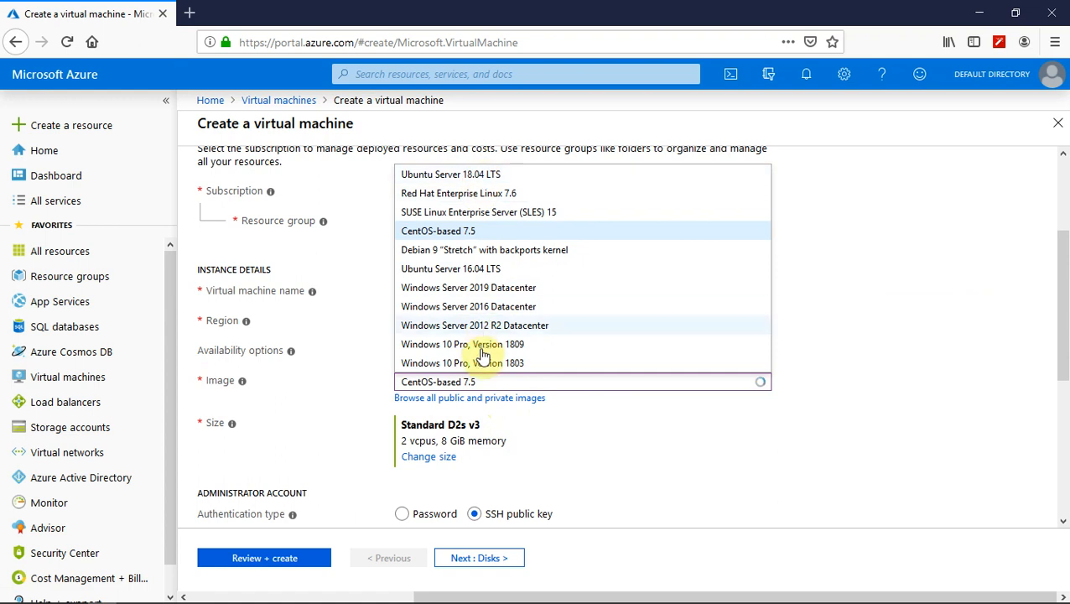
pyautogui.moveTo(482, 369)
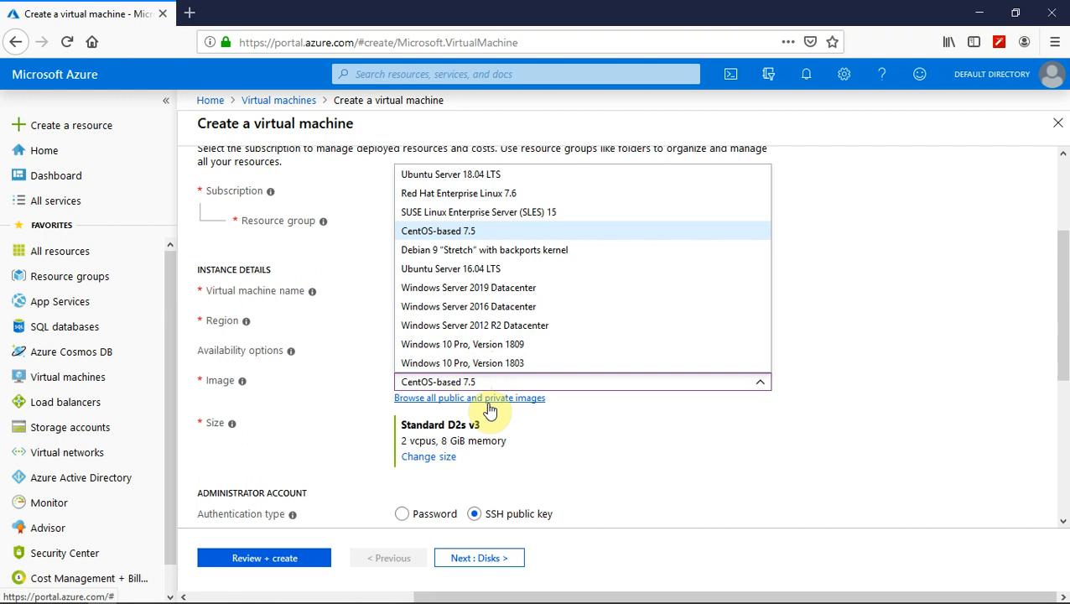
pyautogui.moveTo(362, 398)
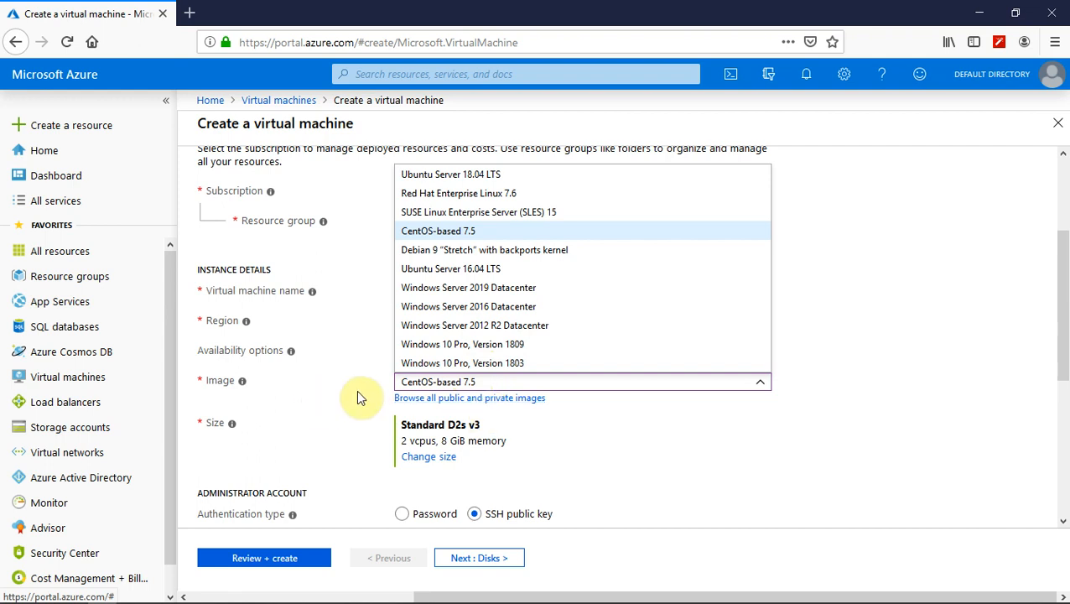
# Close the image list and review VM sizes, keeping Standard D2s v3.
pyautogui.click(438, 231)
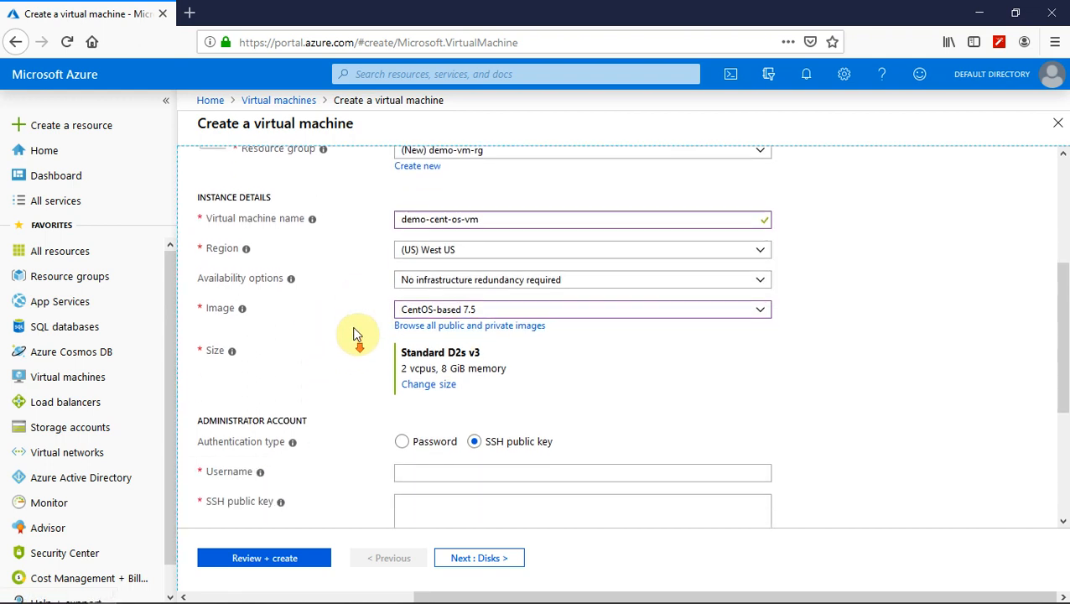
pyautogui.scroll(-3)
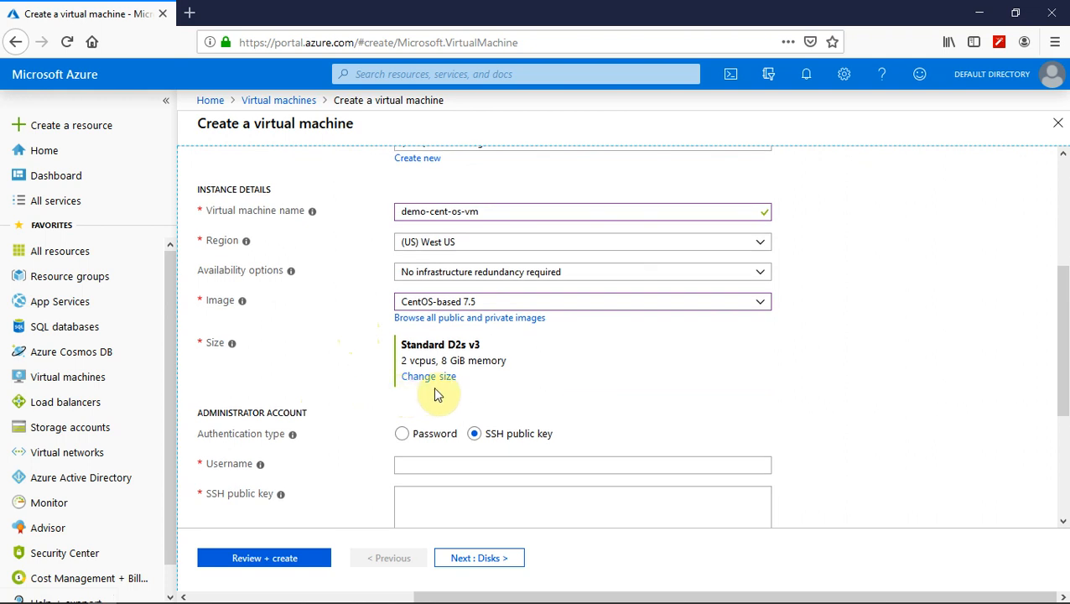
pyautogui.moveTo(235, 345)
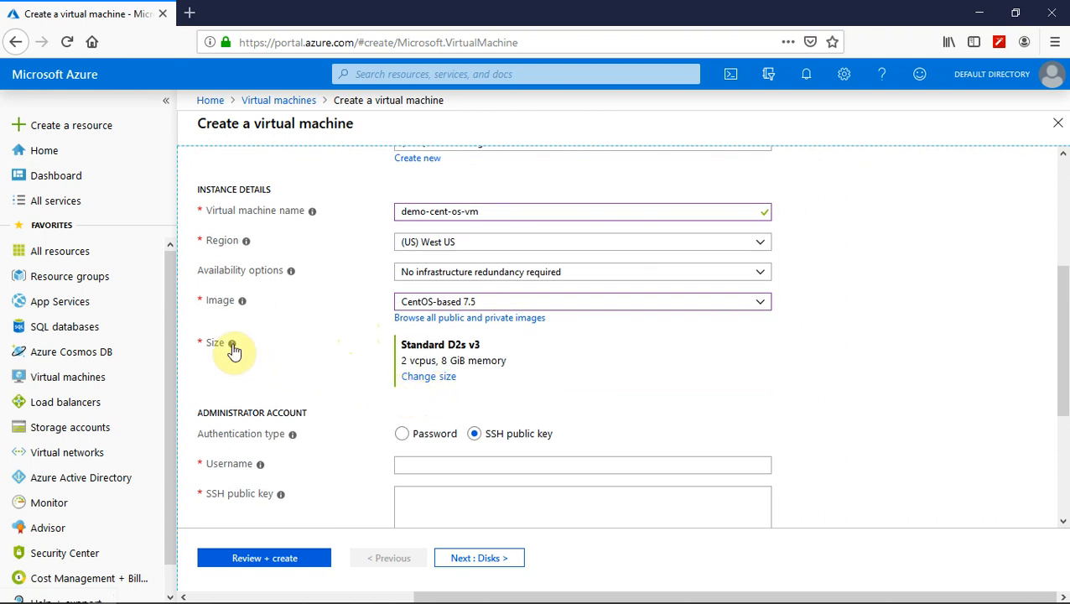
pyautogui.moveTo(404, 371)
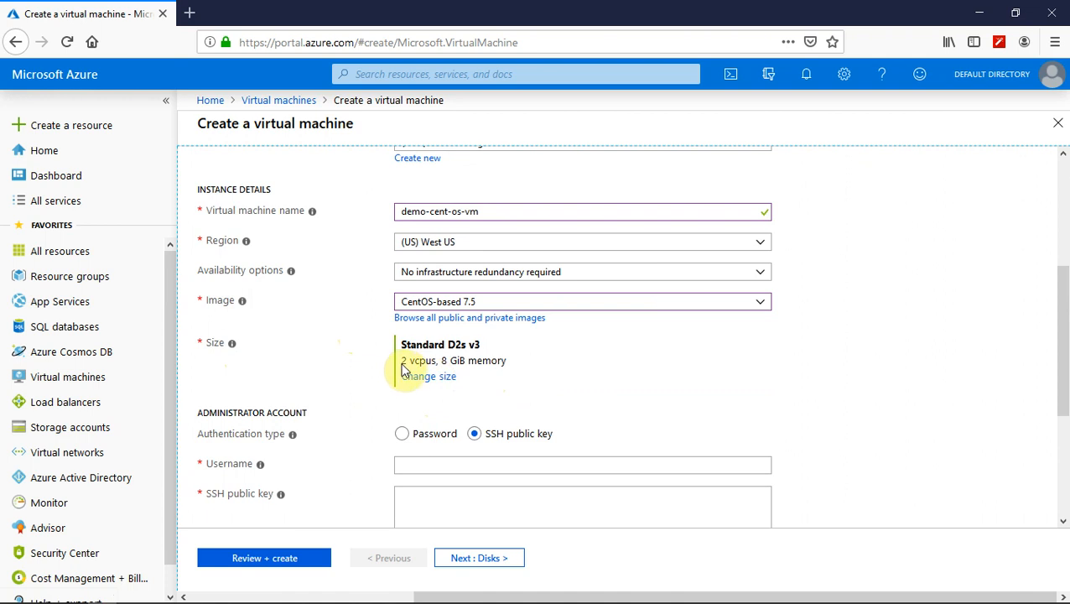
pyautogui.moveTo(401, 367)
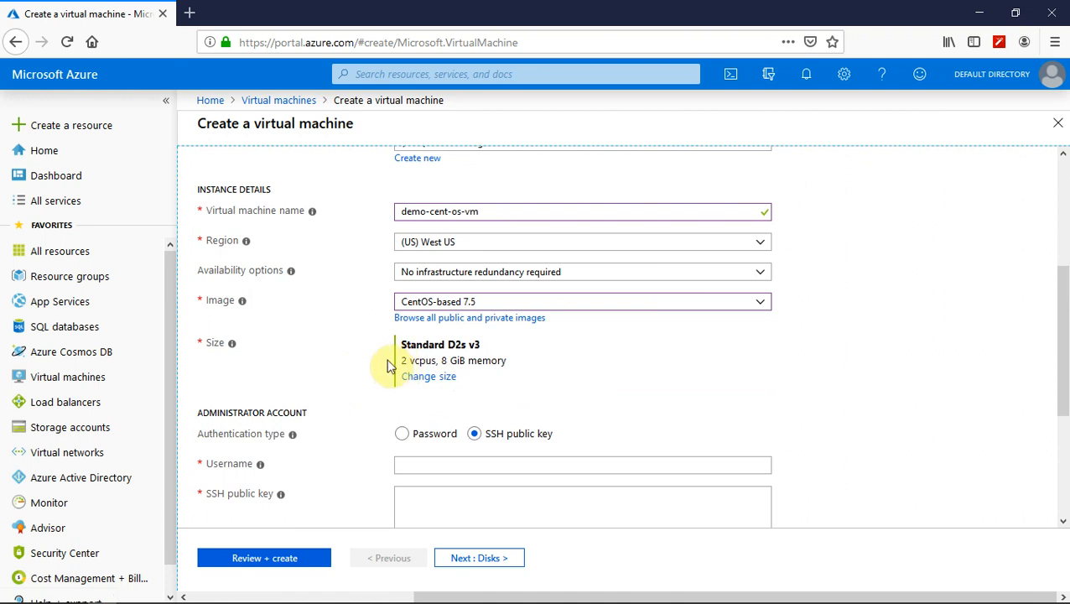
pyautogui.moveTo(423, 380)
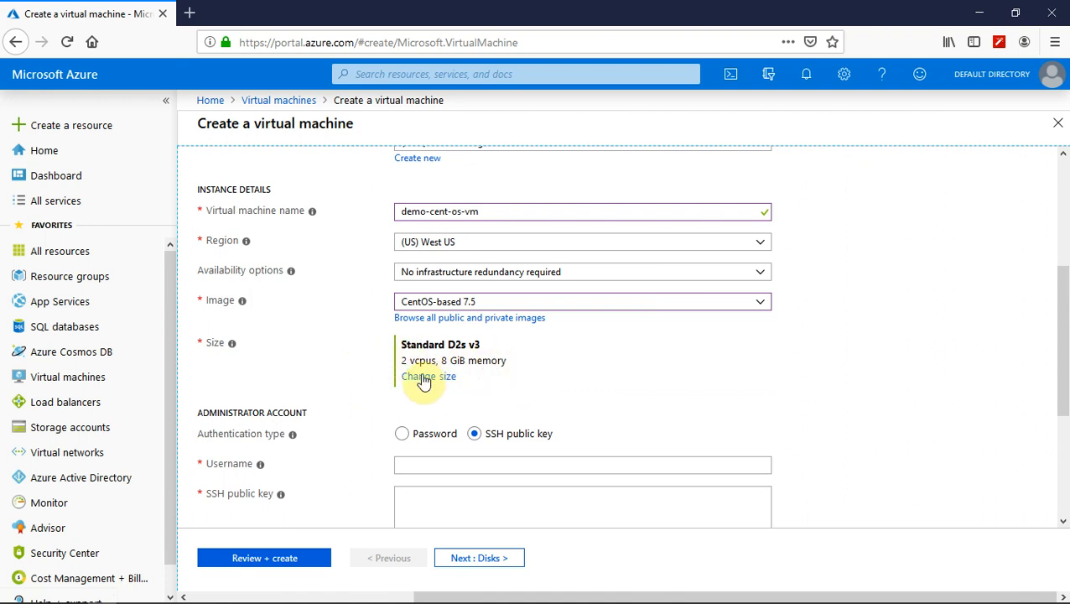
pyautogui.click(428, 376)
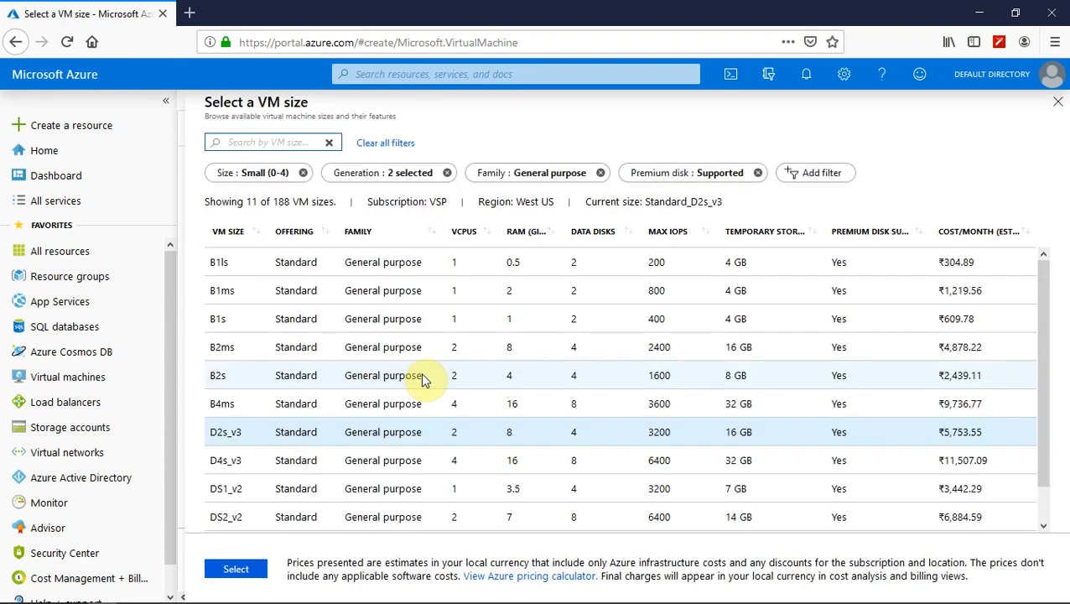
pyautogui.moveTo(579, 378)
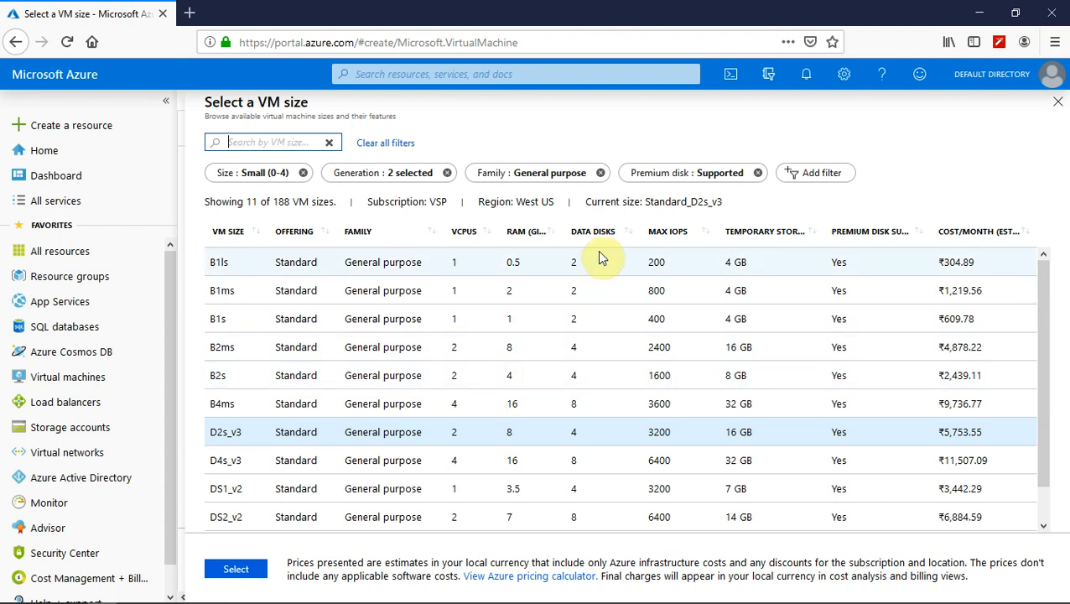
pyautogui.moveTo(751, 251)
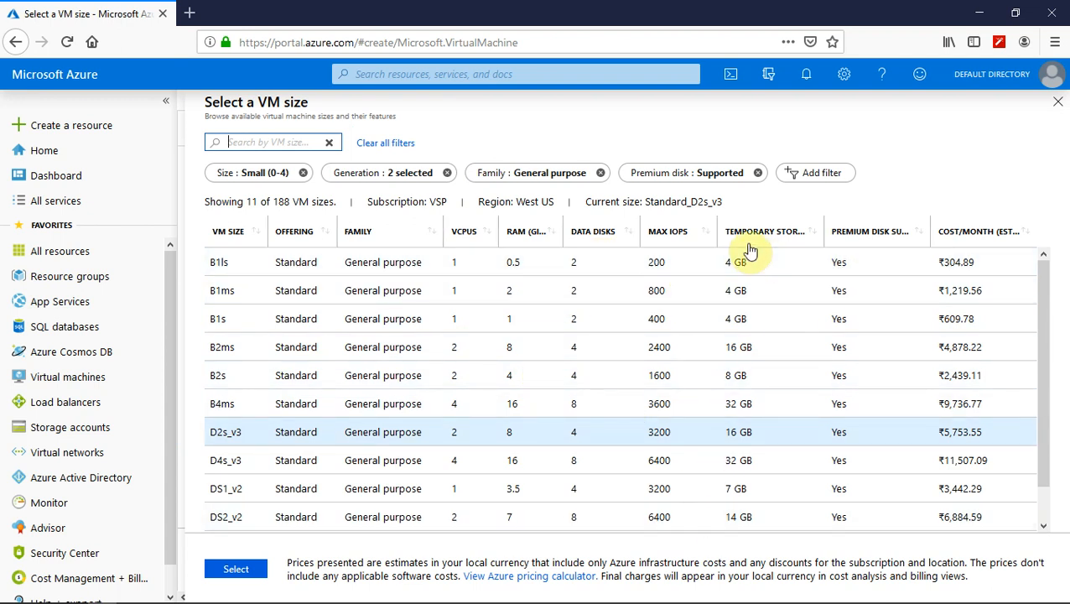
pyautogui.moveTo(886, 244)
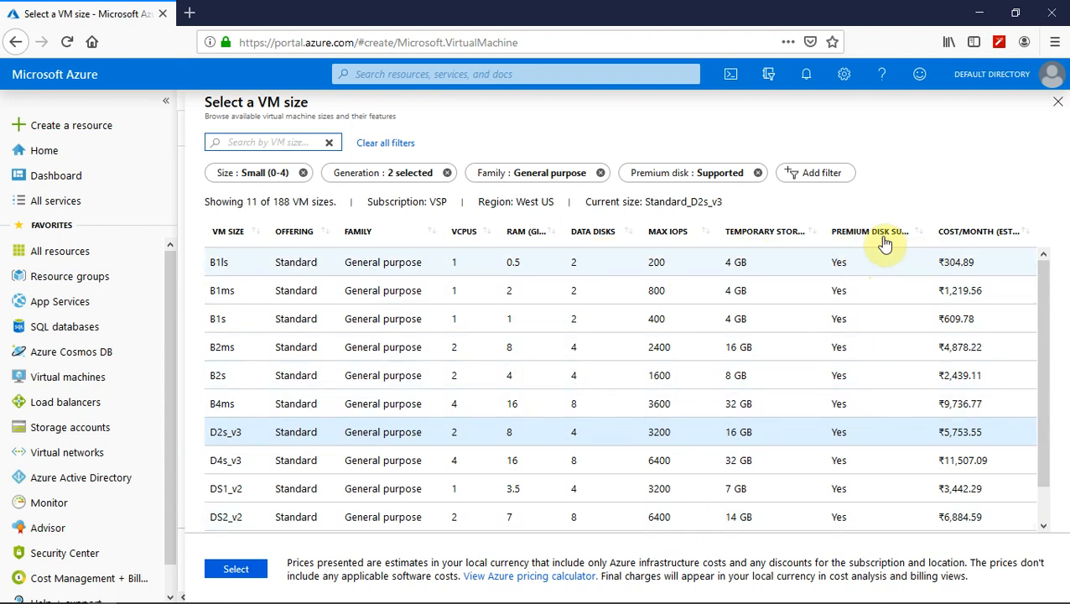
pyautogui.moveTo(885, 235)
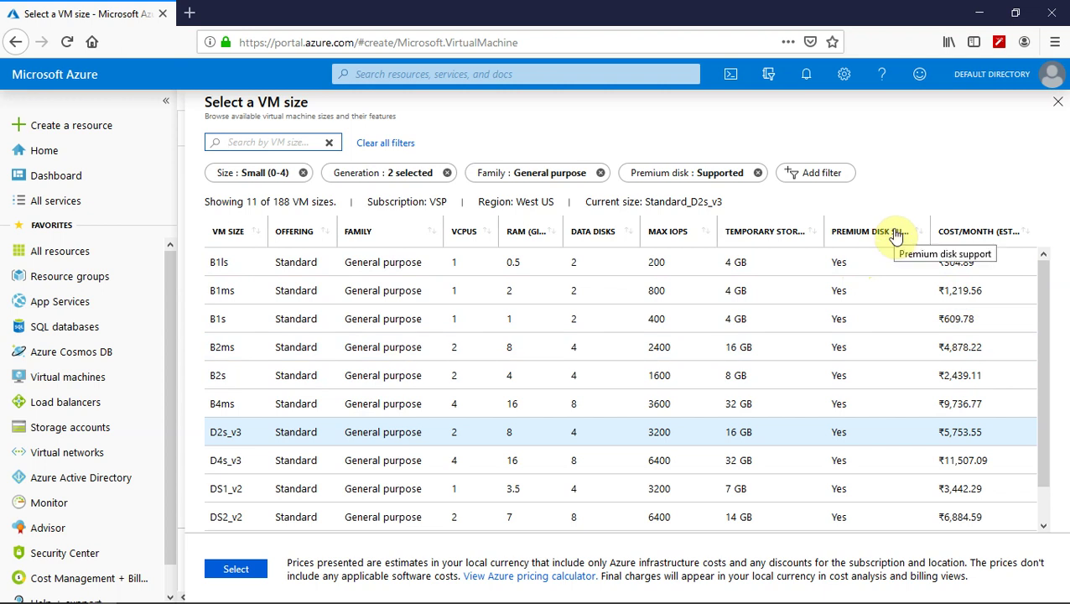
pyautogui.moveTo(964, 318)
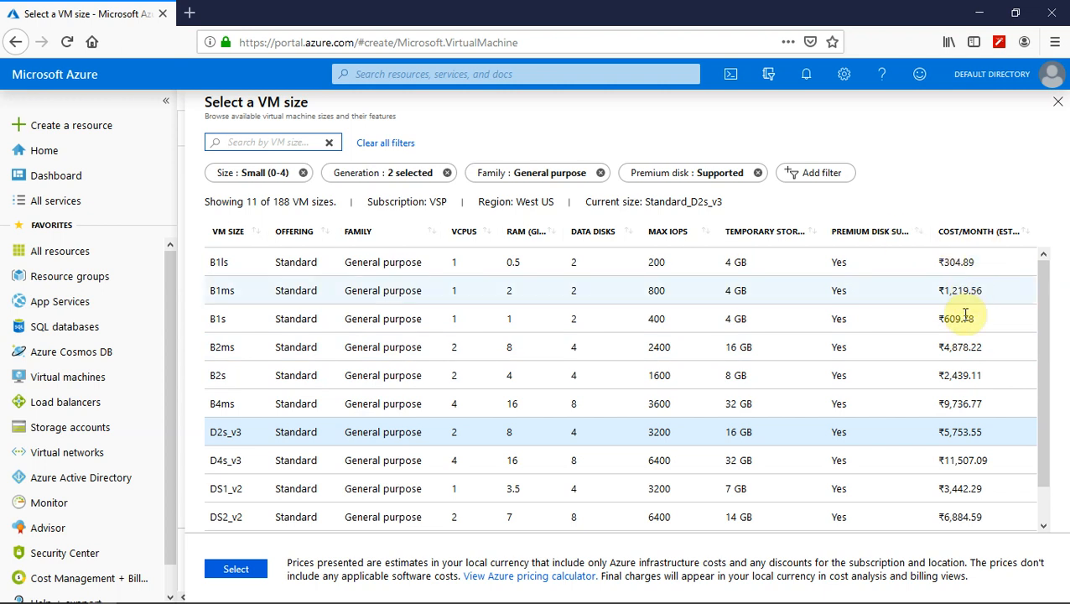
pyautogui.moveTo(955, 290)
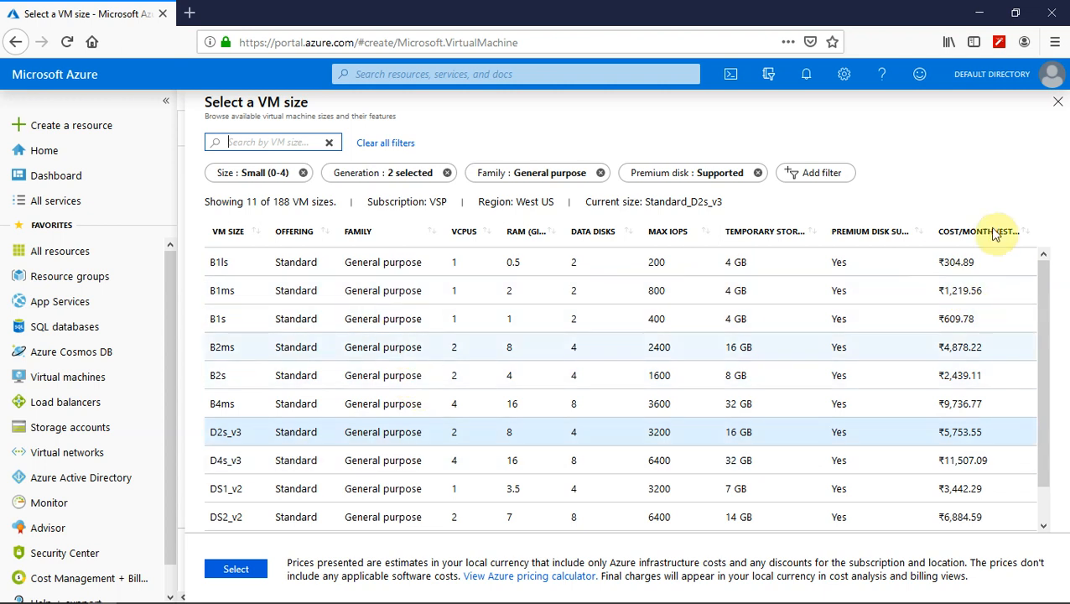
pyautogui.moveTo(1057, 102)
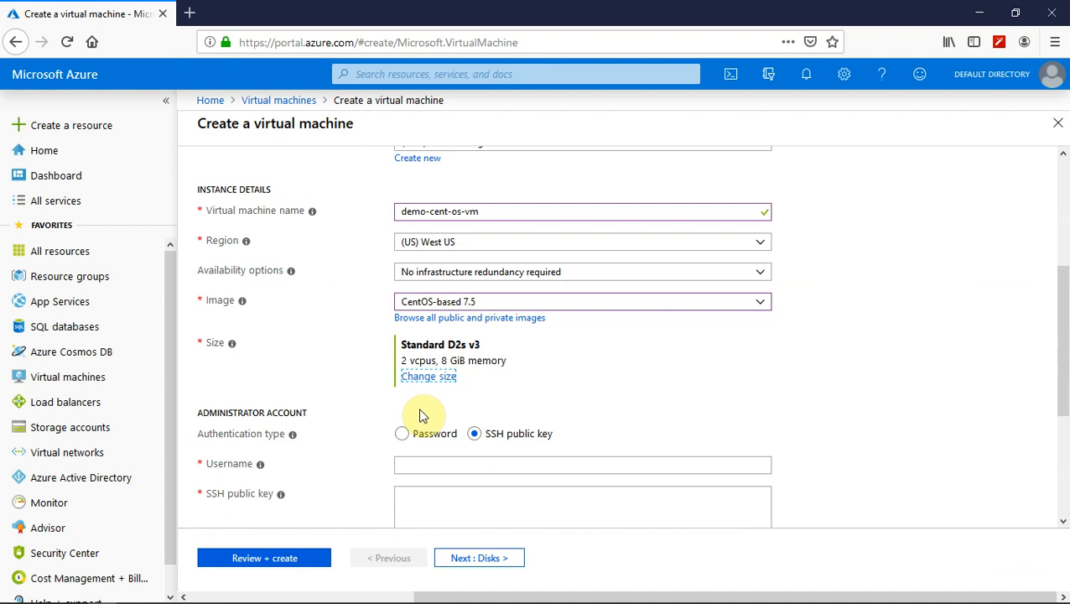
pyautogui.moveTo(445, 415)
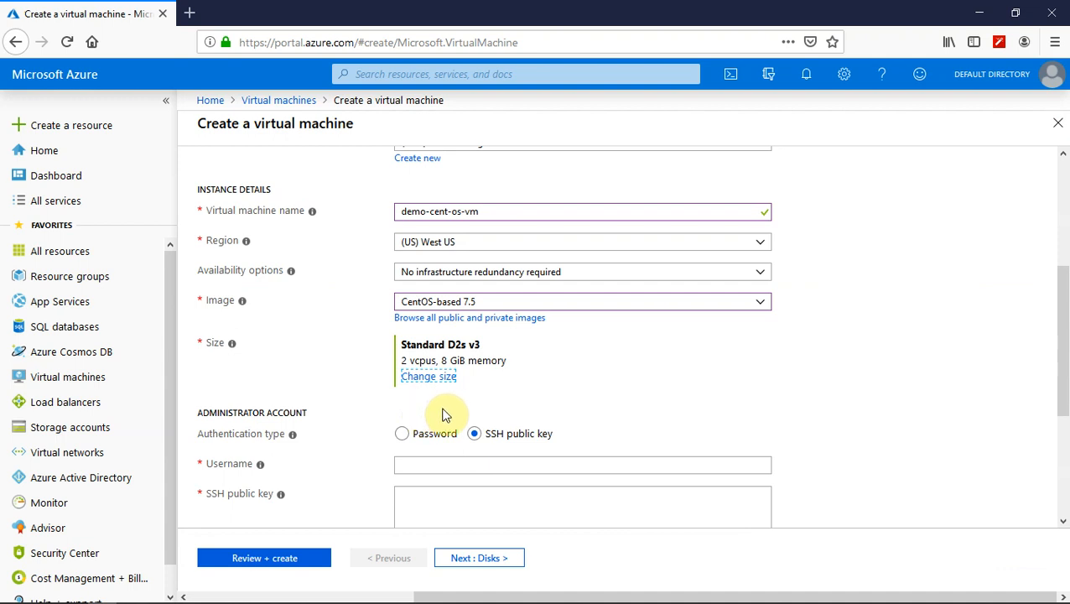
# Switch to password authentication with username 'demouser' and a matching confirmed password.
pyautogui.scroll(-3)
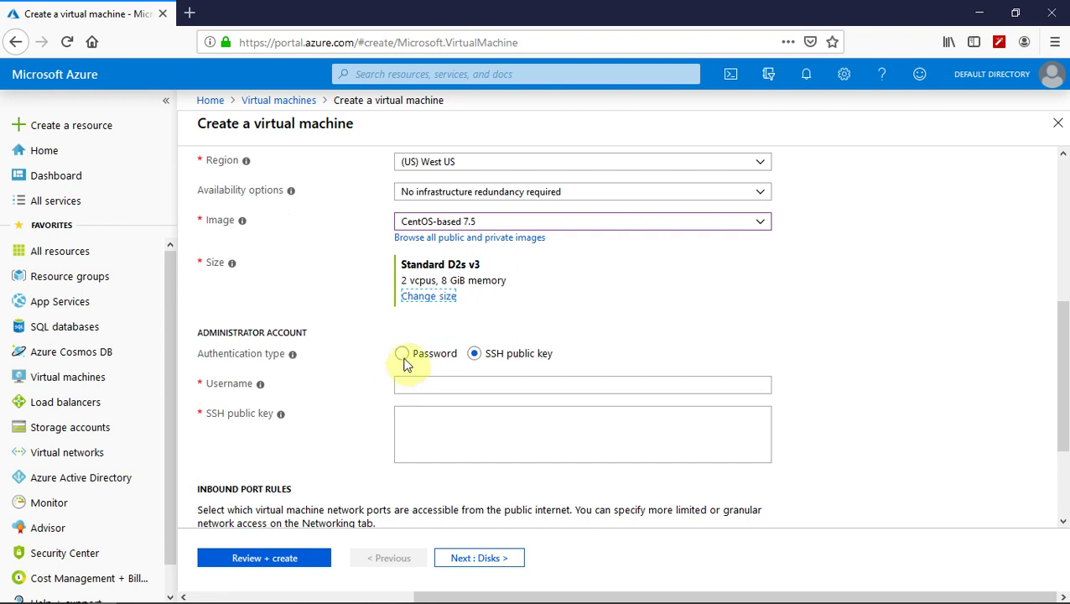
pyautogui.click(401, 353)
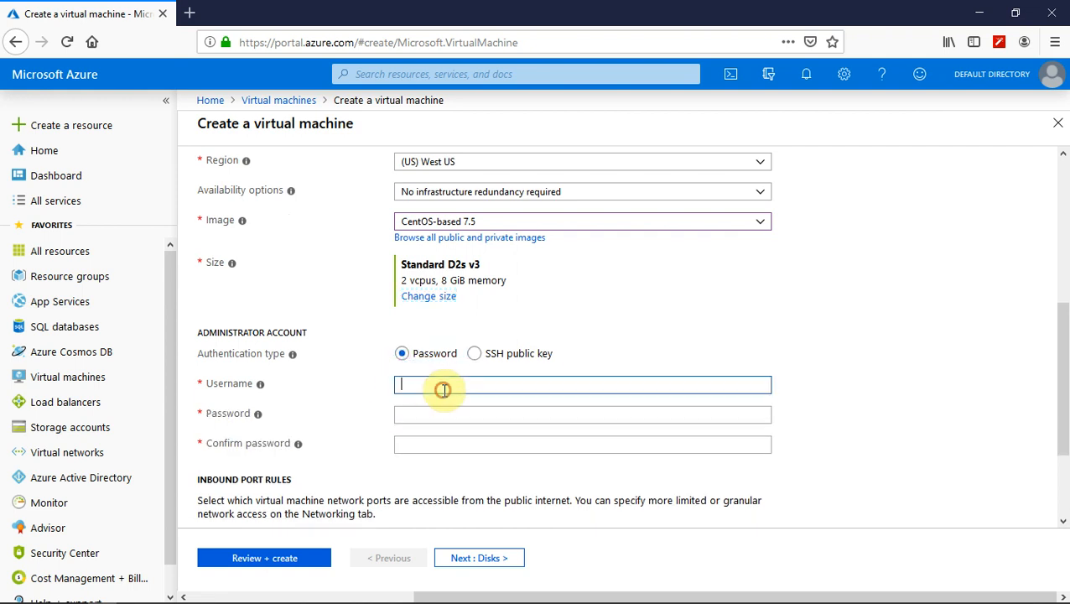
pyautogui.moveTo(445, 390)
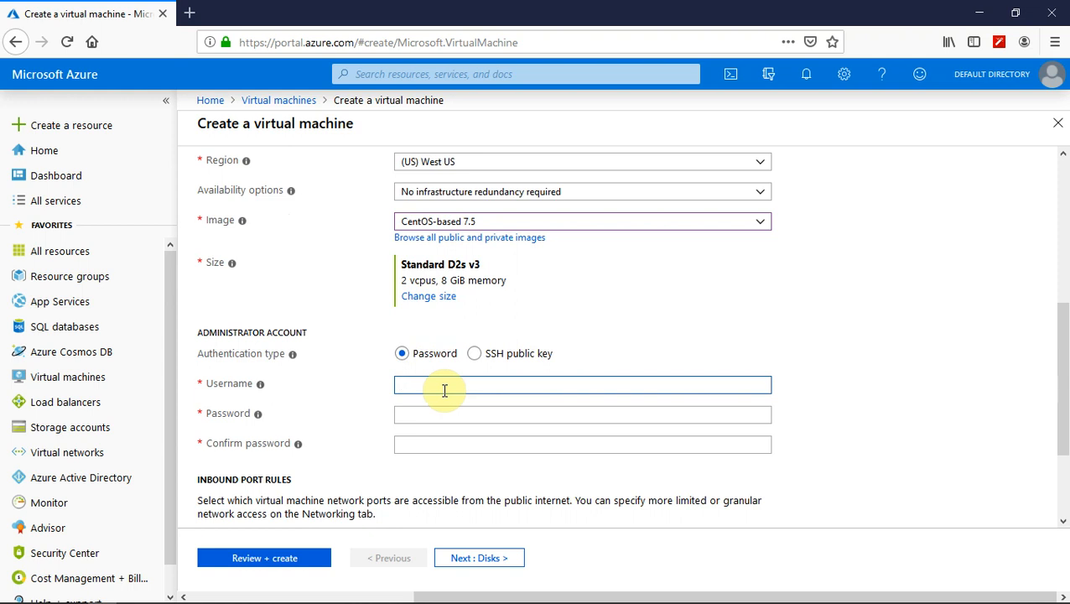
pyautogui.write('dem')
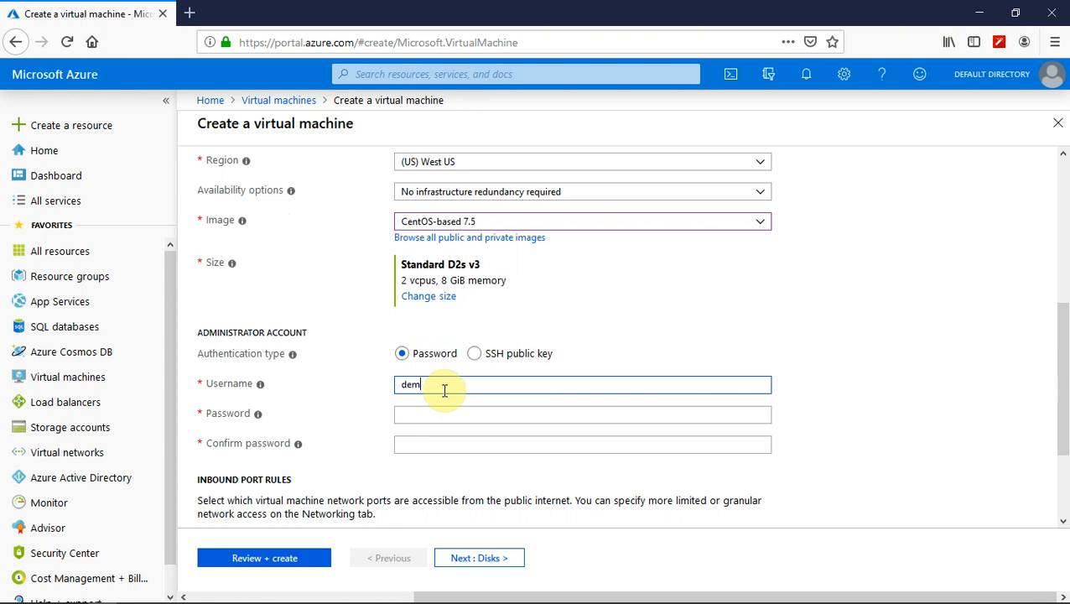
pyautogui.write('ouser')
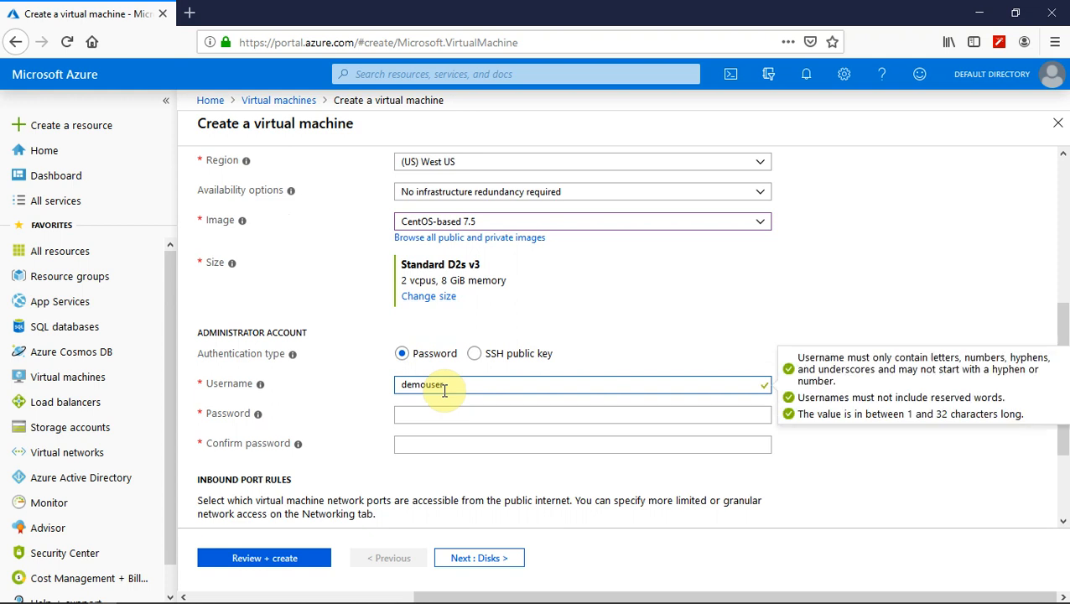
pyautogui.click(582, 414)
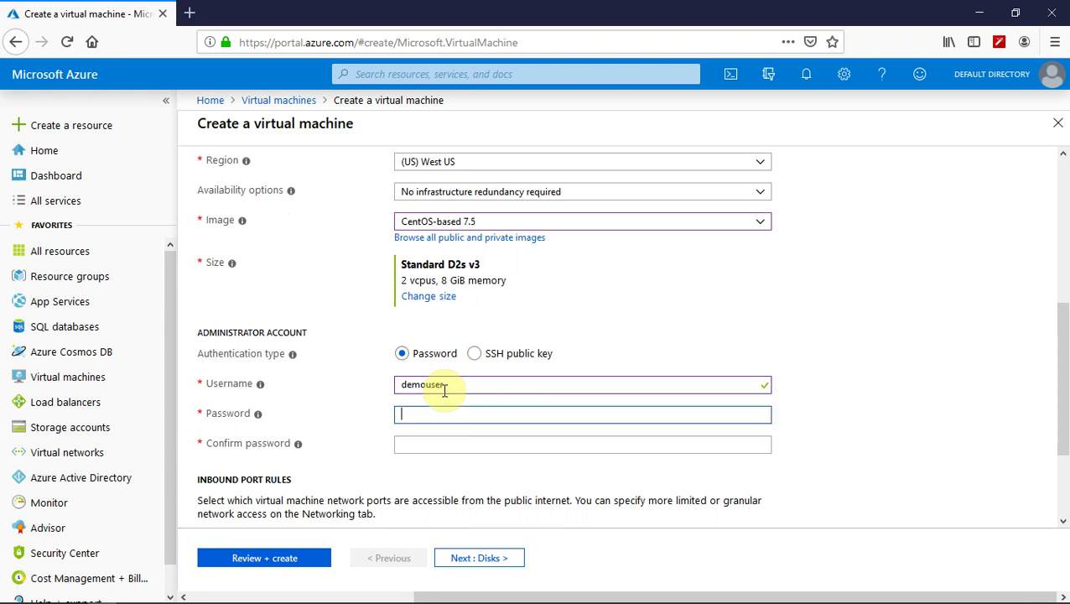
pyautogui.write('•••••')
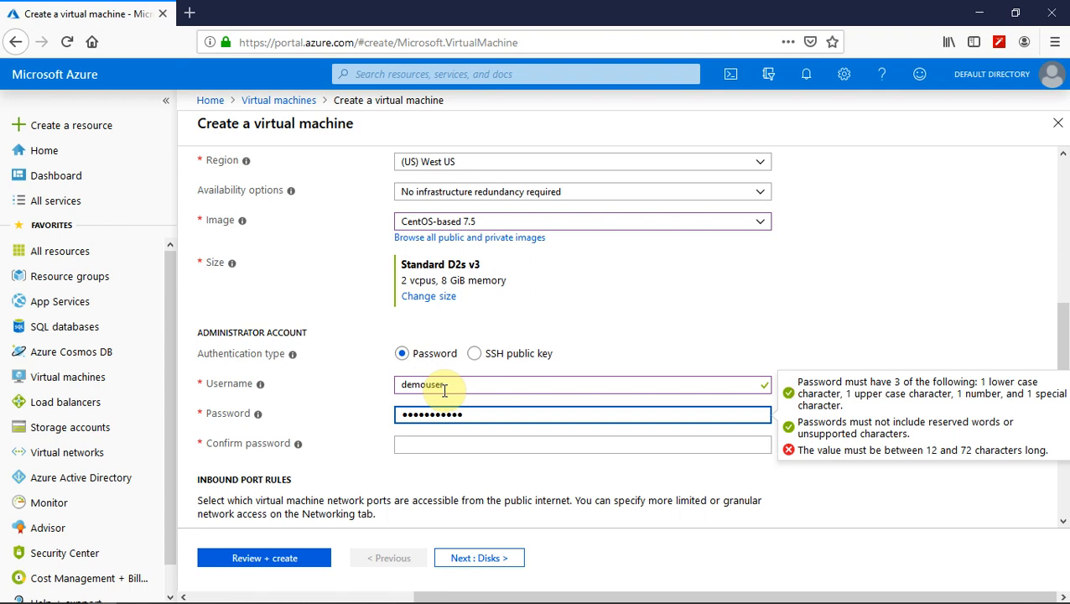
pyautogui.write('••')
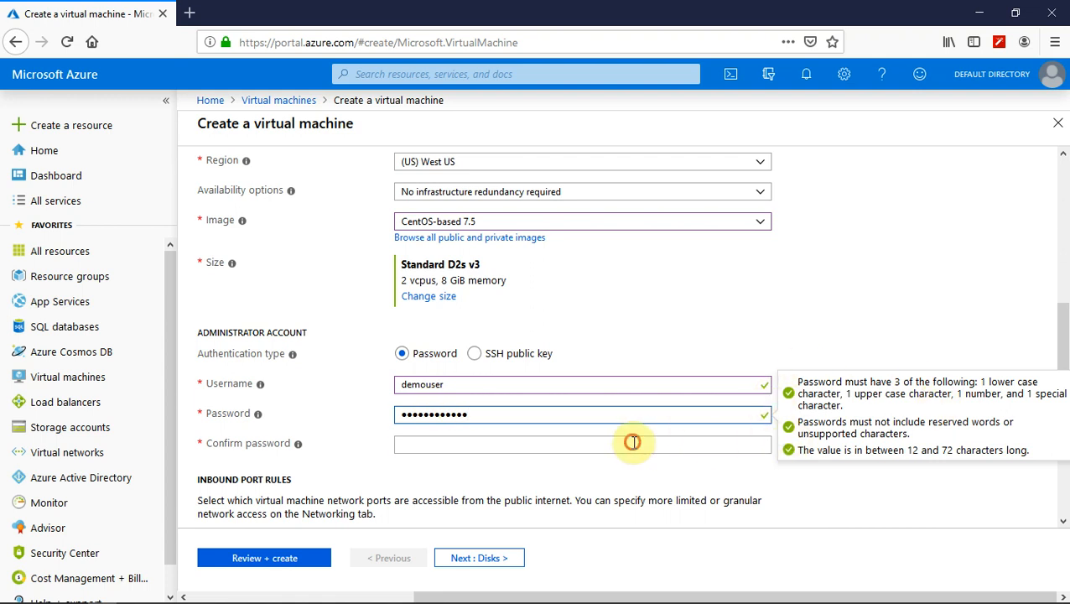
pyautogui.write('••••')
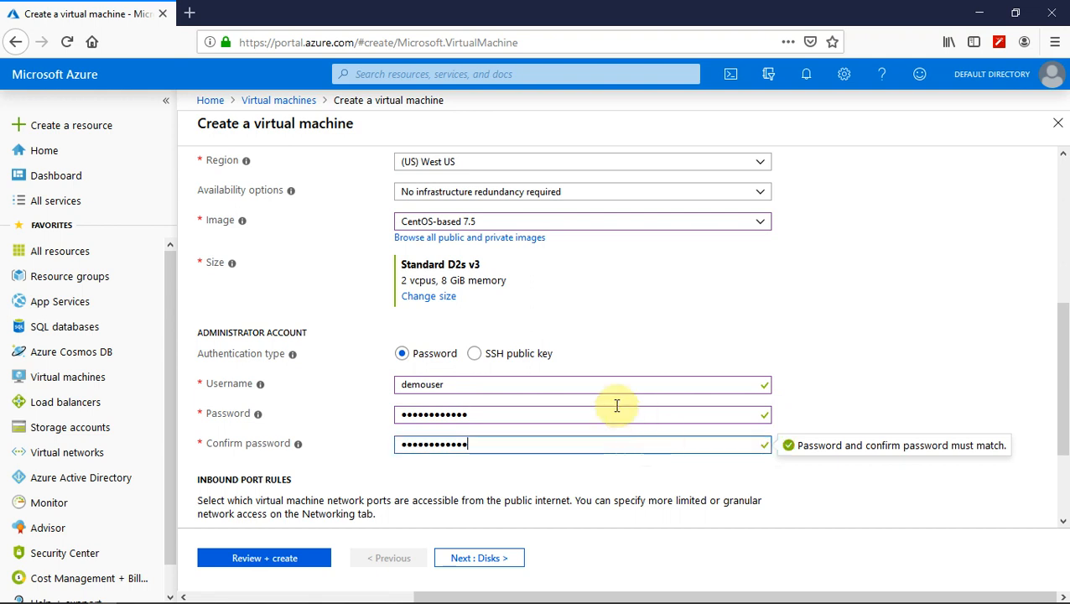
pyautogui.scroll(-3)
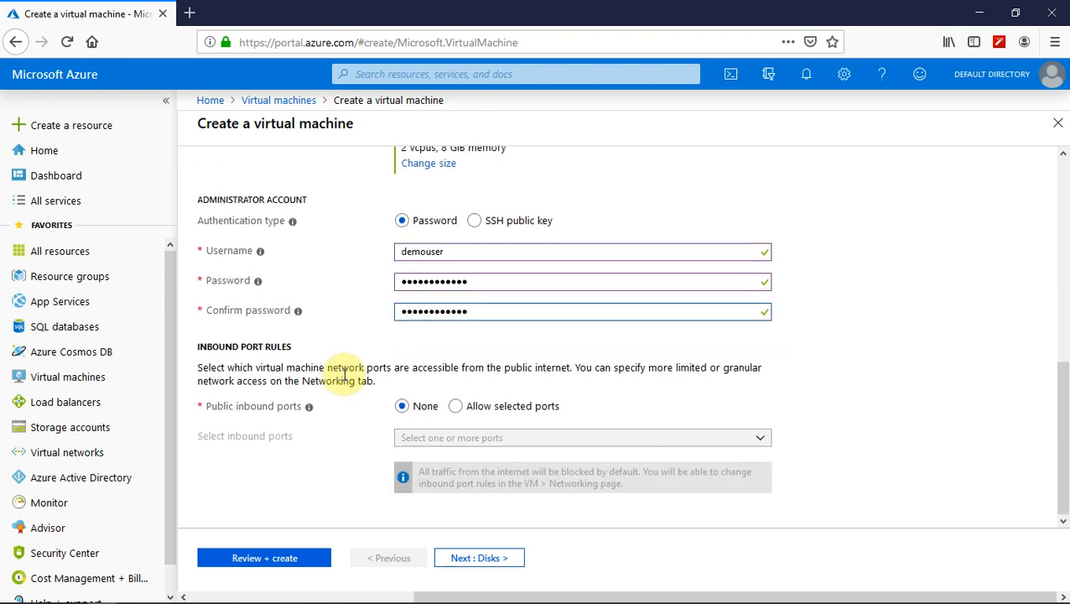
pyautogui.moveTo(375, 477)
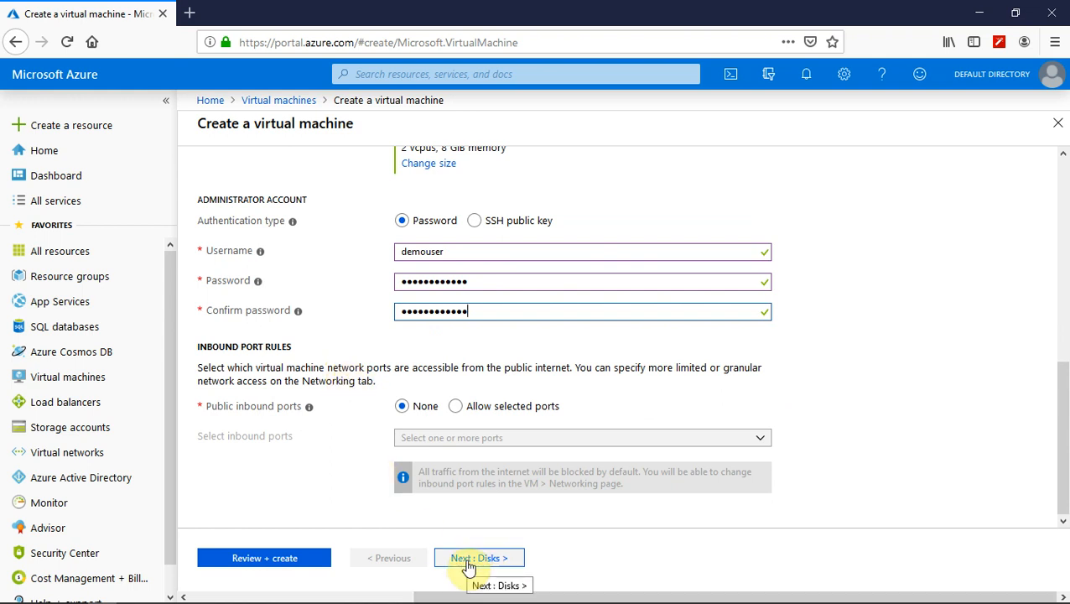
# Go to the Disks step and expand the advanced disk options.
pyautogui.click(479, 558)
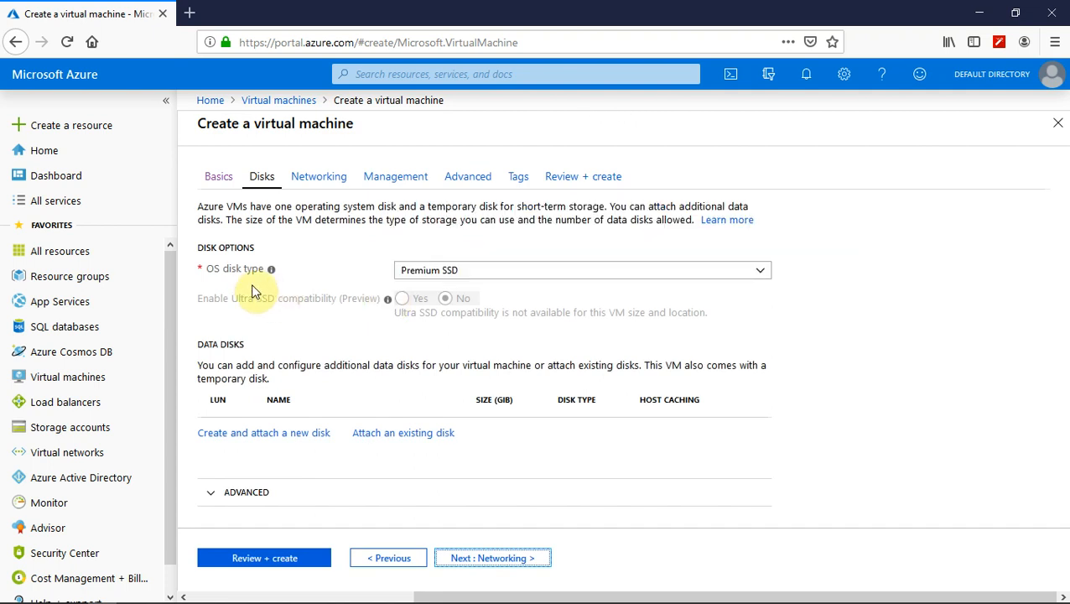
pyautogui.moveTo(537, 500)
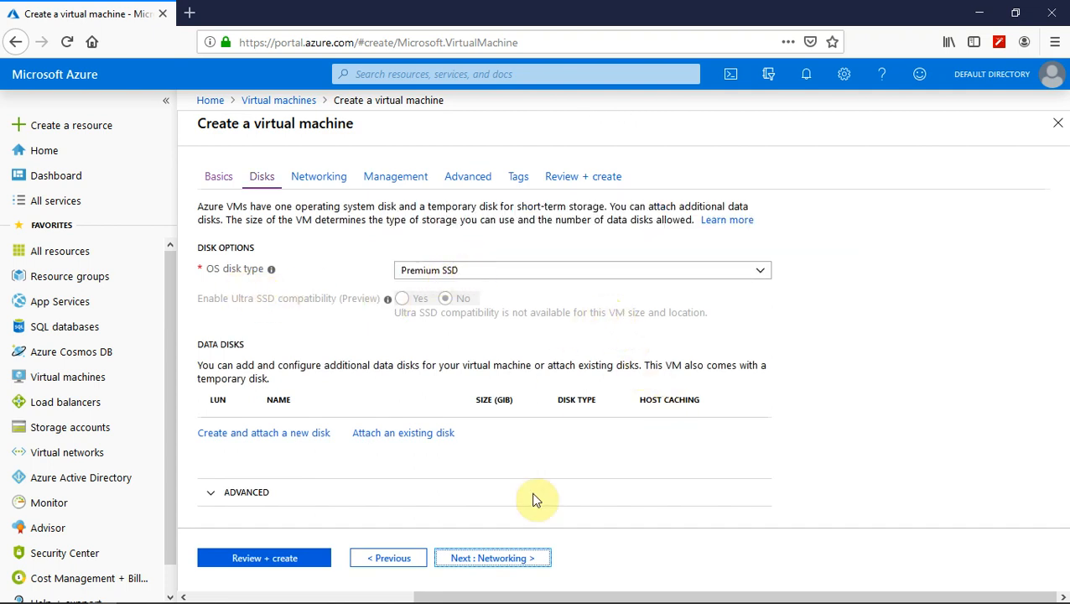
pyautogui.moveTo(492, 557)
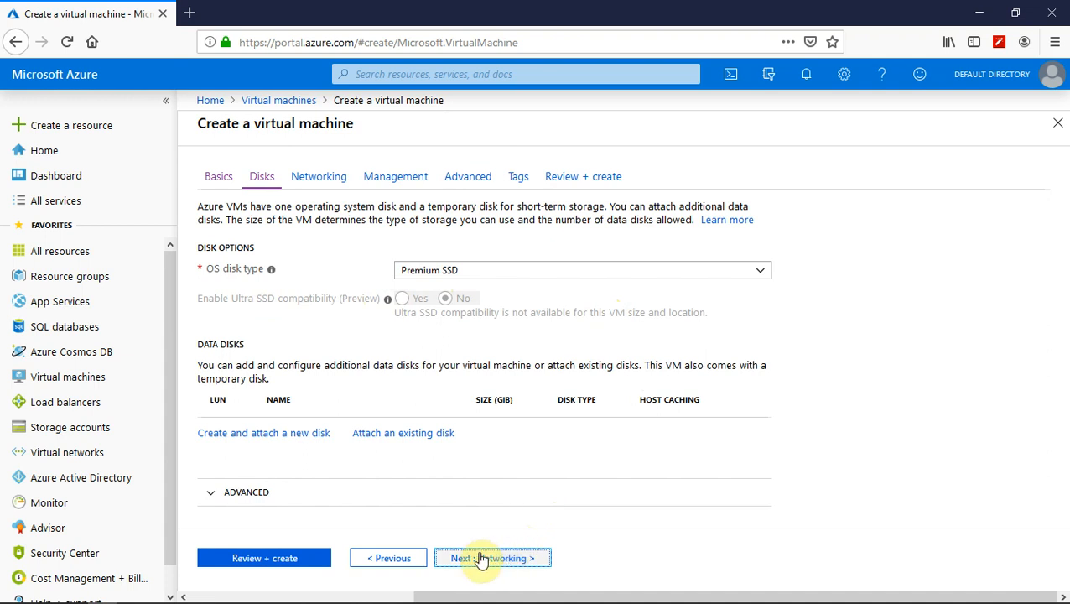
pyautogui.click(247, 492)
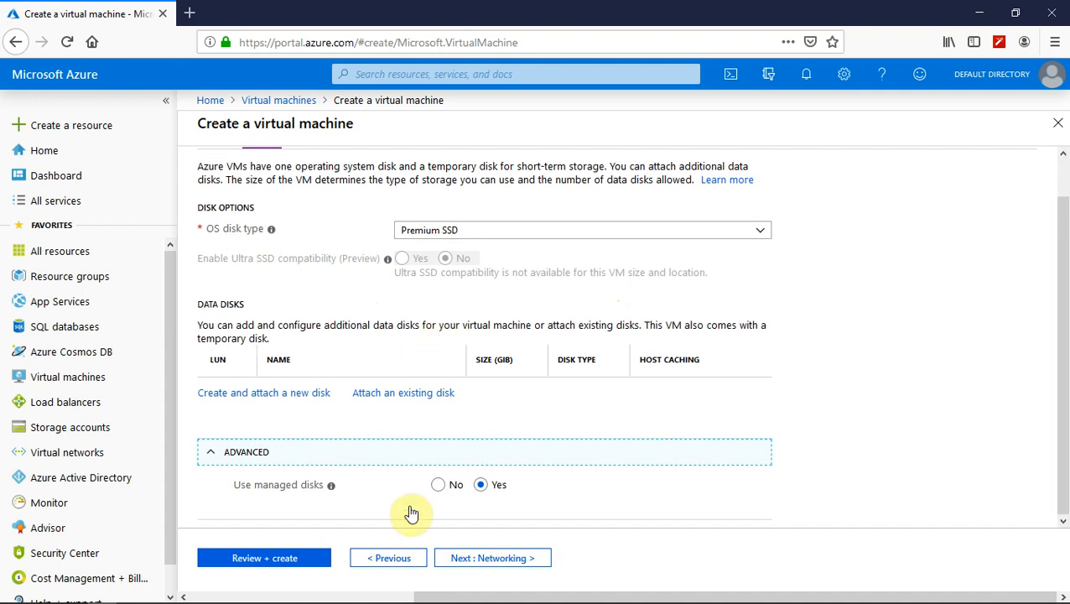
pyautogui.moveTo(492, 558)
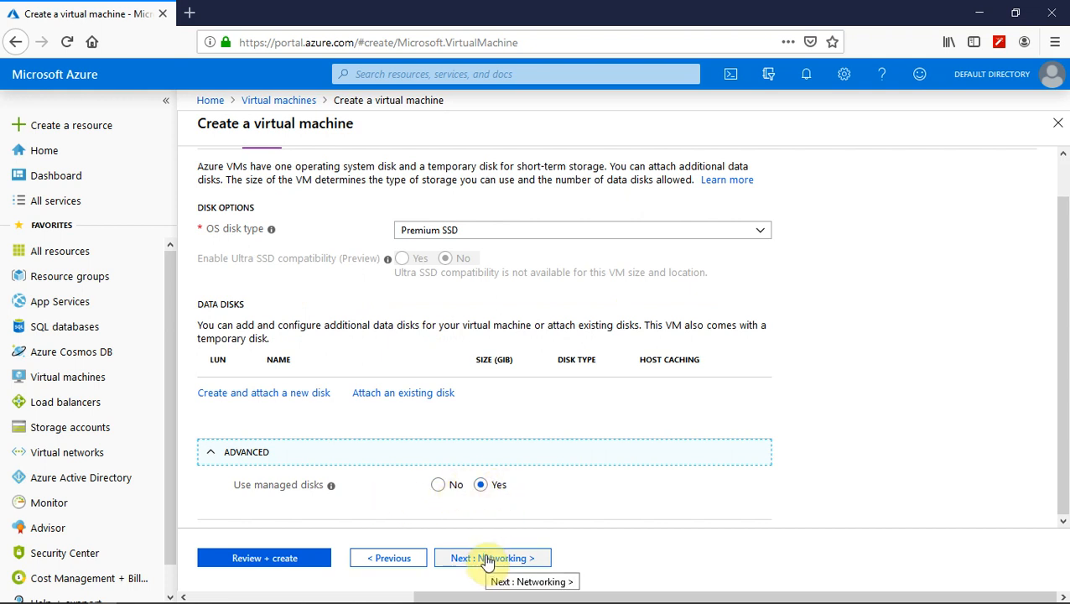
# Advance to the Networking step to review the virtual network, subnet and public IP defaults.
pyautogui.click(492, 558)
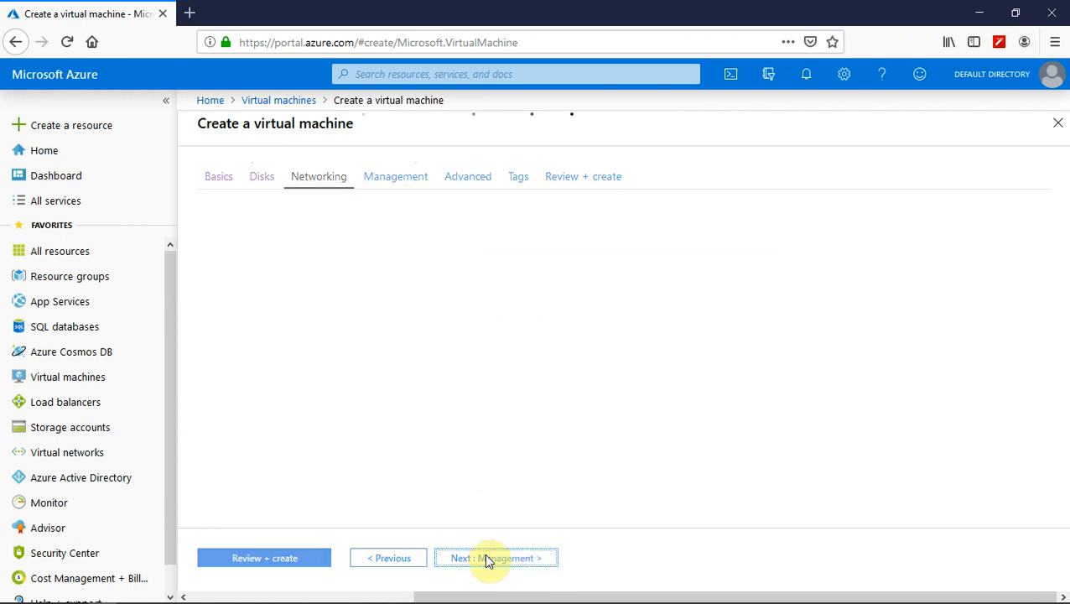
pyautogui.click(496, 558)
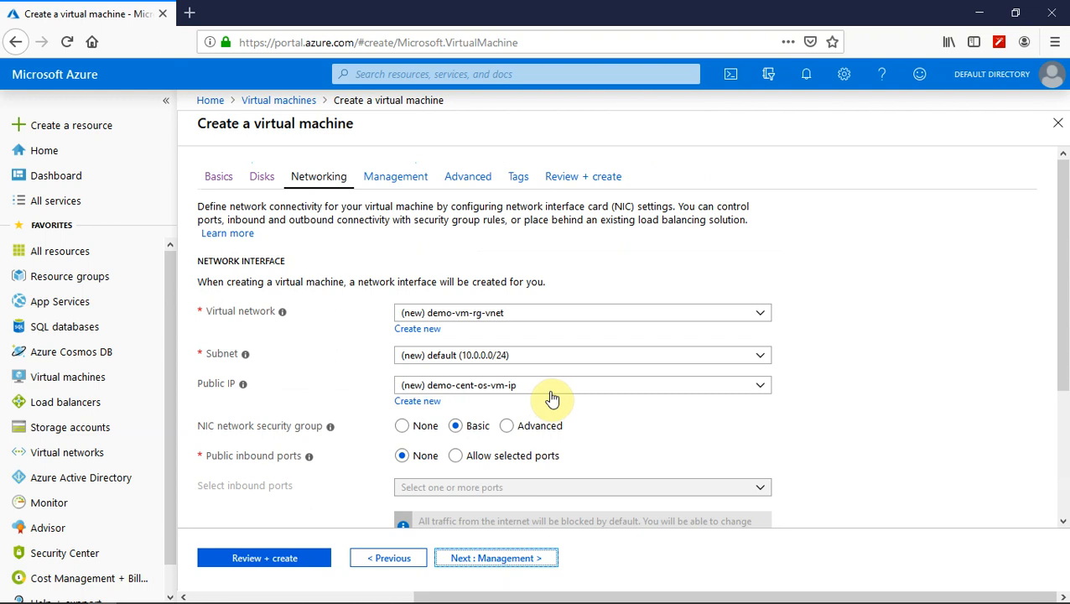
pyautogui.moveTo(483, 355)
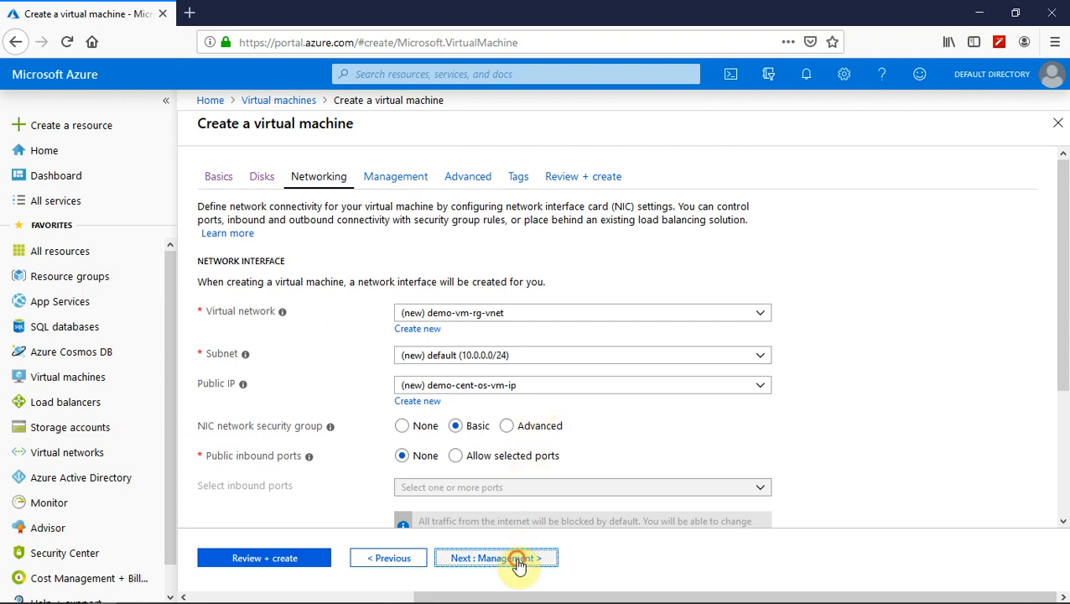
# On the Management step, set Enable auto-shutdown to Off.
pyautogui.click(496, 557)
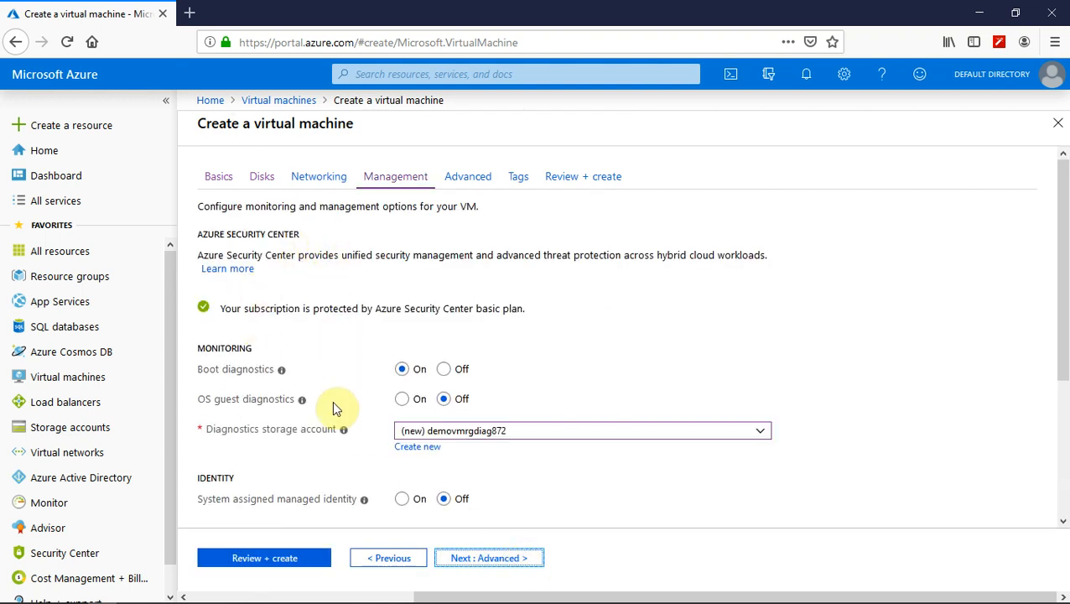
pyautogui.scroll(-3)
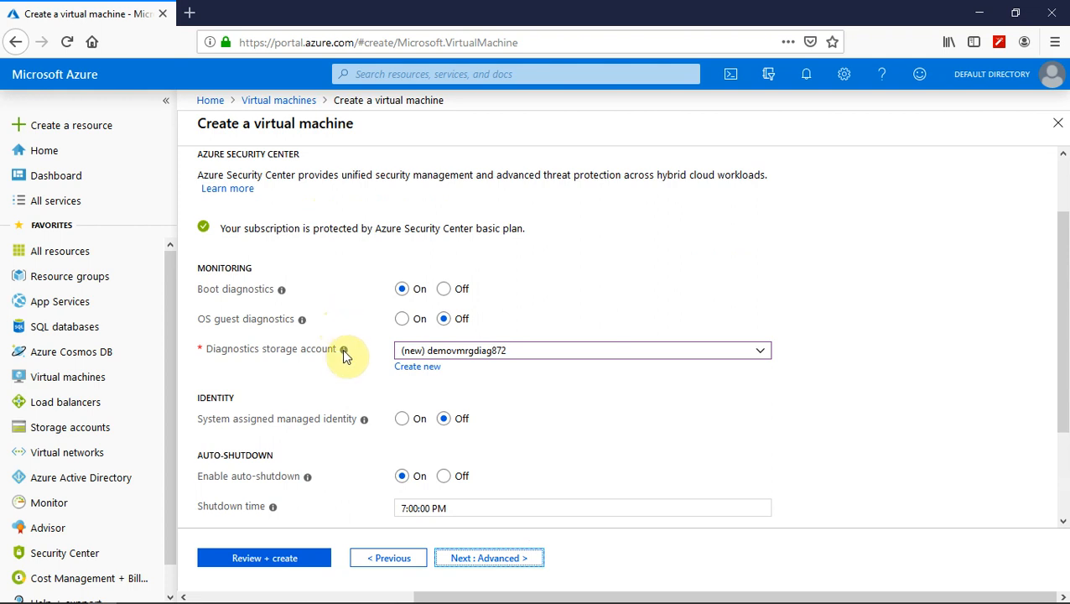
pyautogui.moveTo(388, 392)
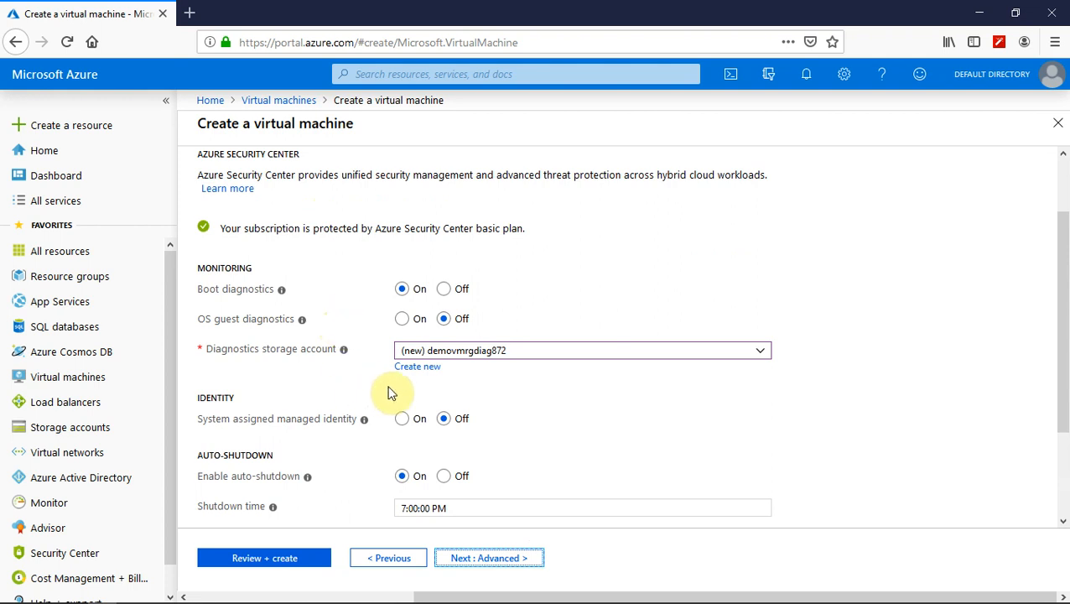
pyautogui.scroll(-3)
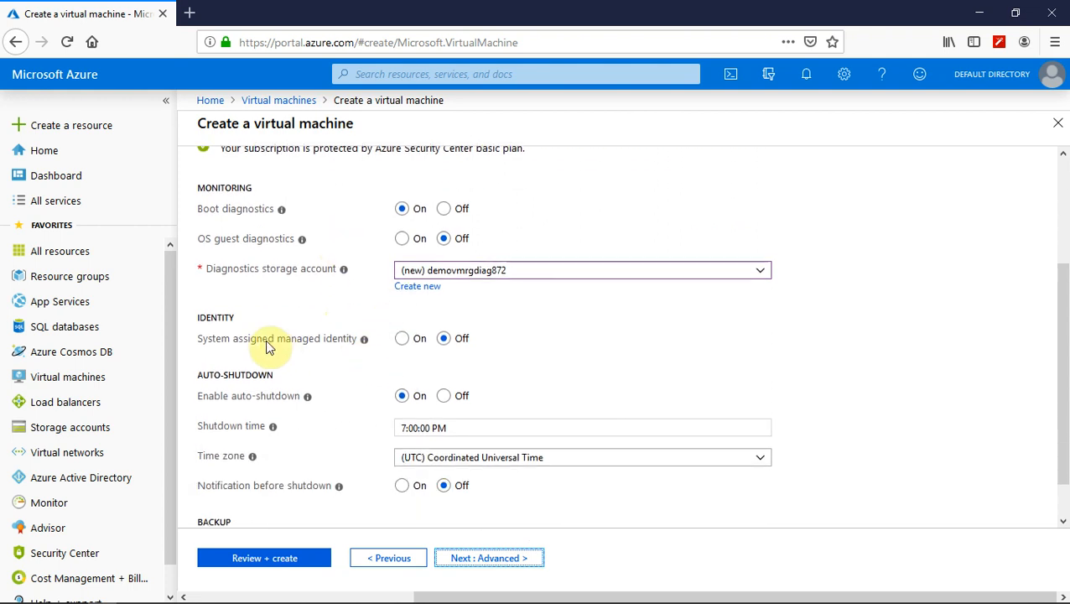
pyautogui.scroll(-3)
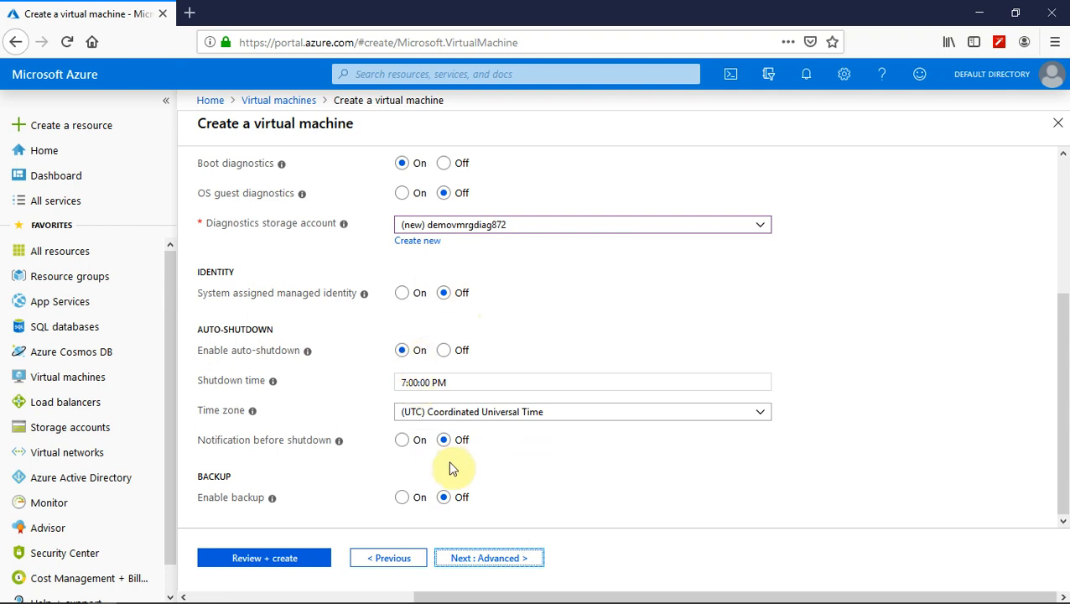
pyautogui.moveTo(445, 350)
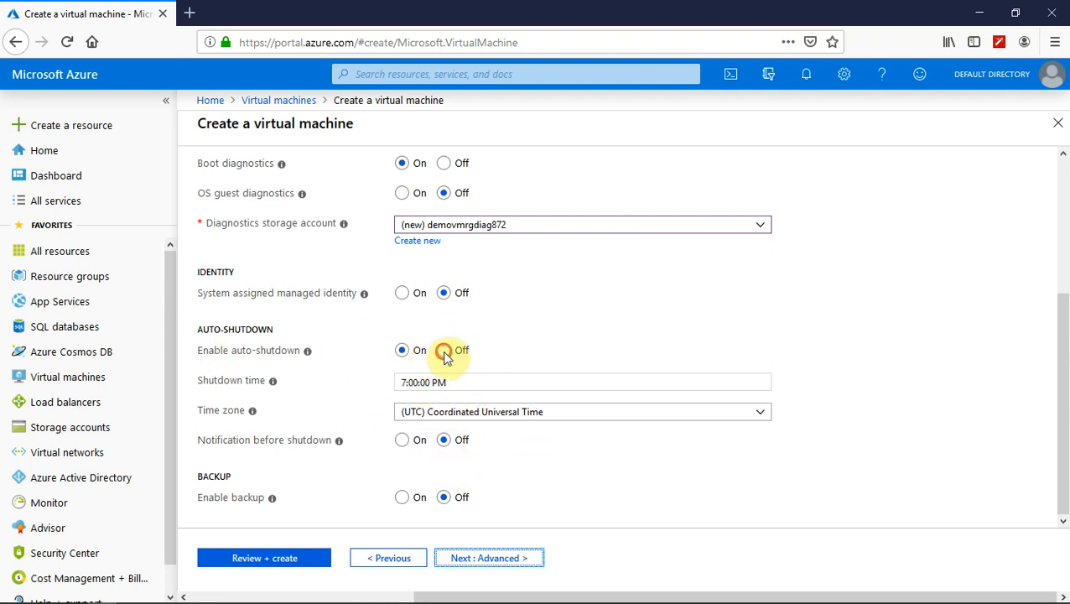
pyautogui.click(443, 349)
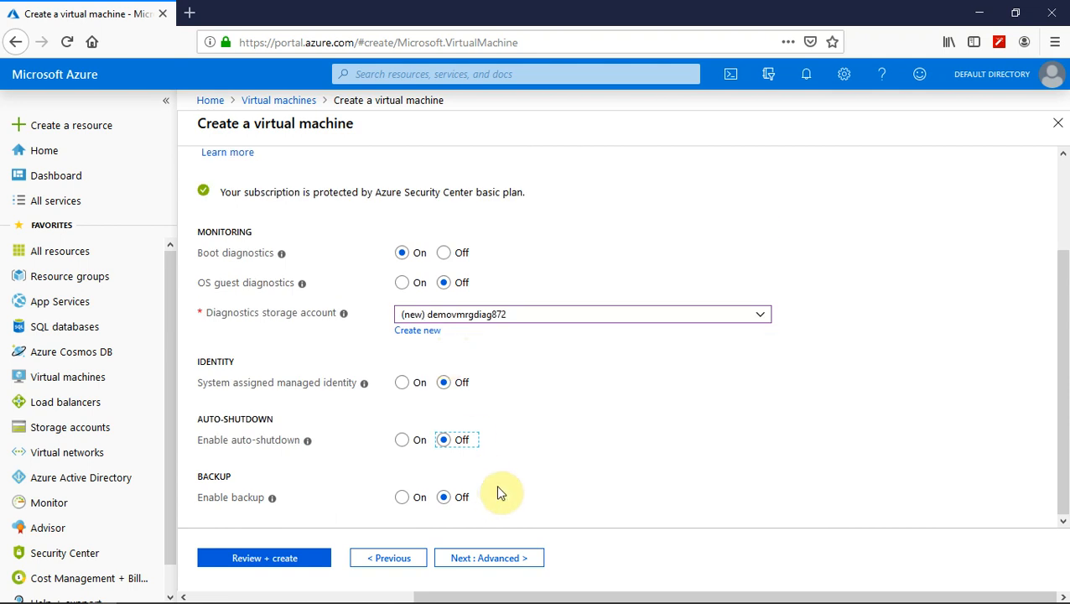
pyautogui.moveTo(490, 422)
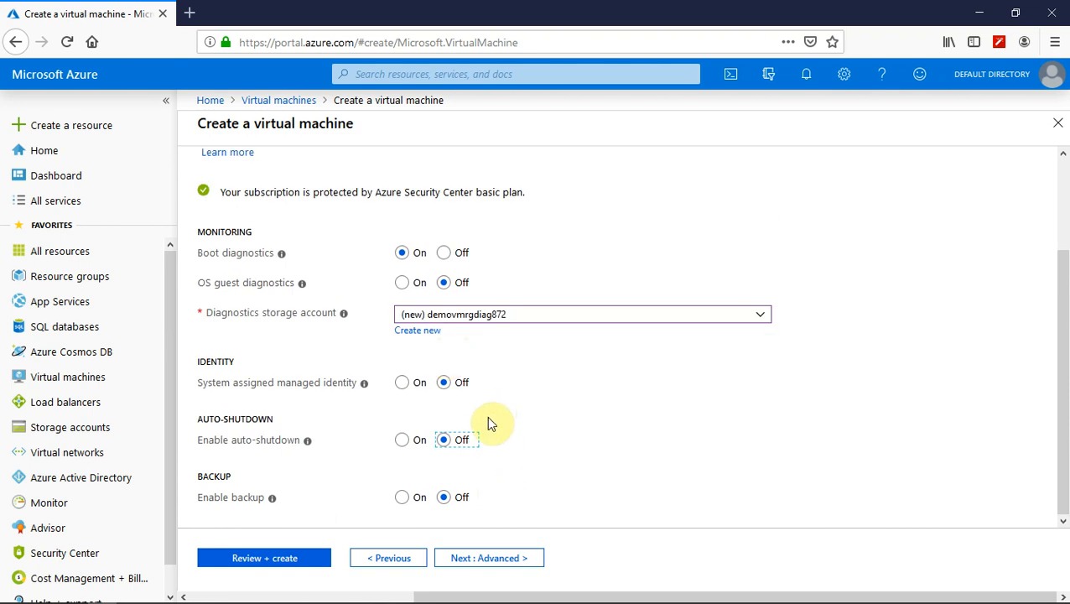
pyautogui.moveTo(489, 558)
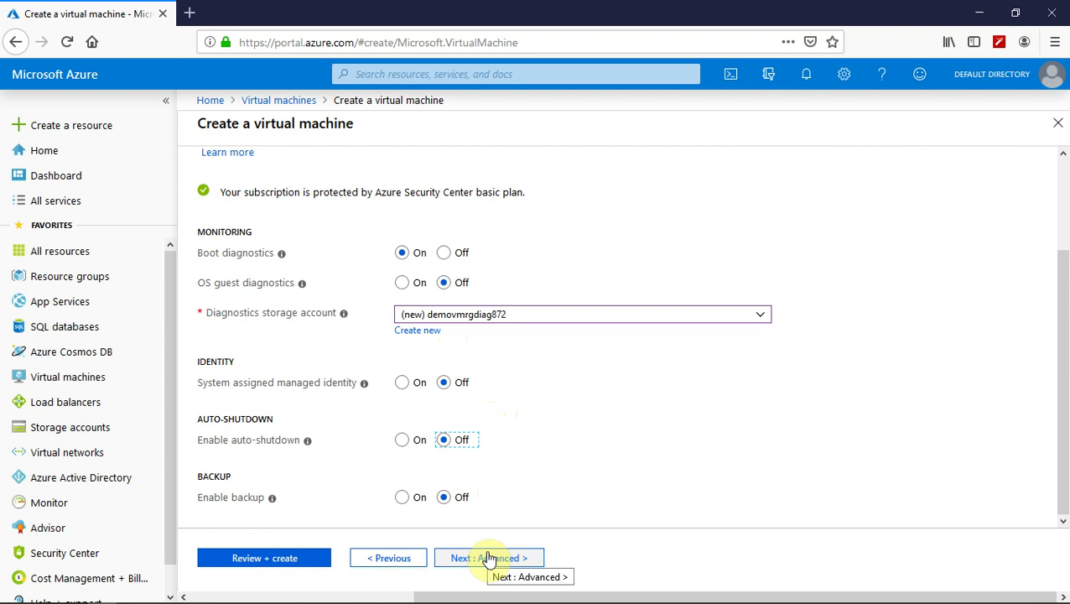
# Advance to the Advanced step and review the Extensions, Cloud init and VM generation sections.
pyautogui.click(489, 558)
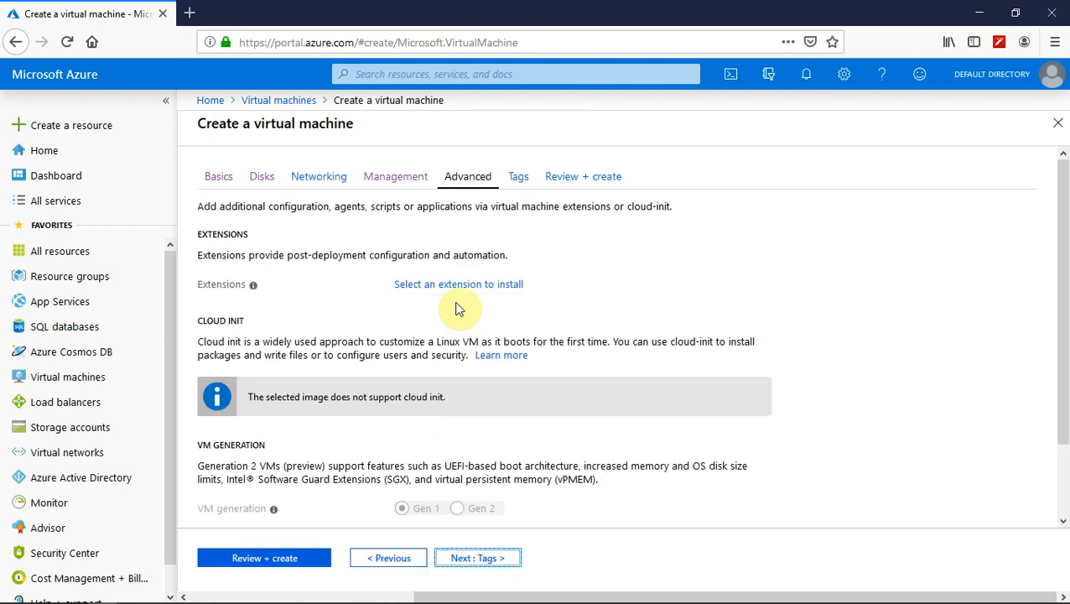
pyautogui.scroll(-3)
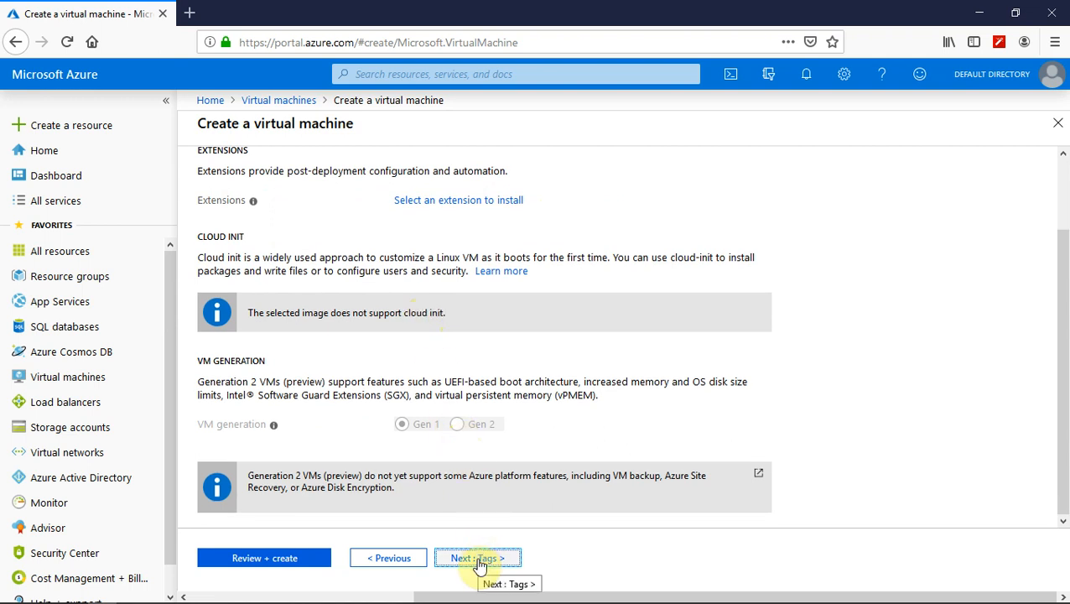
pyautogui.scroll(3)
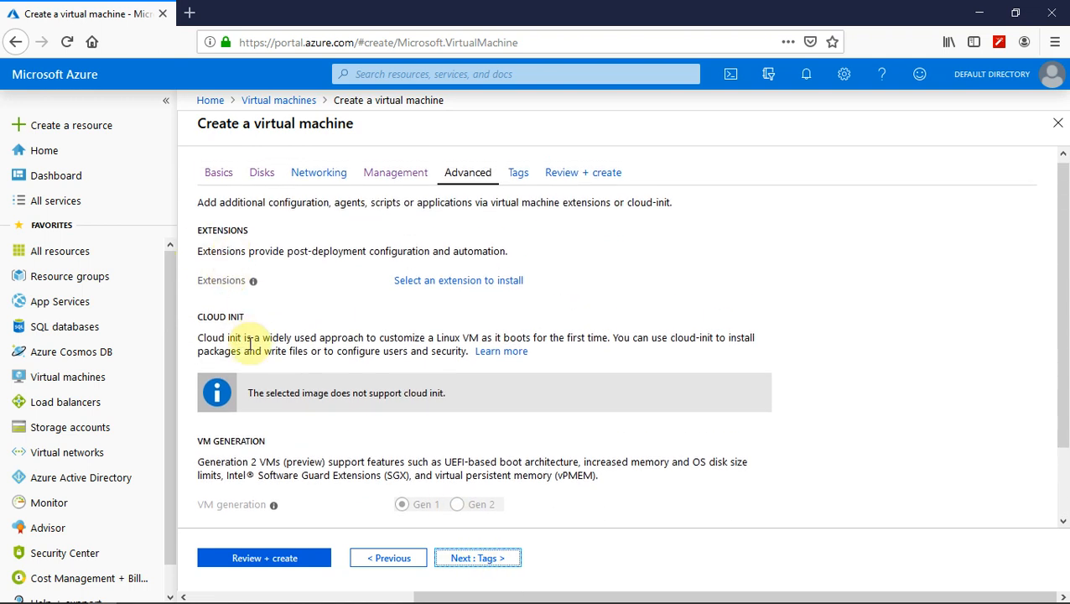
pyautogui.scroll(-3)
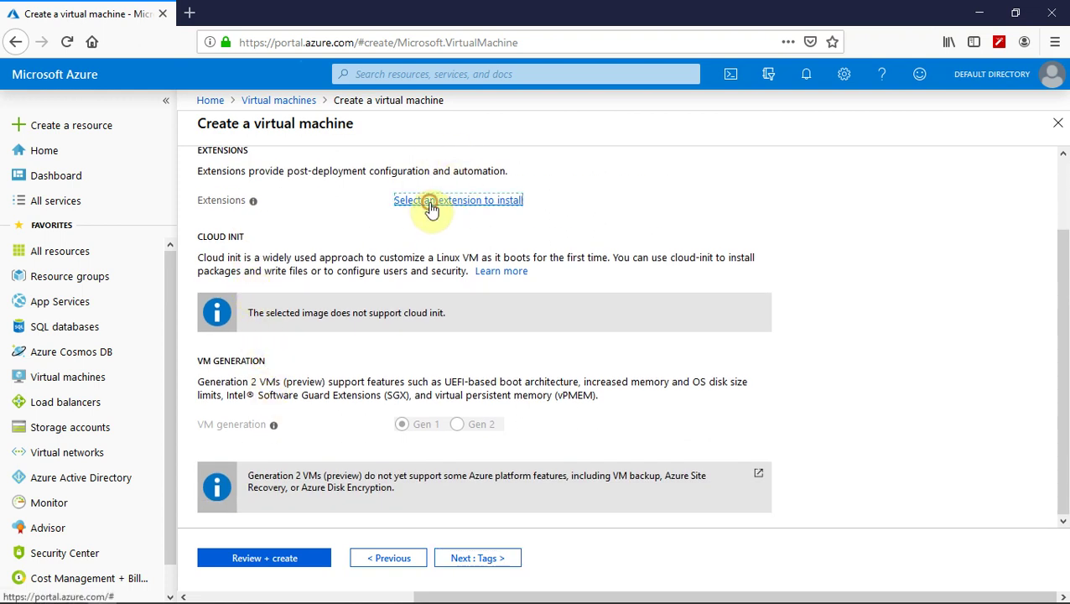
pyautogui.click(458, 200)
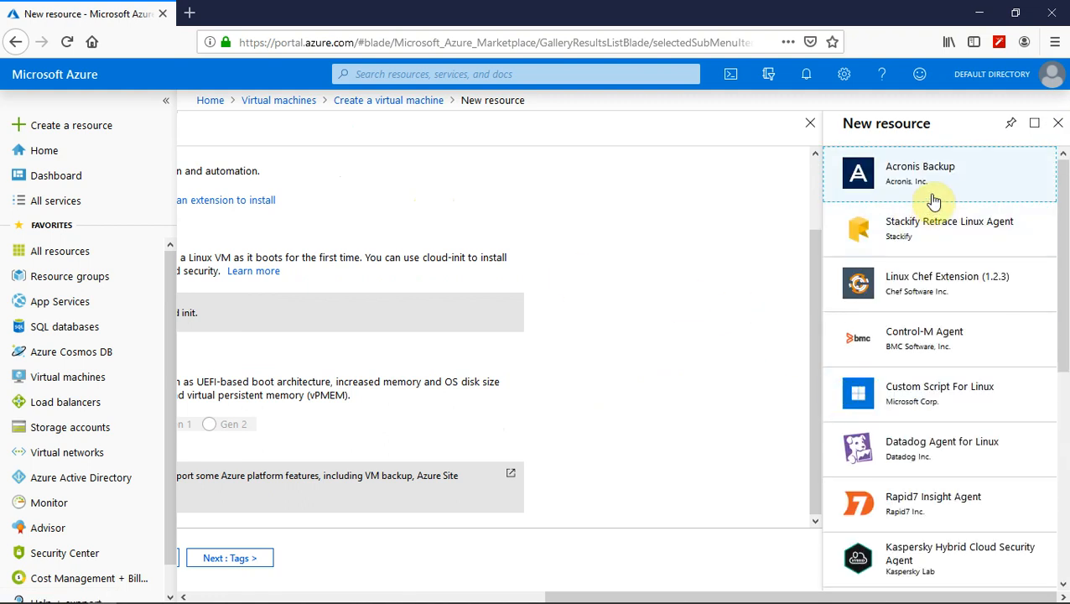
pyautogui.scroll(-3)
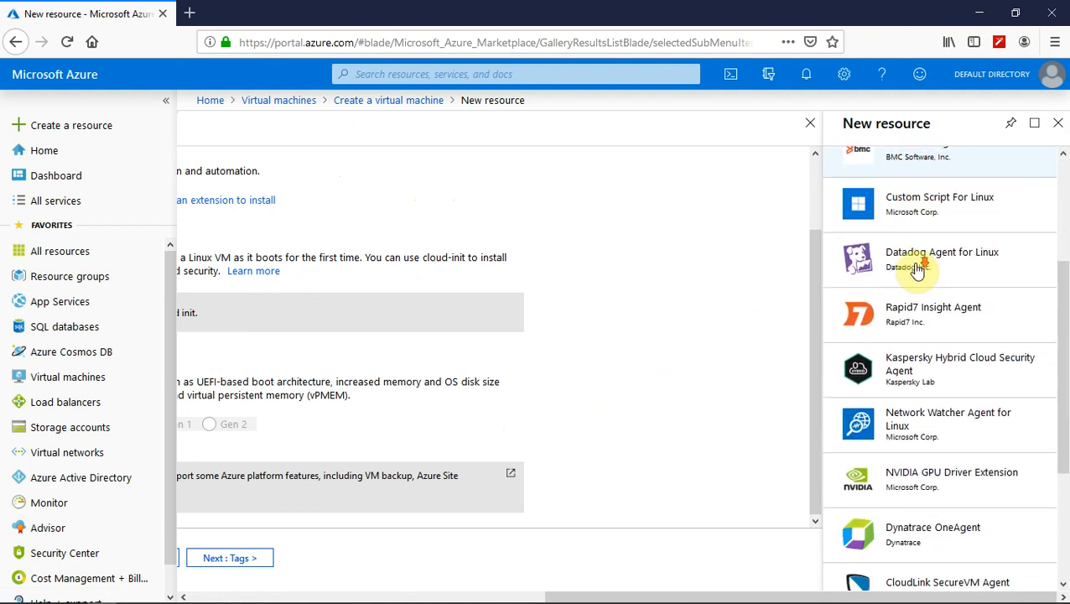
pyautogui.scroll(-3)
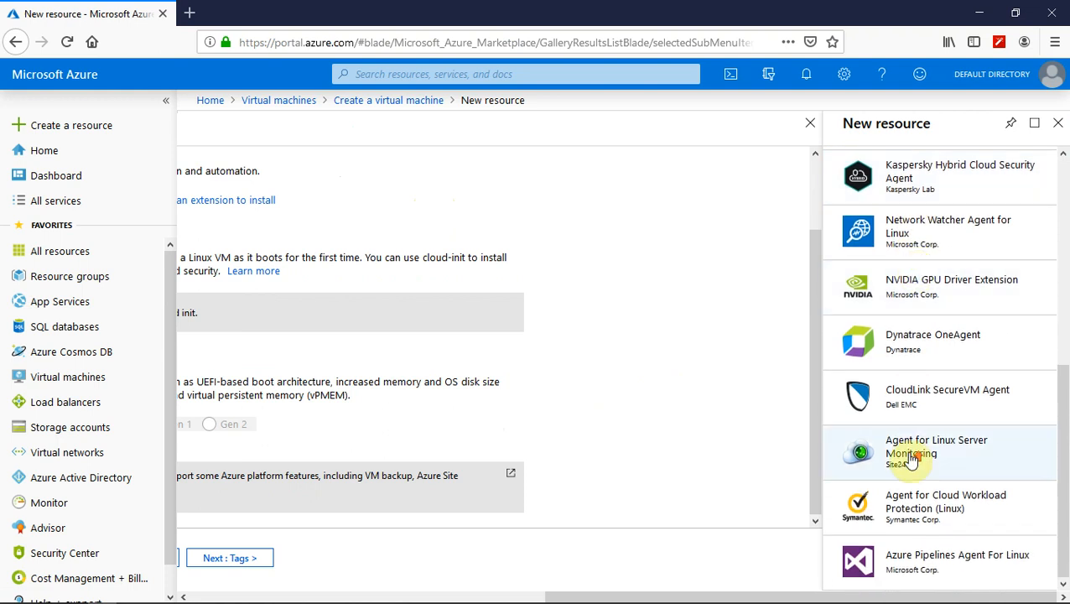
pyautogui.scroll(3)
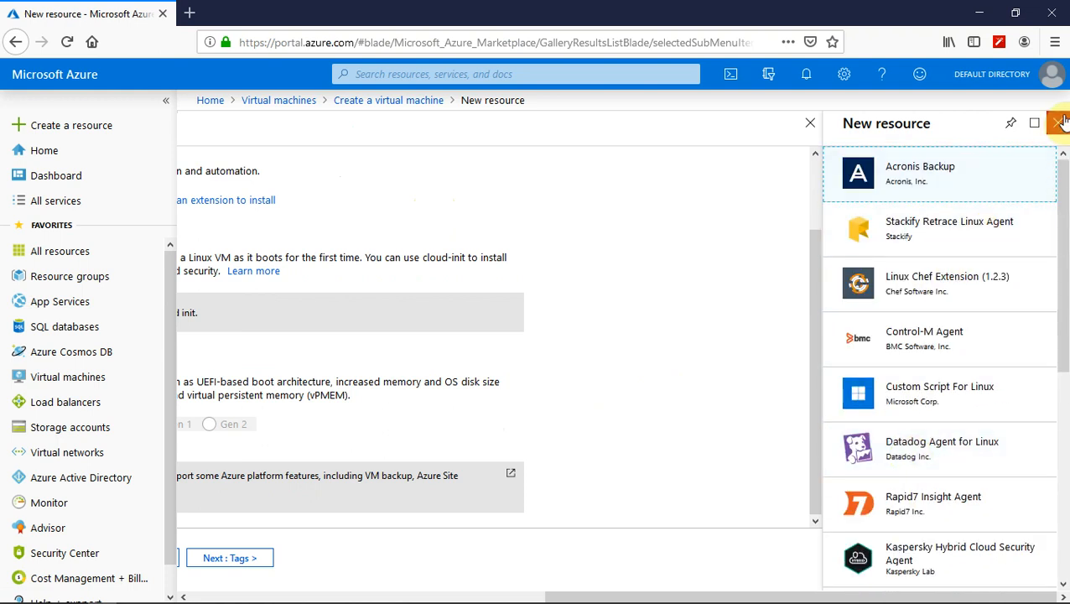
pyautogui.click(1059, 124)
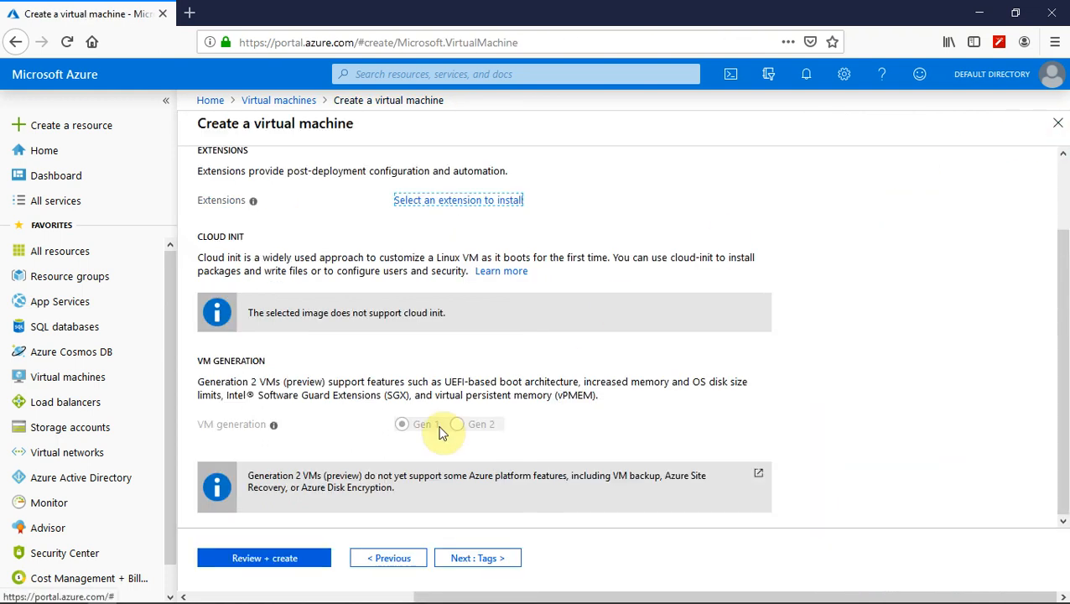
# Skip past the Tags step and scroll the Review + create summary showing Validation passed.
pyautogui.click(477, 558)
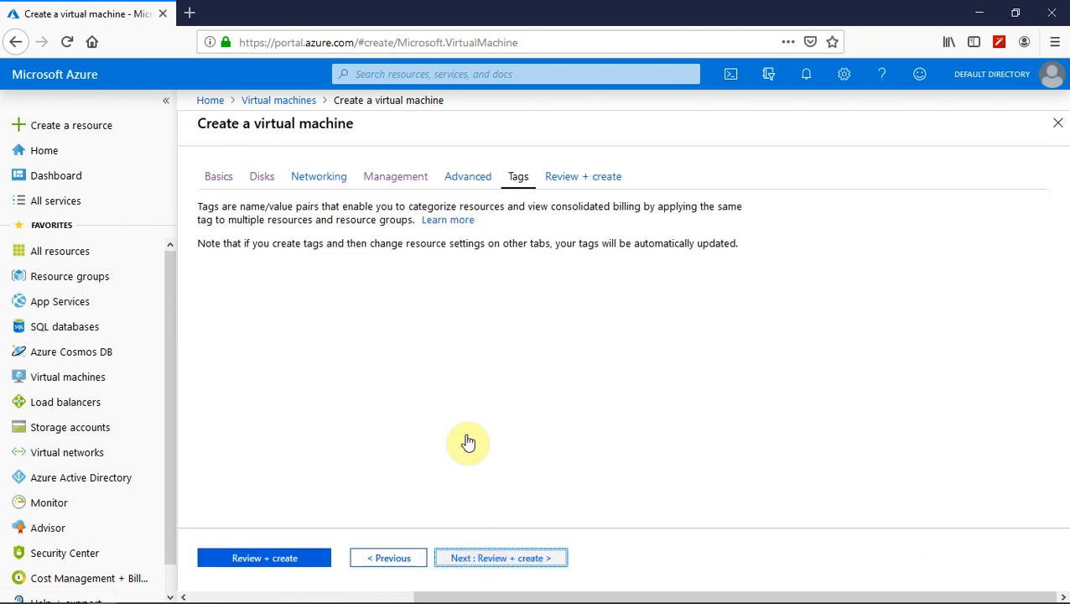
pyautogui.click(501, 558)
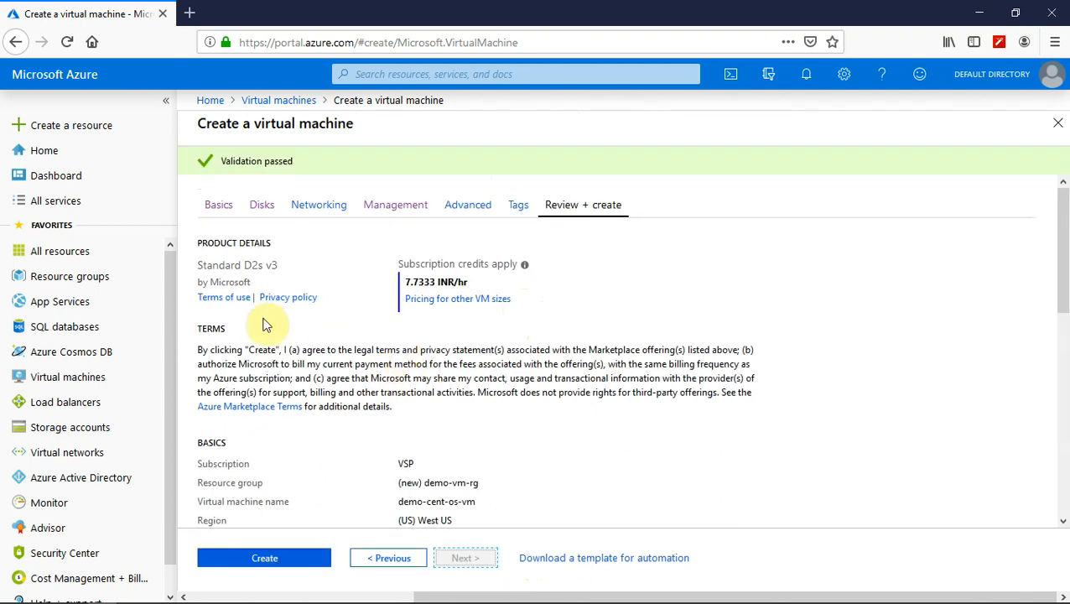
pyautogui.moveTo(312, 289)
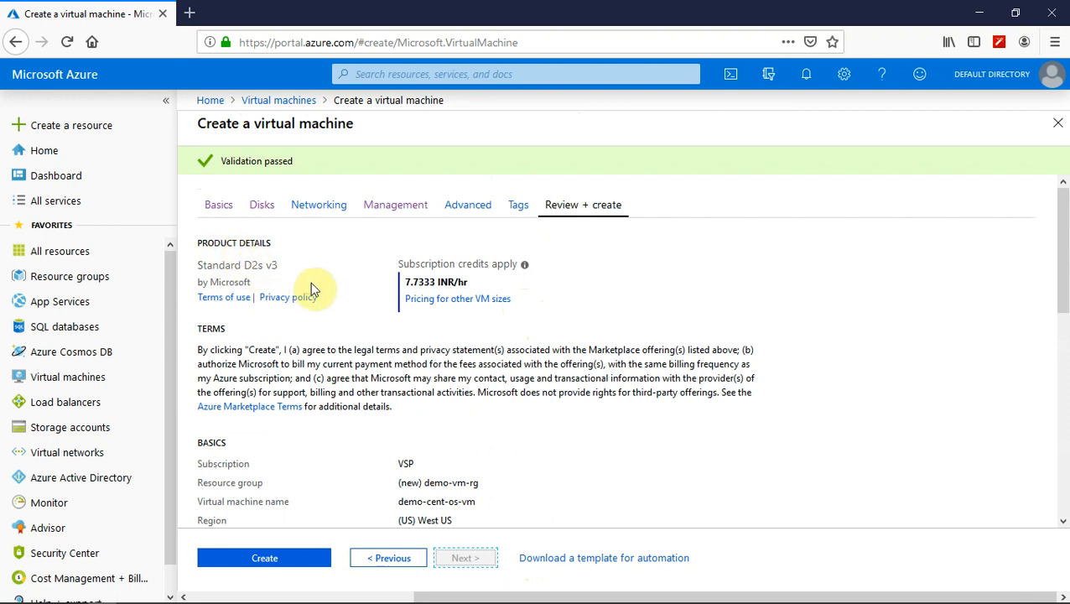
pyautogui.moveTo(224, 165)
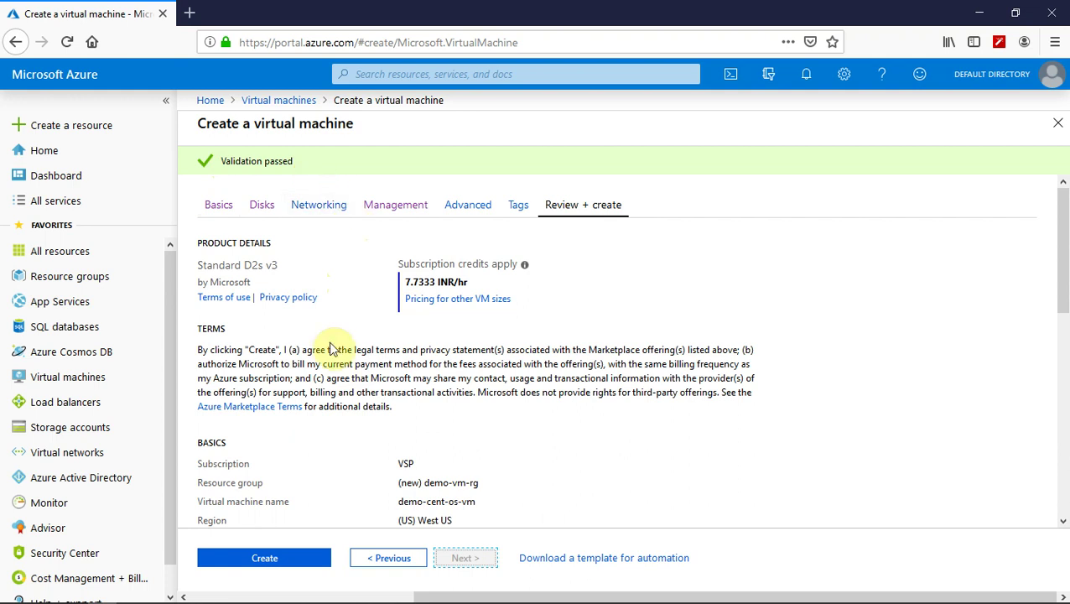
pyautogui.moveTo(350, 340)
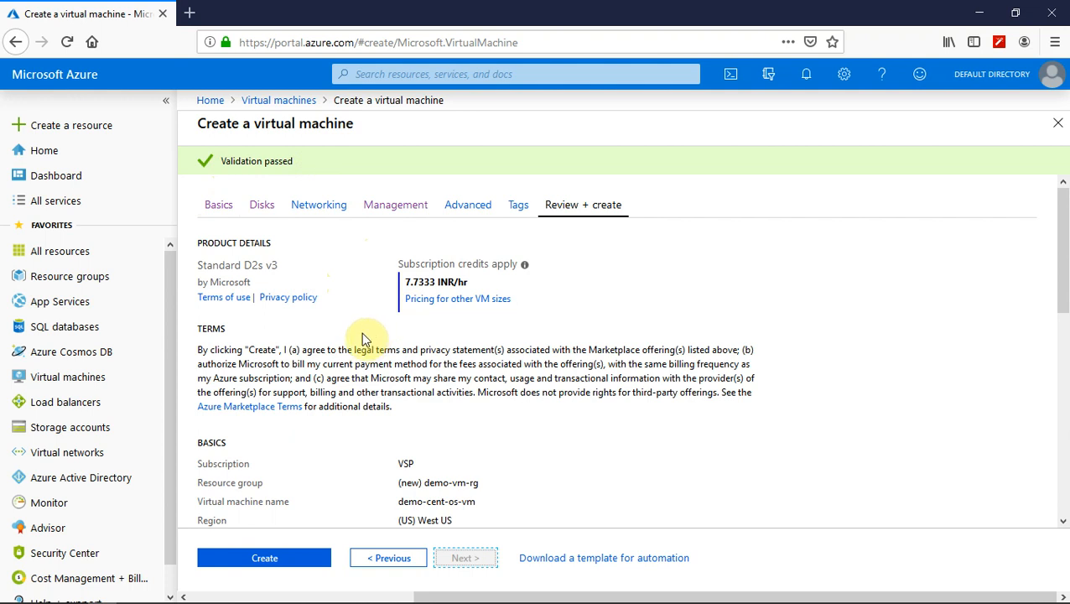
pyautogui.scroll(-3)
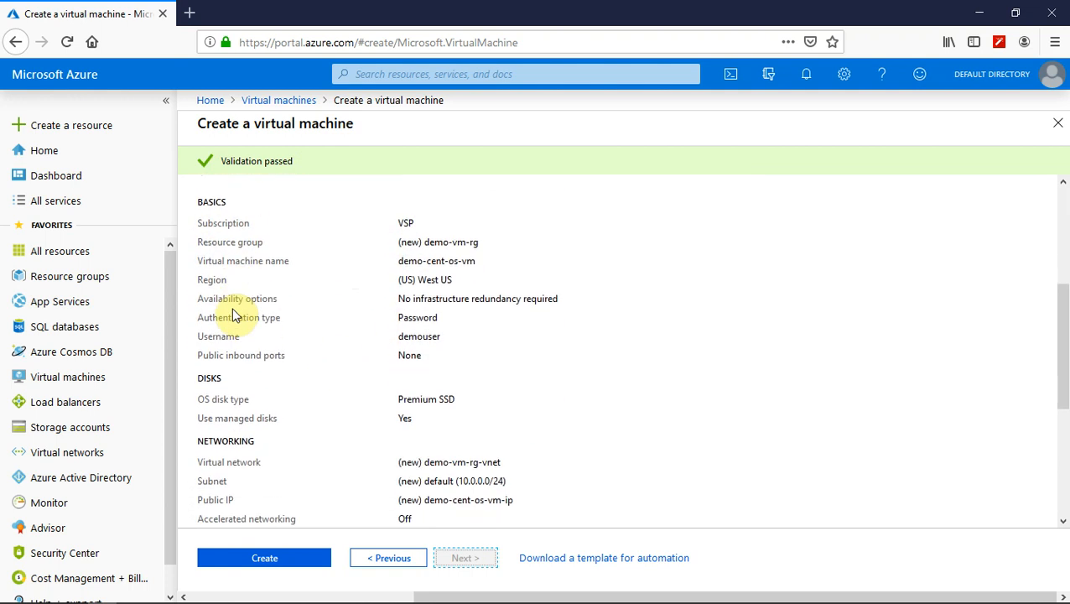
pyautogui.moveTo(434, 375)
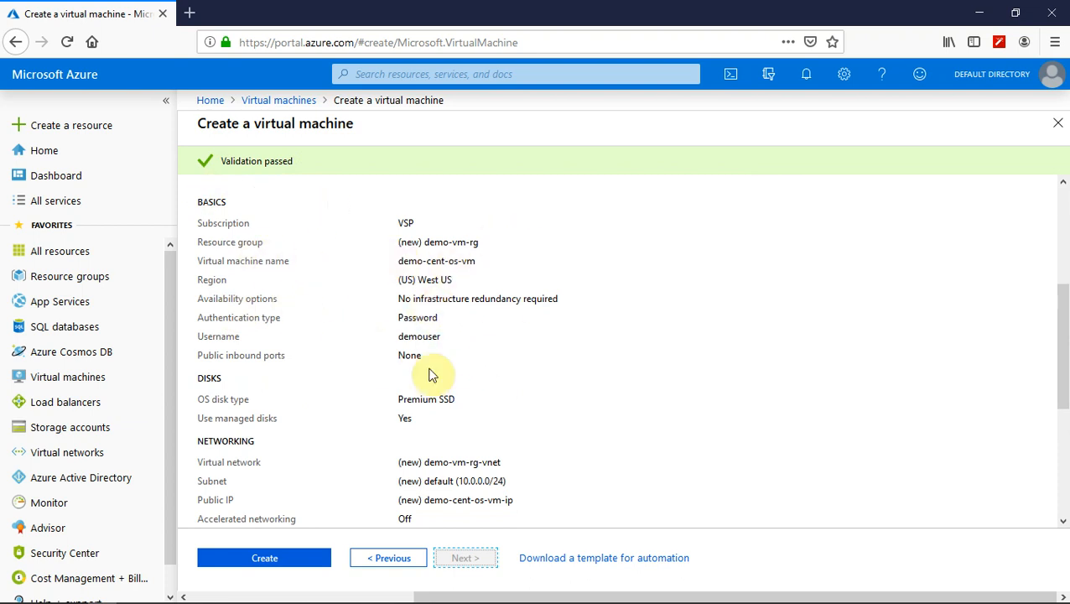
pyautogui.scroll(-3)
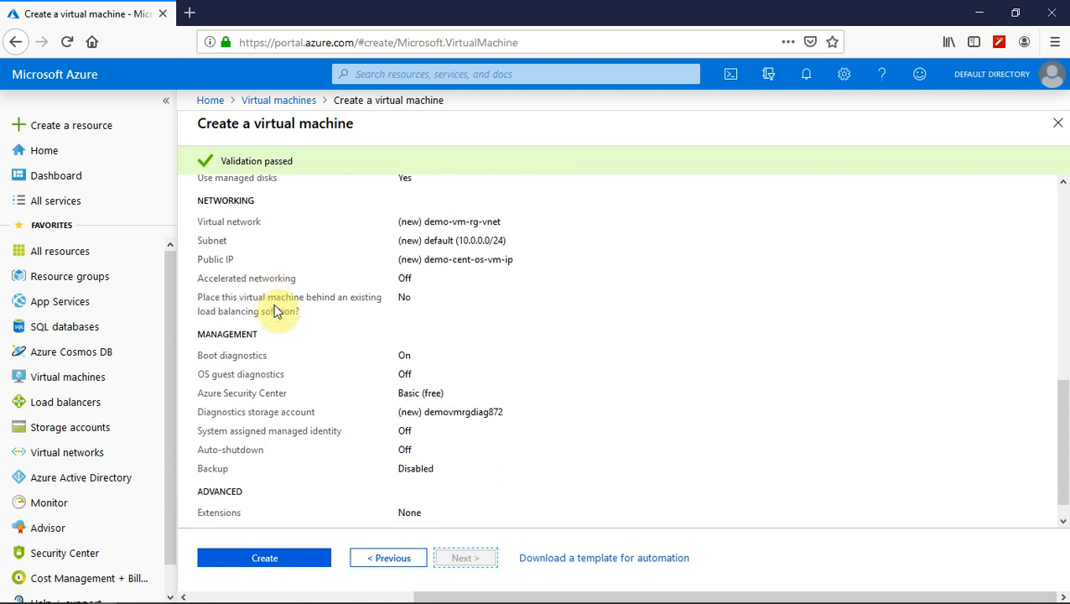
pyautogui.scroll(-3)
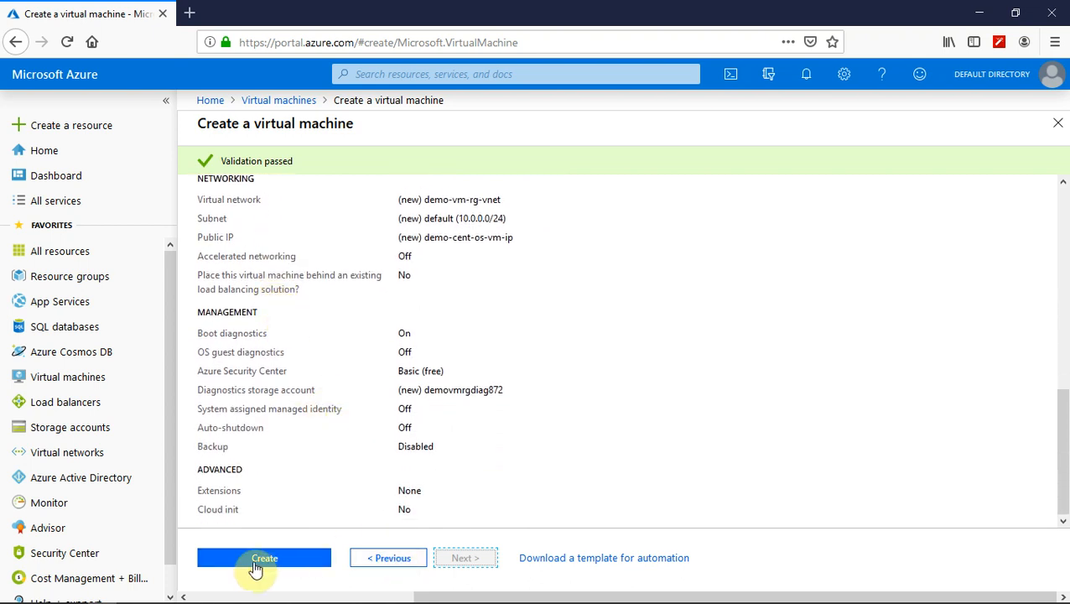
# Submit the CentOS VM deployment into resource group demo-vm-rg with Create.
pyautogui.click(263, 558)
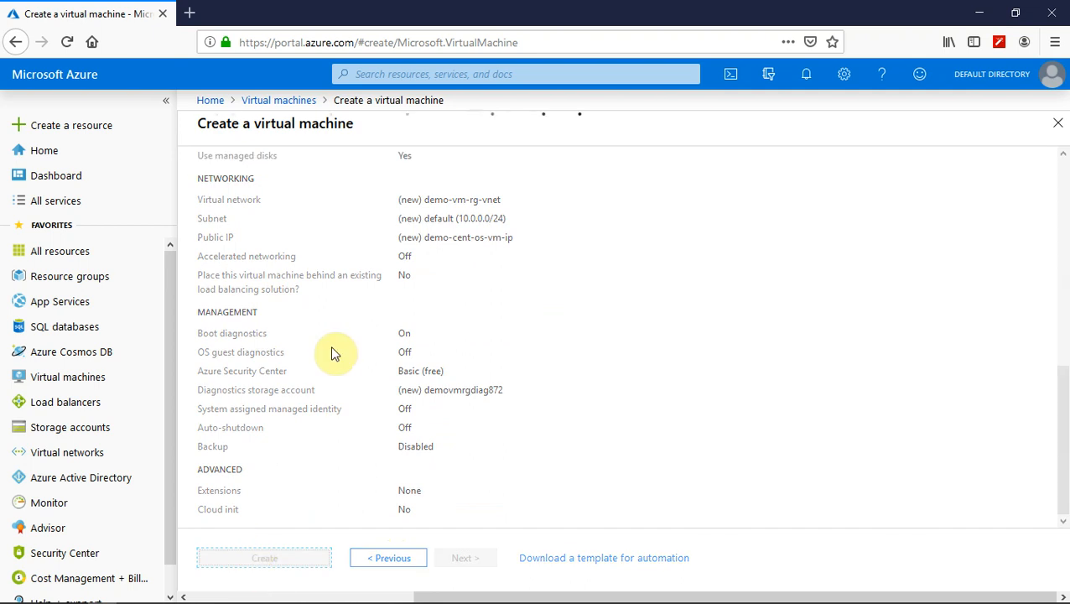
pyautogui.moveTo(436, 367)
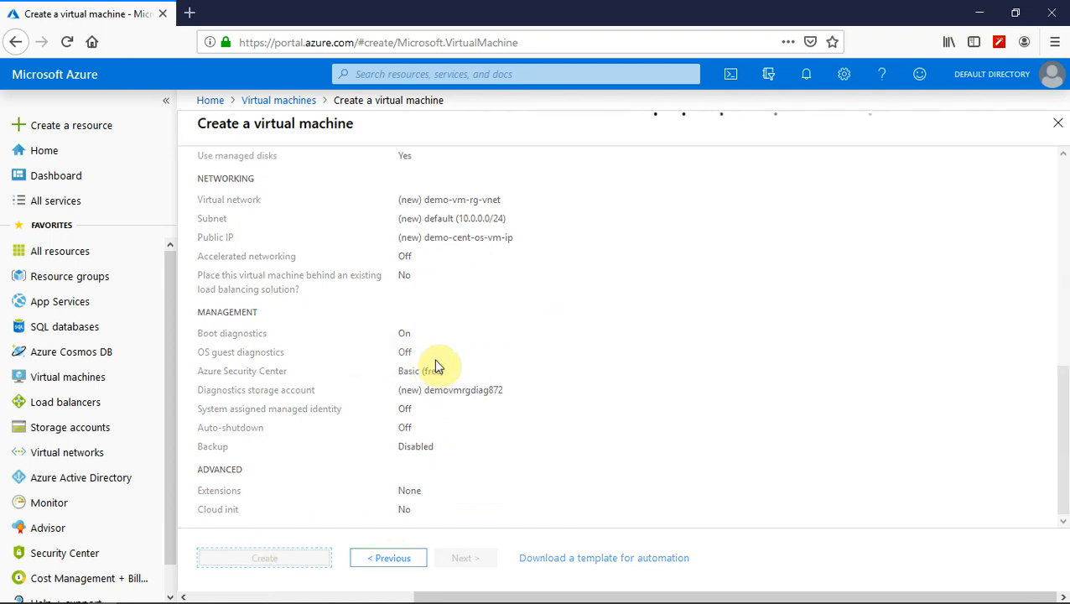
pyautogui.click(265, 557)
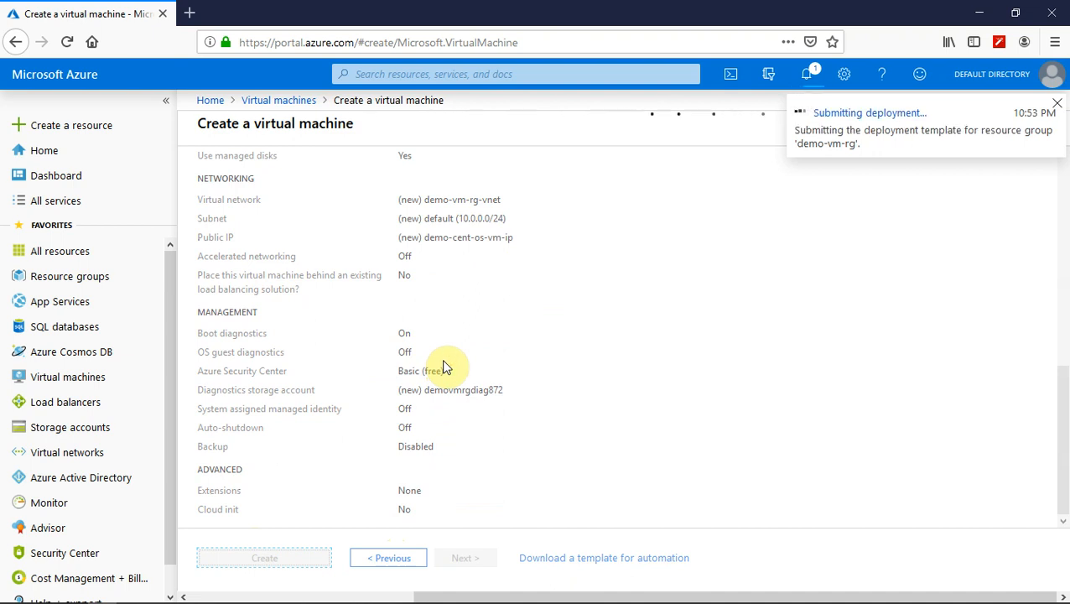
pyautogui.click(264, 558)
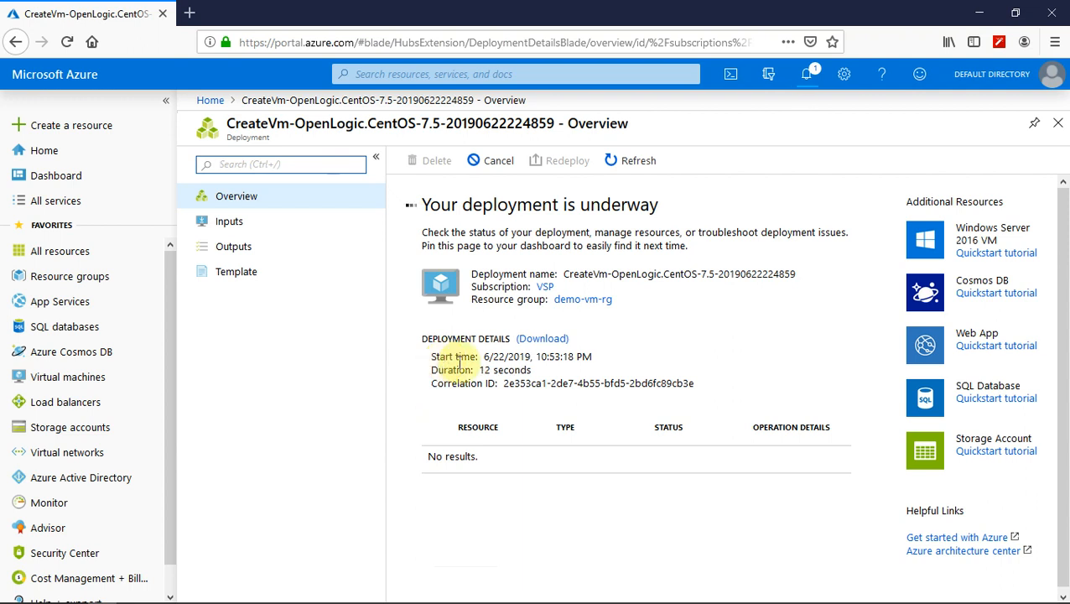
# Refresh the deployment Overview several times to track resource creation progress.
pyautogui.click(638, 160)
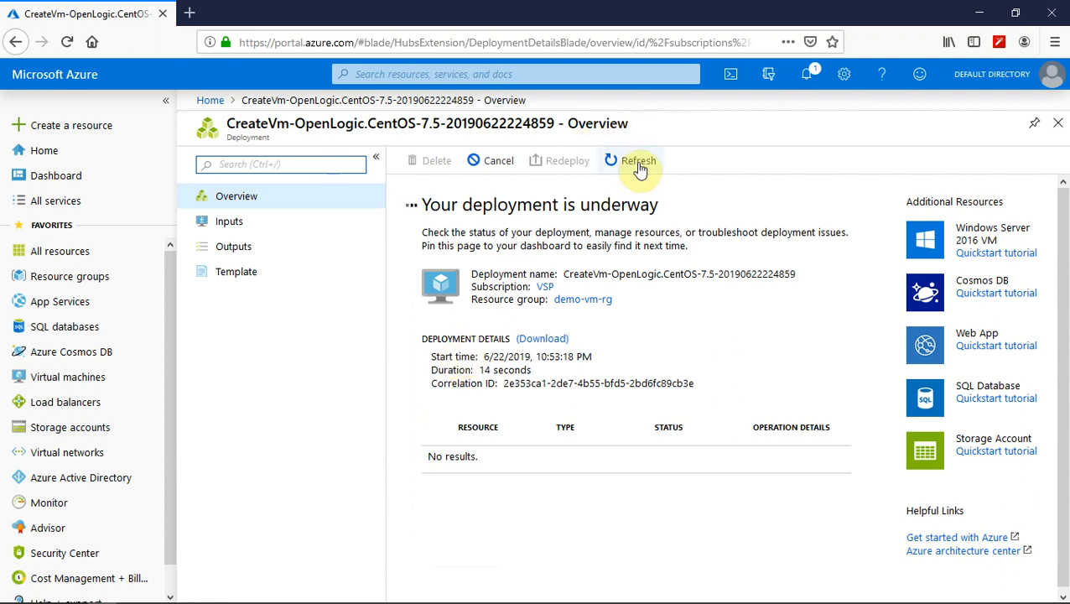
pyautogui.click(630, 160)
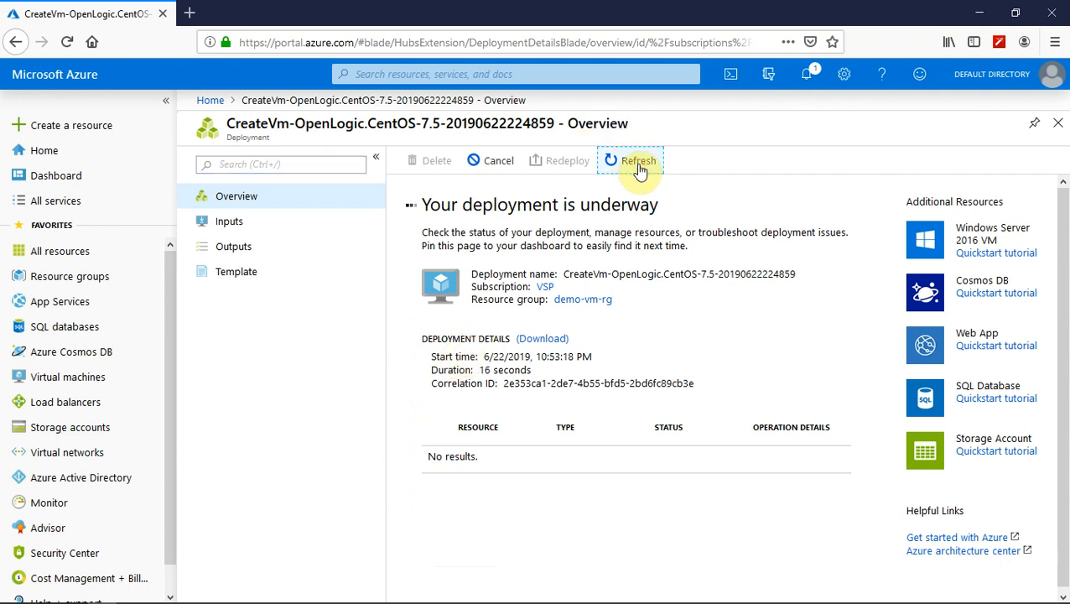
pyautogui.click(630, 160)
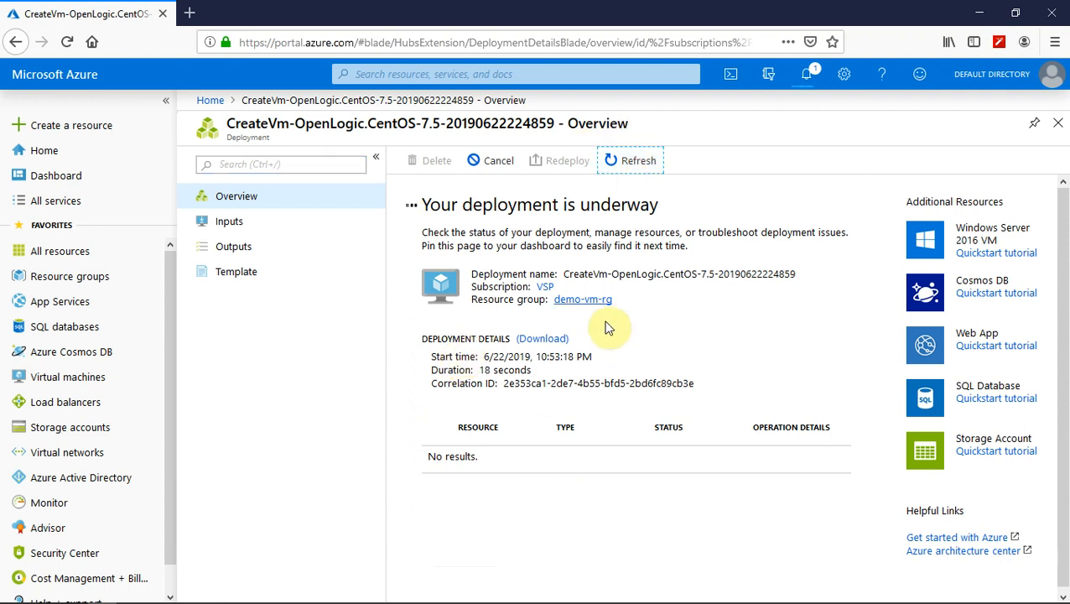
pyautogui.moveTo(638, 382)
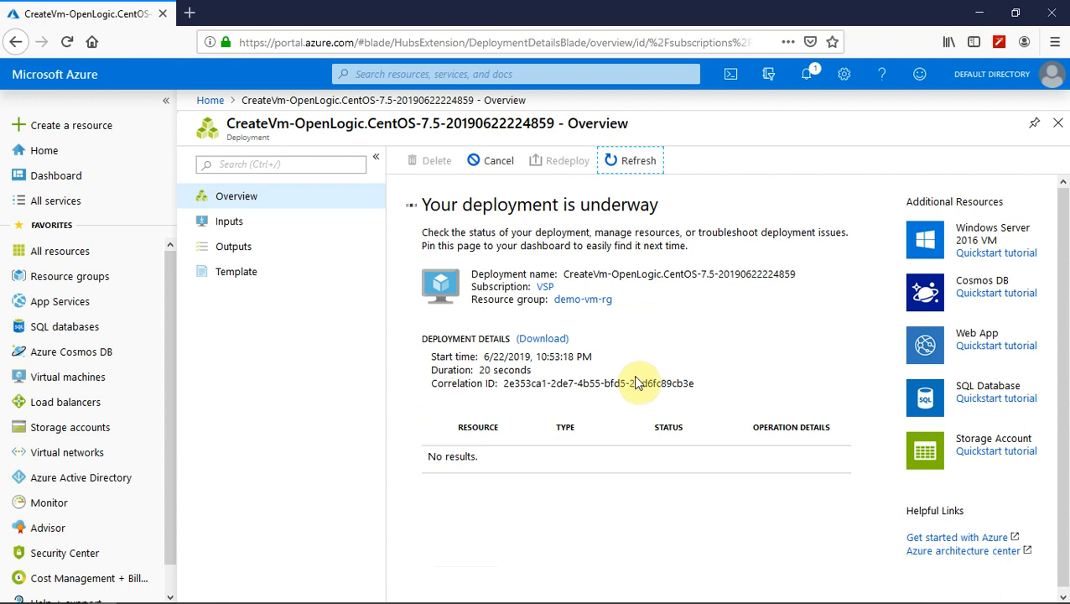
pyautogui.moveTo(811, 75)
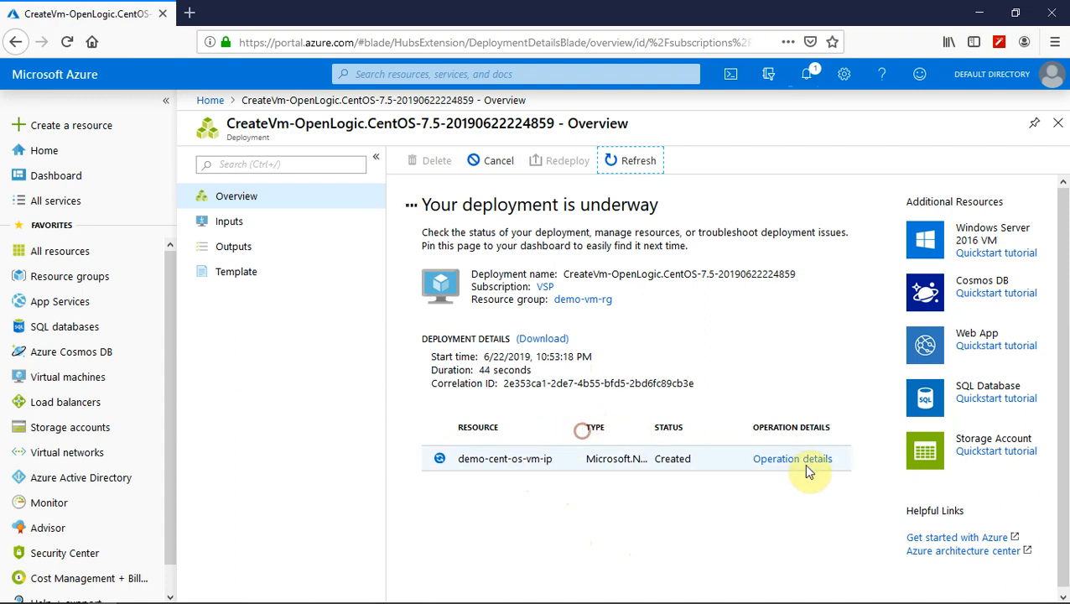
pyautogui.moveTo(658, 430)
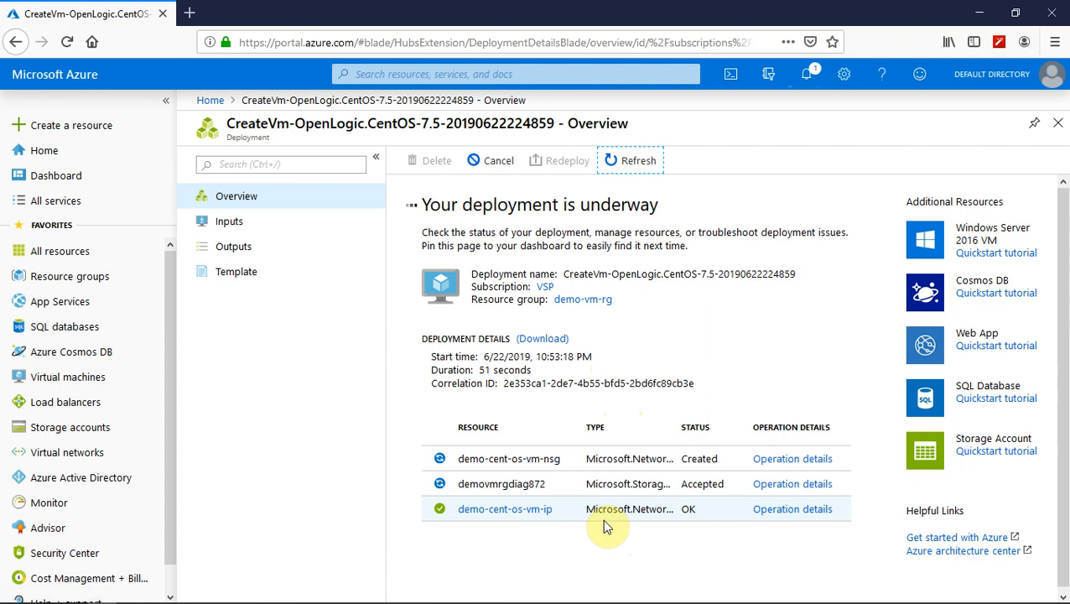
pyautogui.moveTo(630, 483)
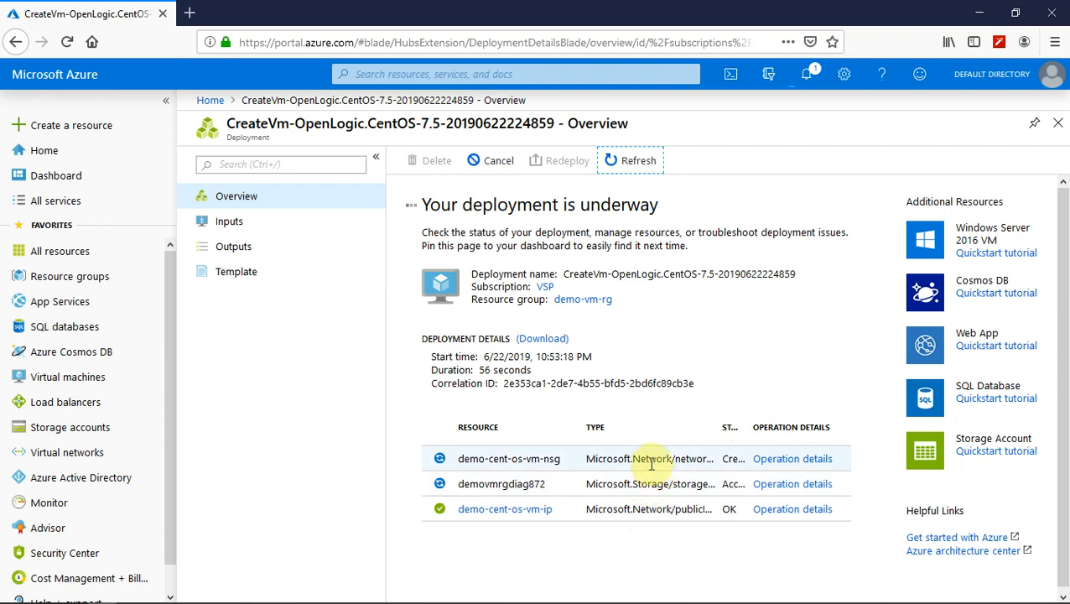
pyautogui.moveTo(650, 459)
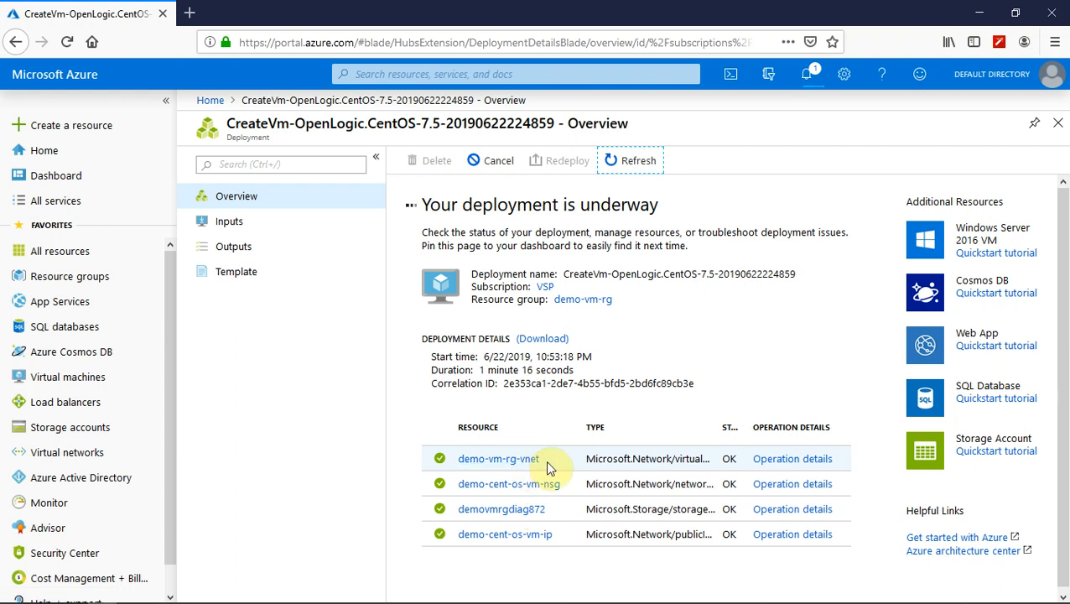
pyautogui.moveTo(718, 435)
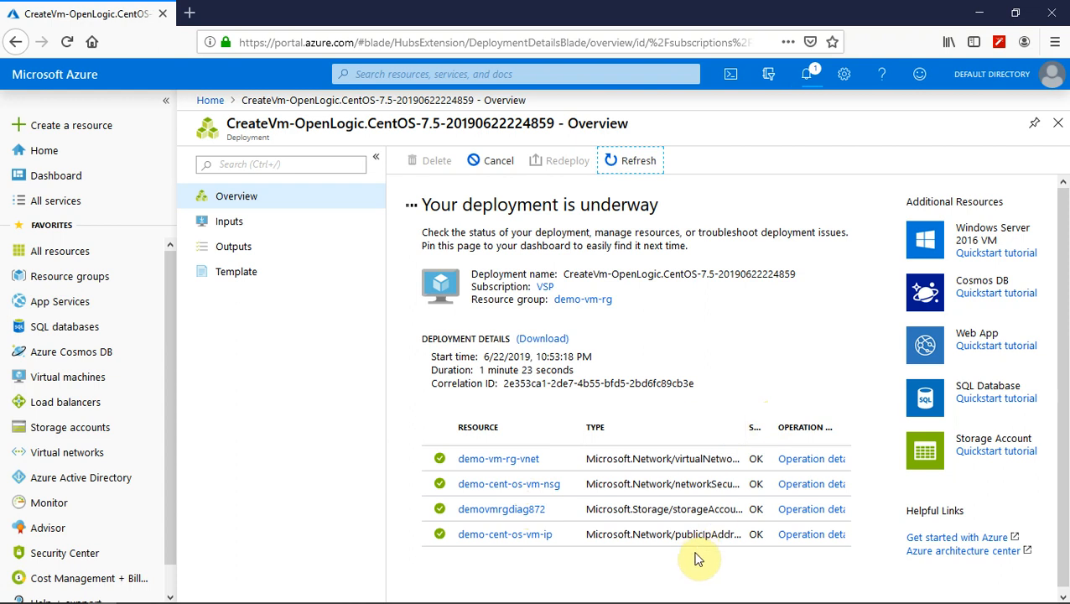
pyautogui.moveTo(669, 509)
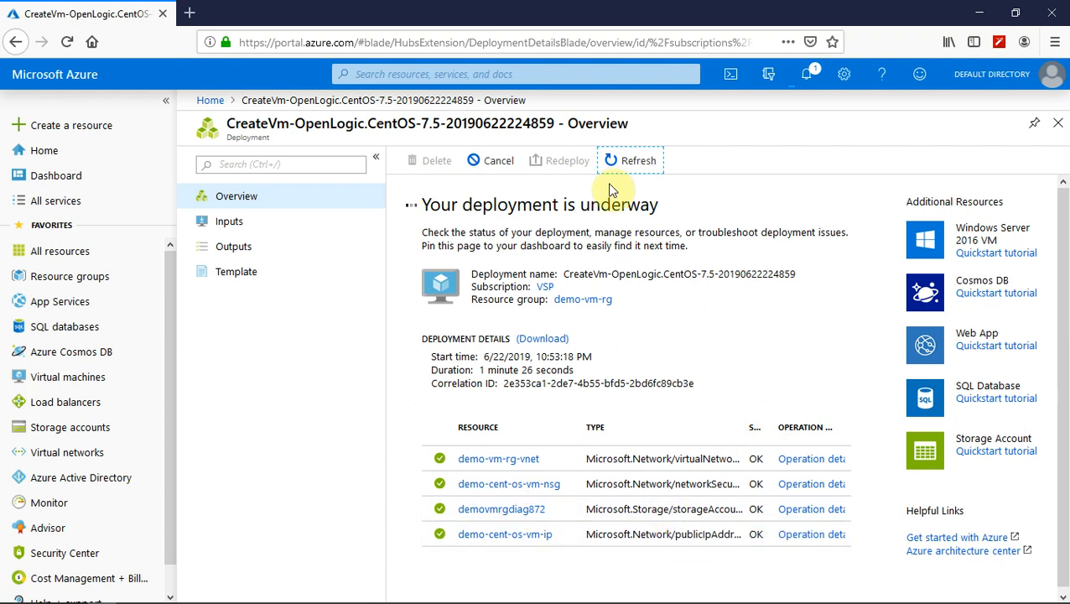
# Refresh the Overview until the VM and its five supporting resources report success.
pyautogui.click(630, 161)
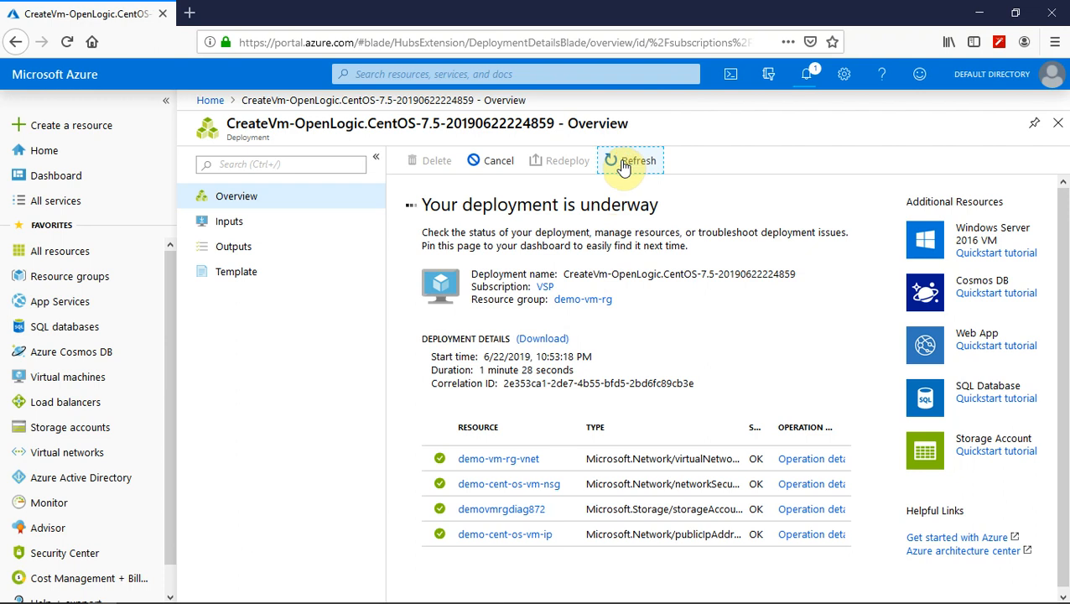
pyautogui.click(630, 160)
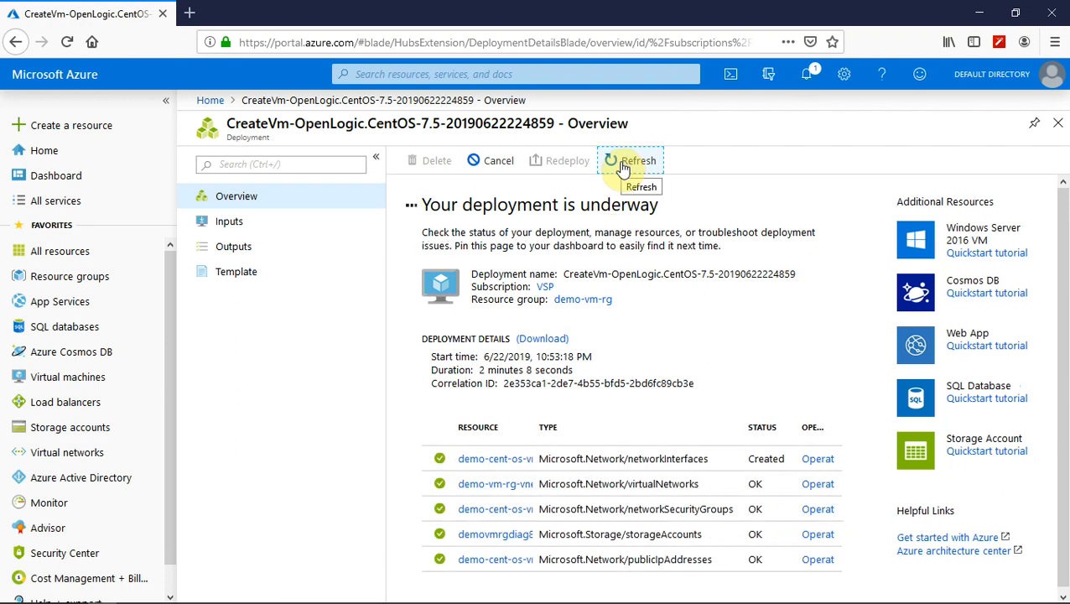
pyautogui.click(630, 161)
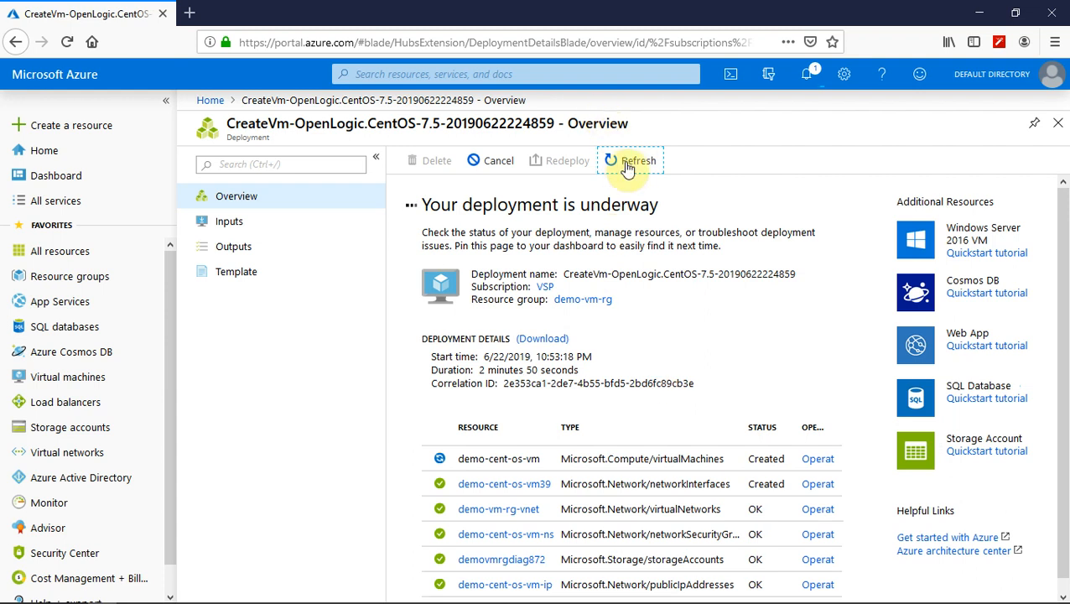
pyautogui.click(630, 160)
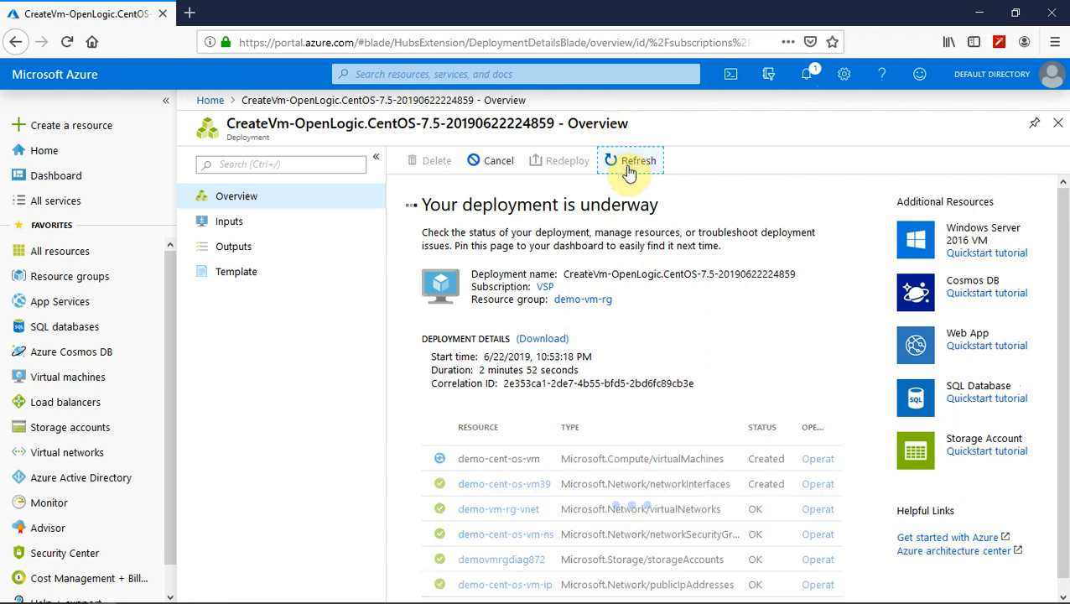
pyautogui.click(630, 160)
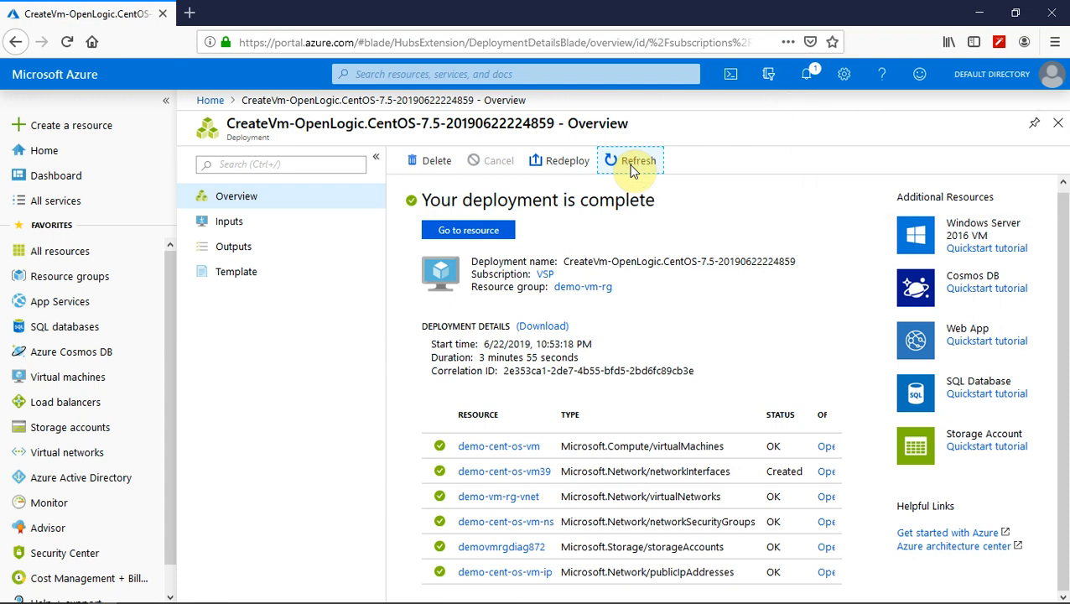
pyautogui.moveTo(678, 440)
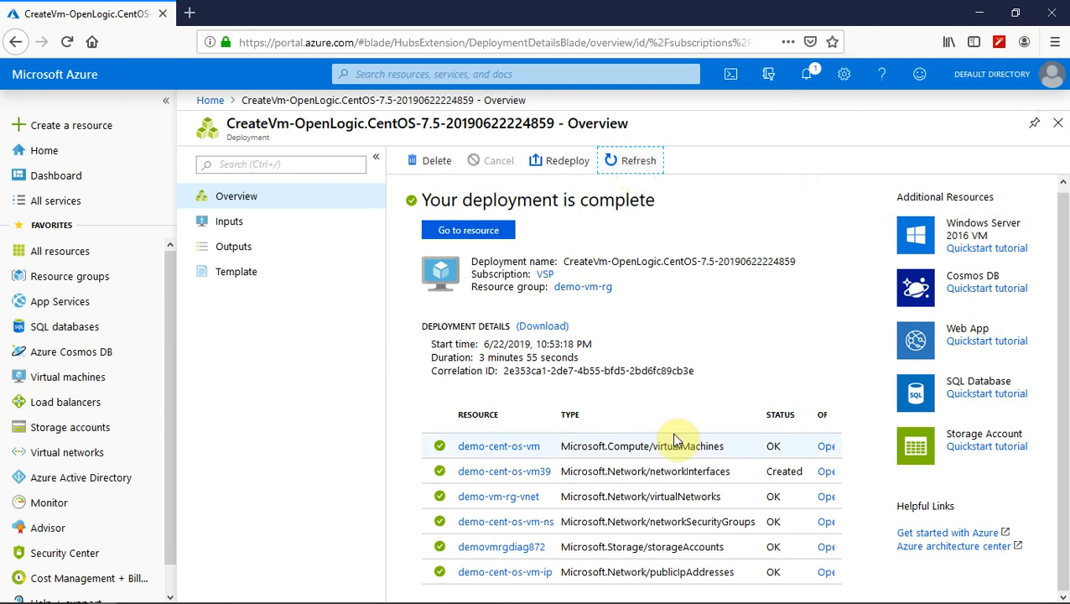
pyautogui.moveTo(674, 572)
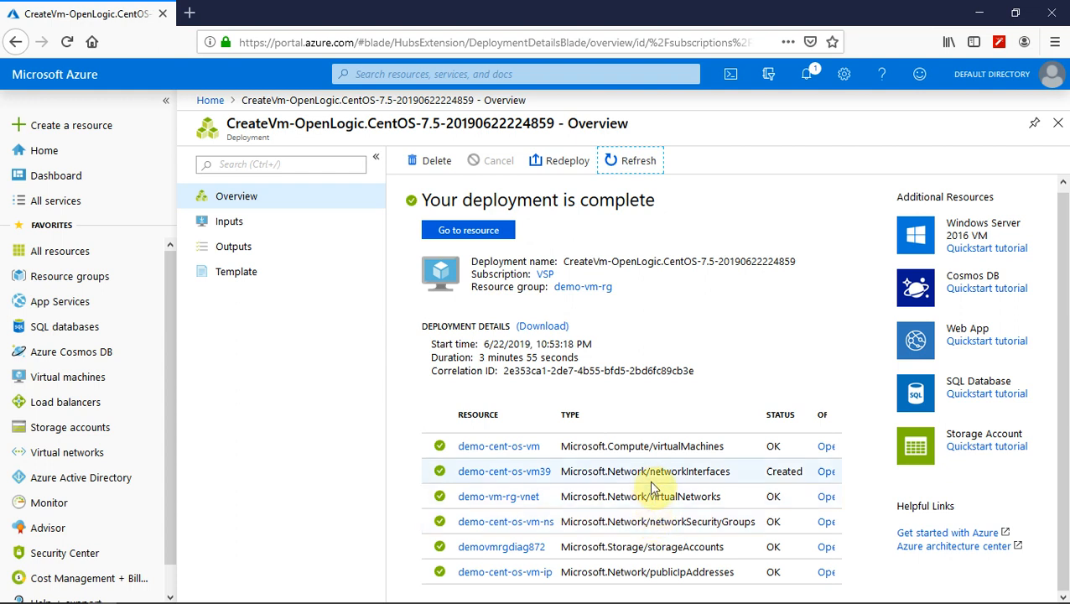
pyautogui.moveTo(657, 463)
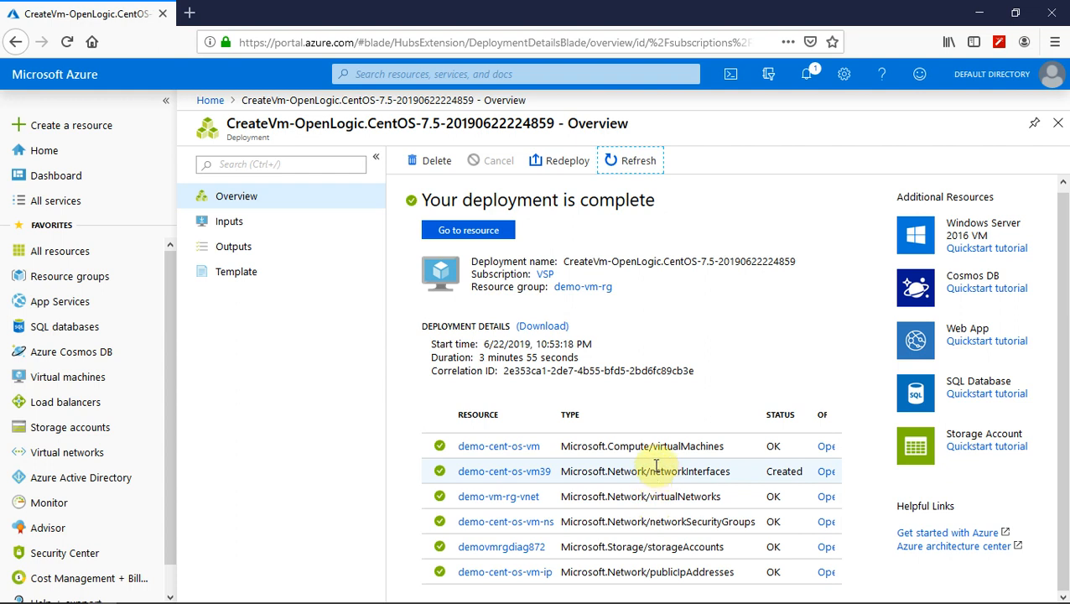
pyautogui.moveTo(655, 445)
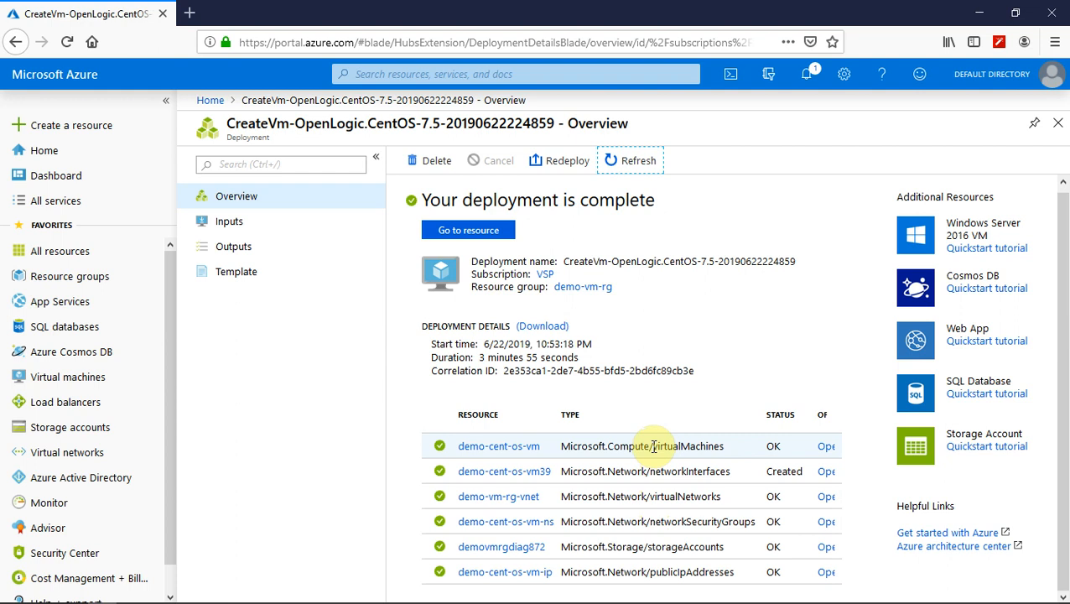
pyautogui.moveTo(787, 350)
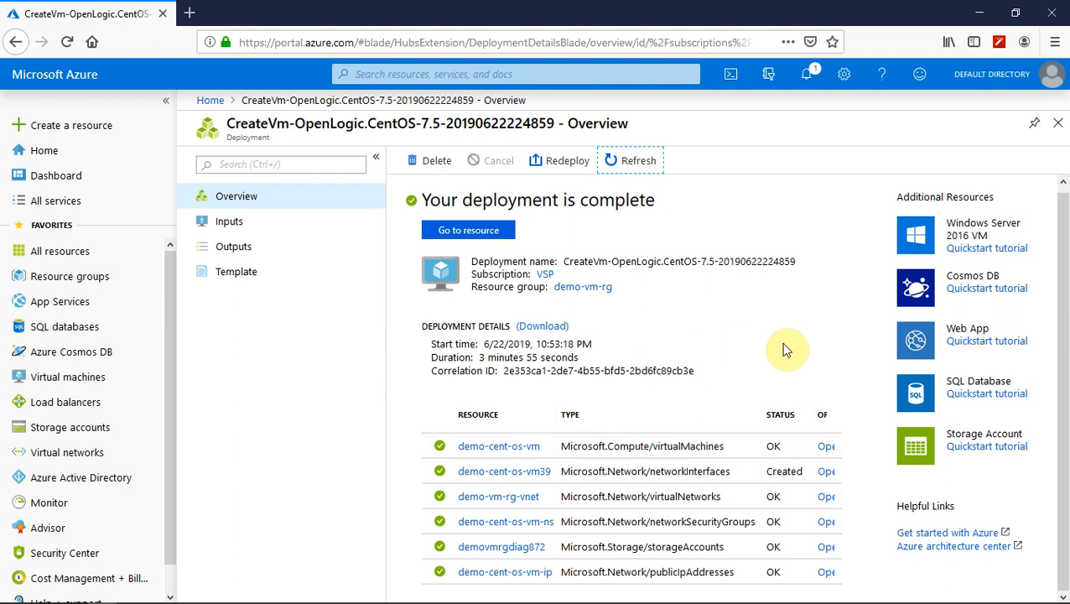
# Go to demo-cent-os-vm's overview showing CentOS 7.5 running at public IP 168.62.196.95.
pyautogui.click(468, 229)
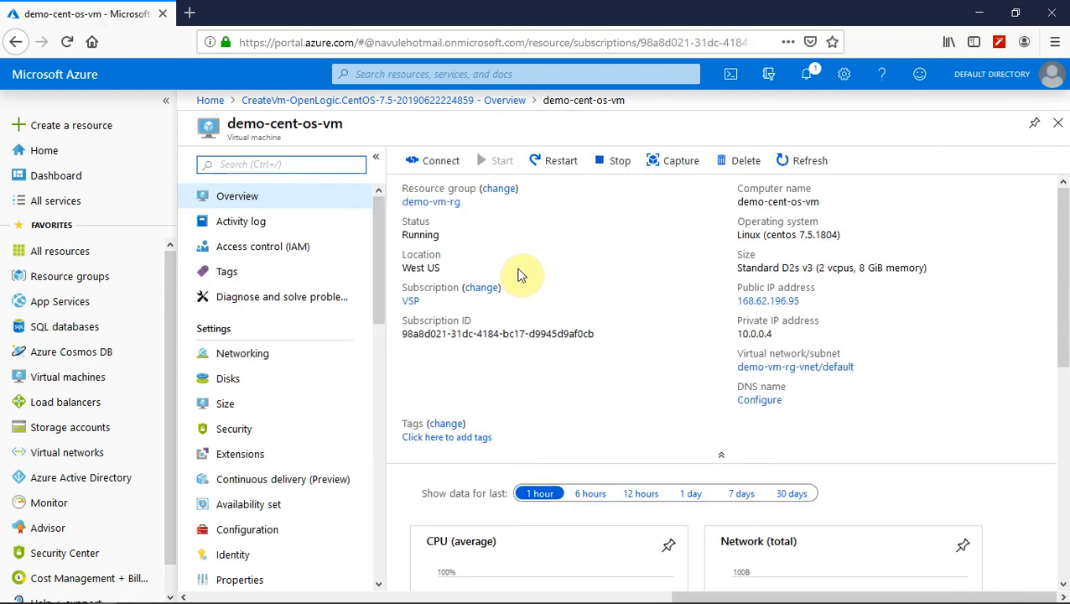
pyautogui.moveTo(707, 343)
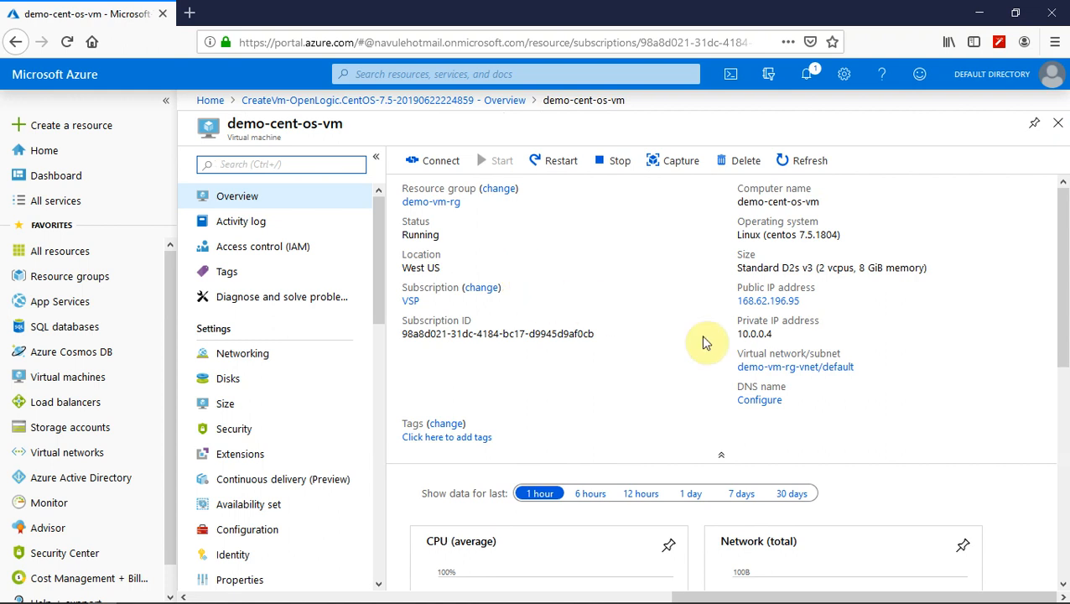
pyautogui.moveTo(795, 367)
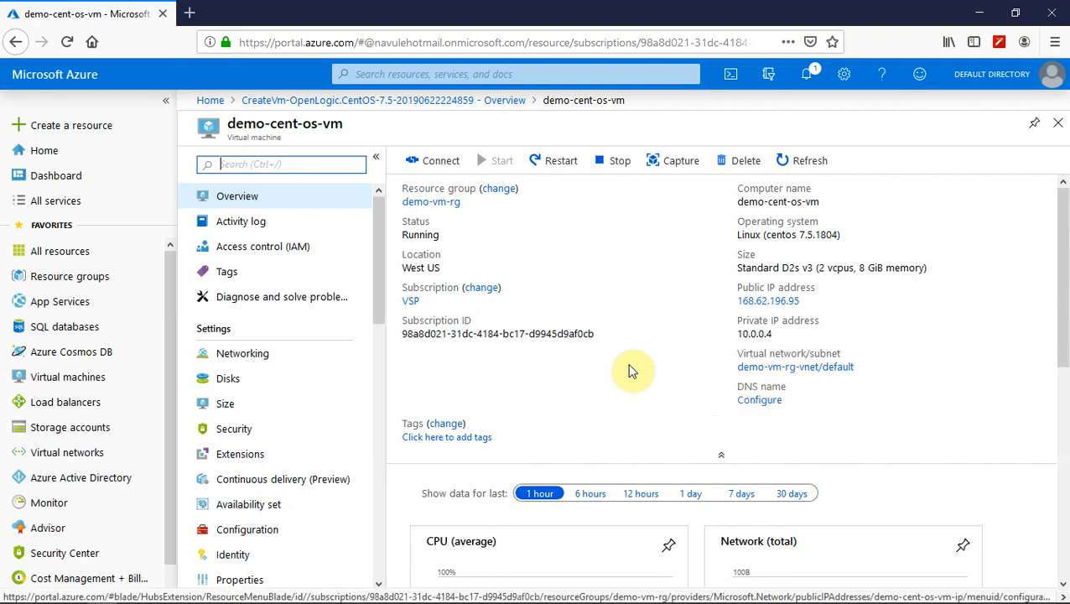
pyautogui.moveTo(753, 300)
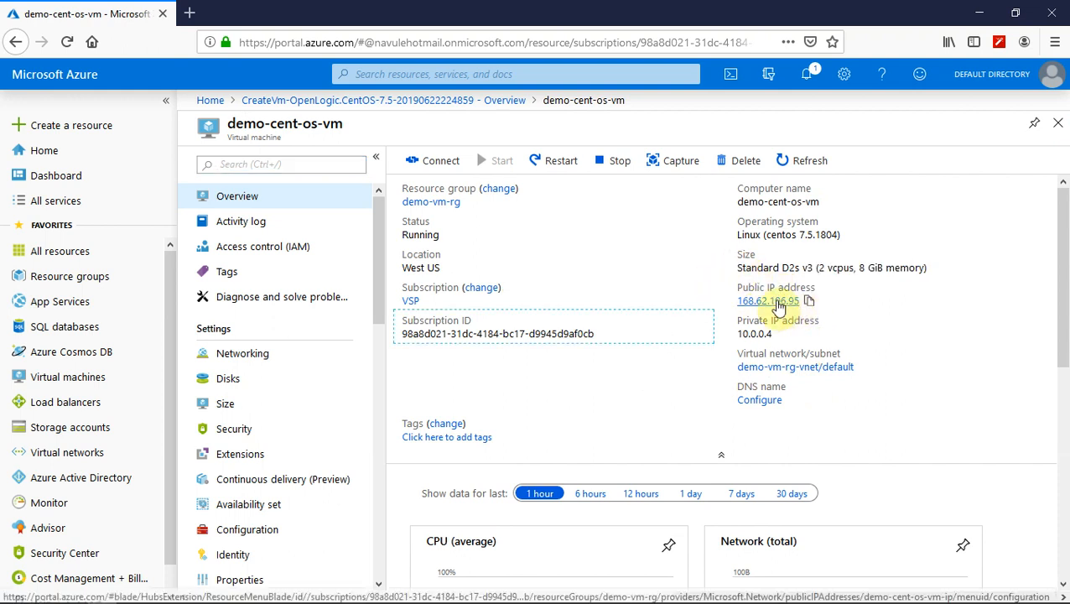
pyautogui.moveTo(771, 301)
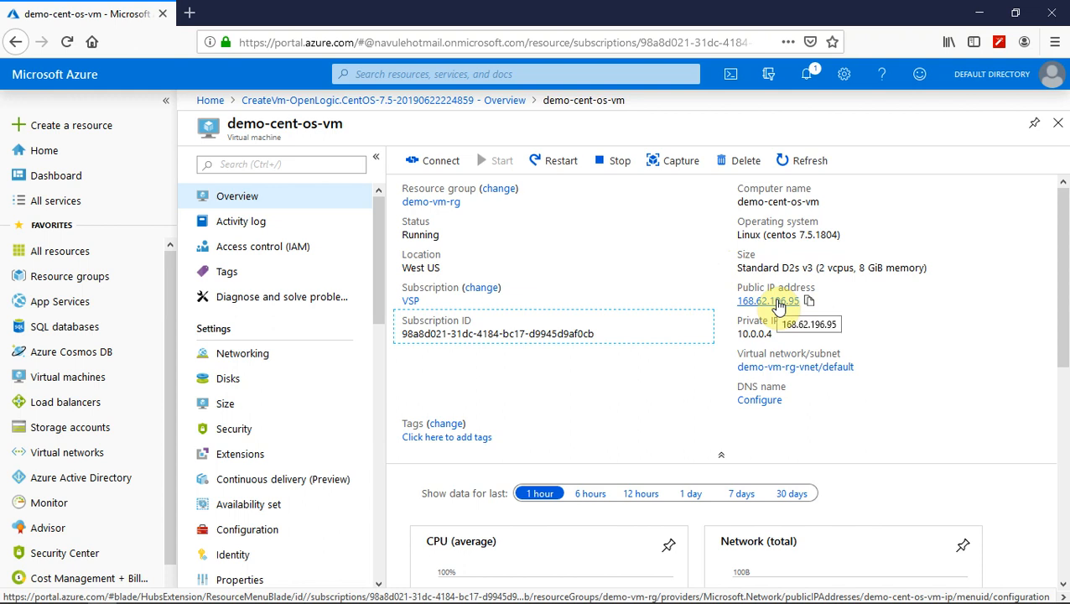